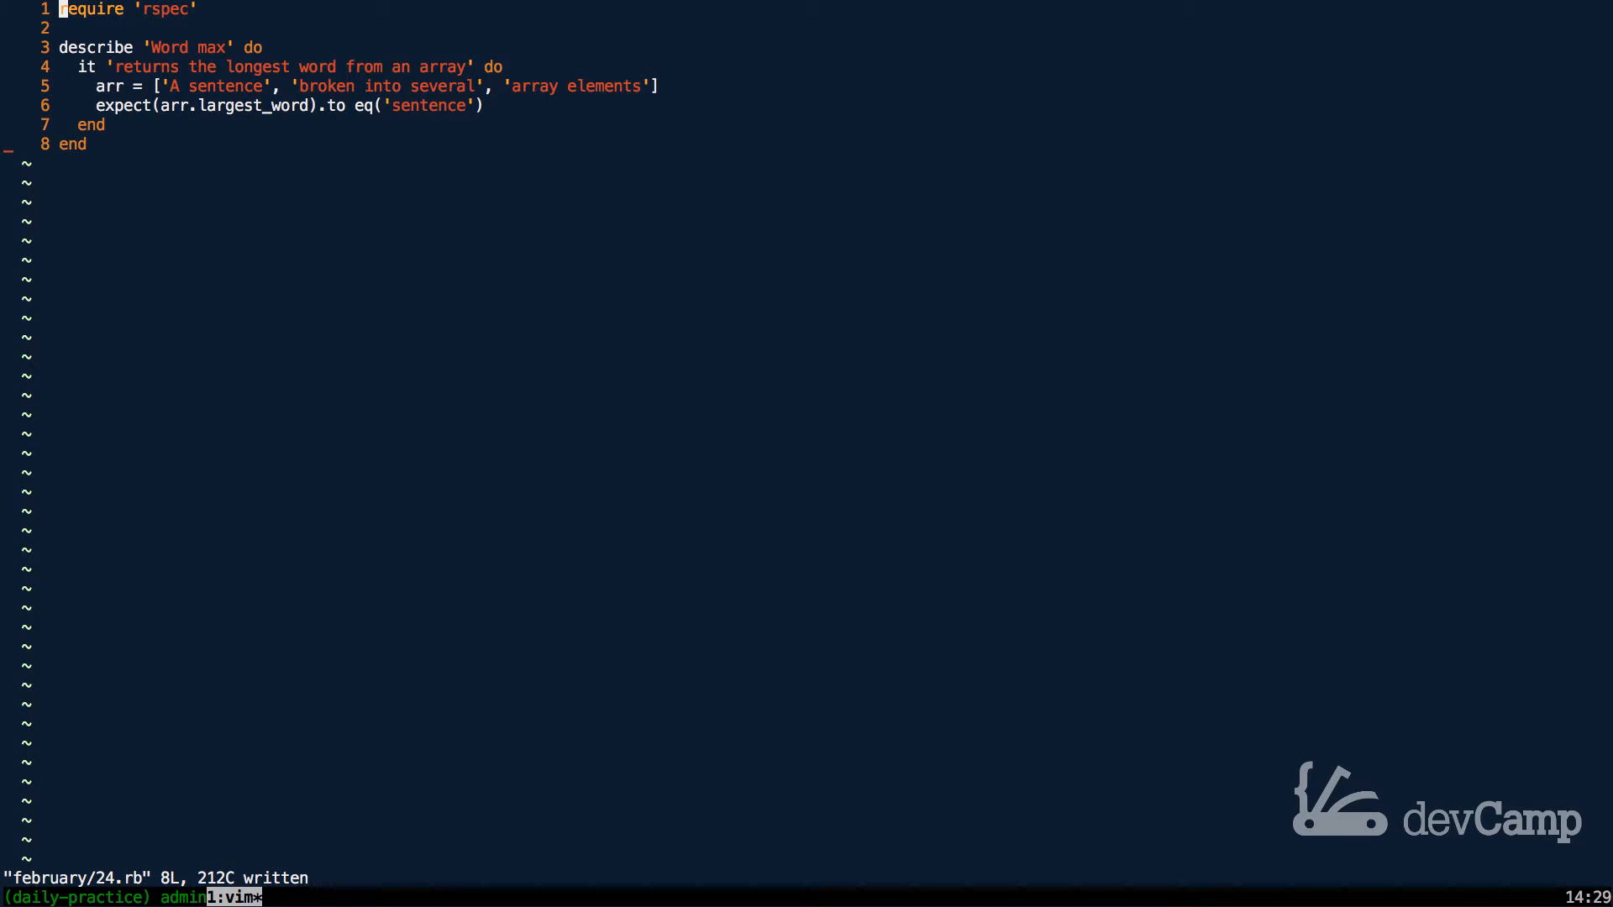
# Step: Move below the describe block and start blank scratch lines after the final end
pyautogui.press('j')
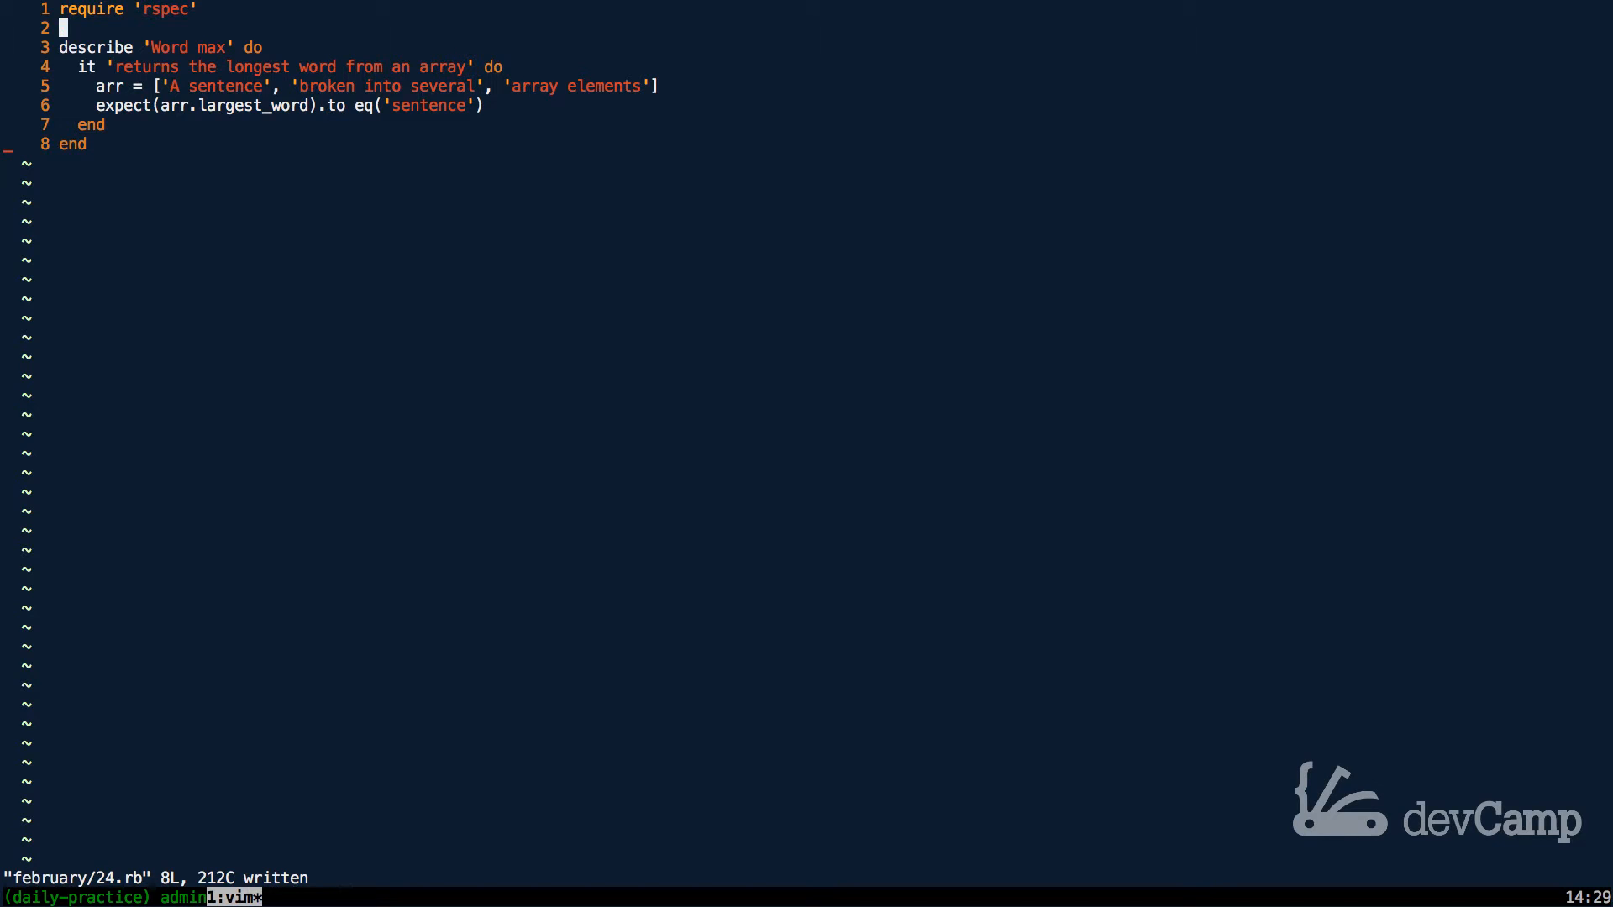
pyautogui.press('j')
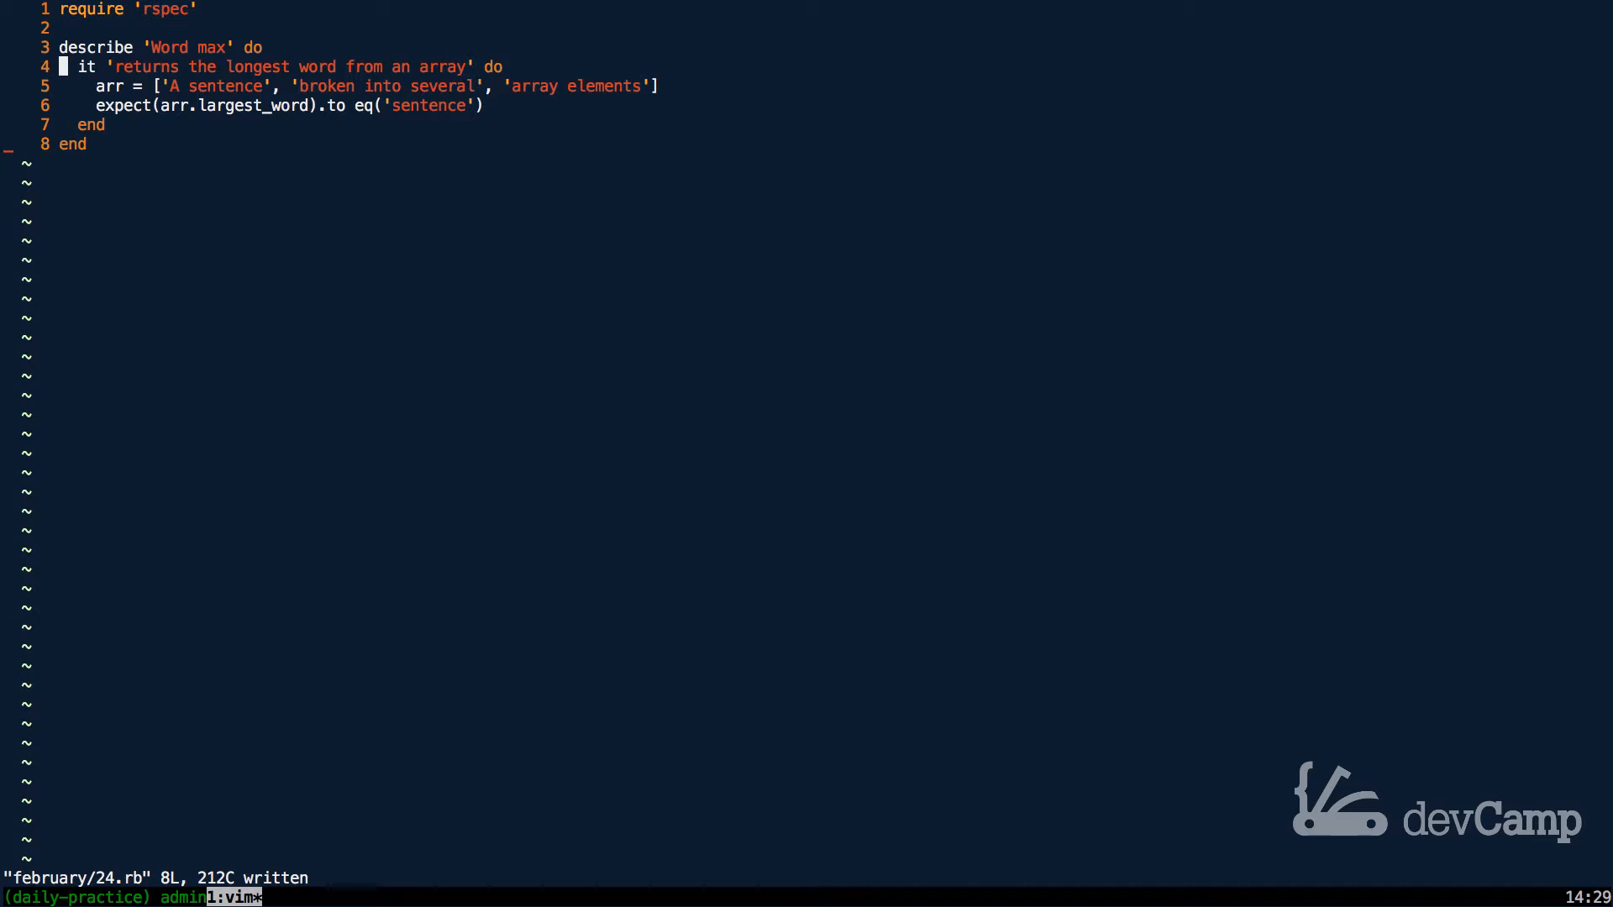
pyautogui.press('o')
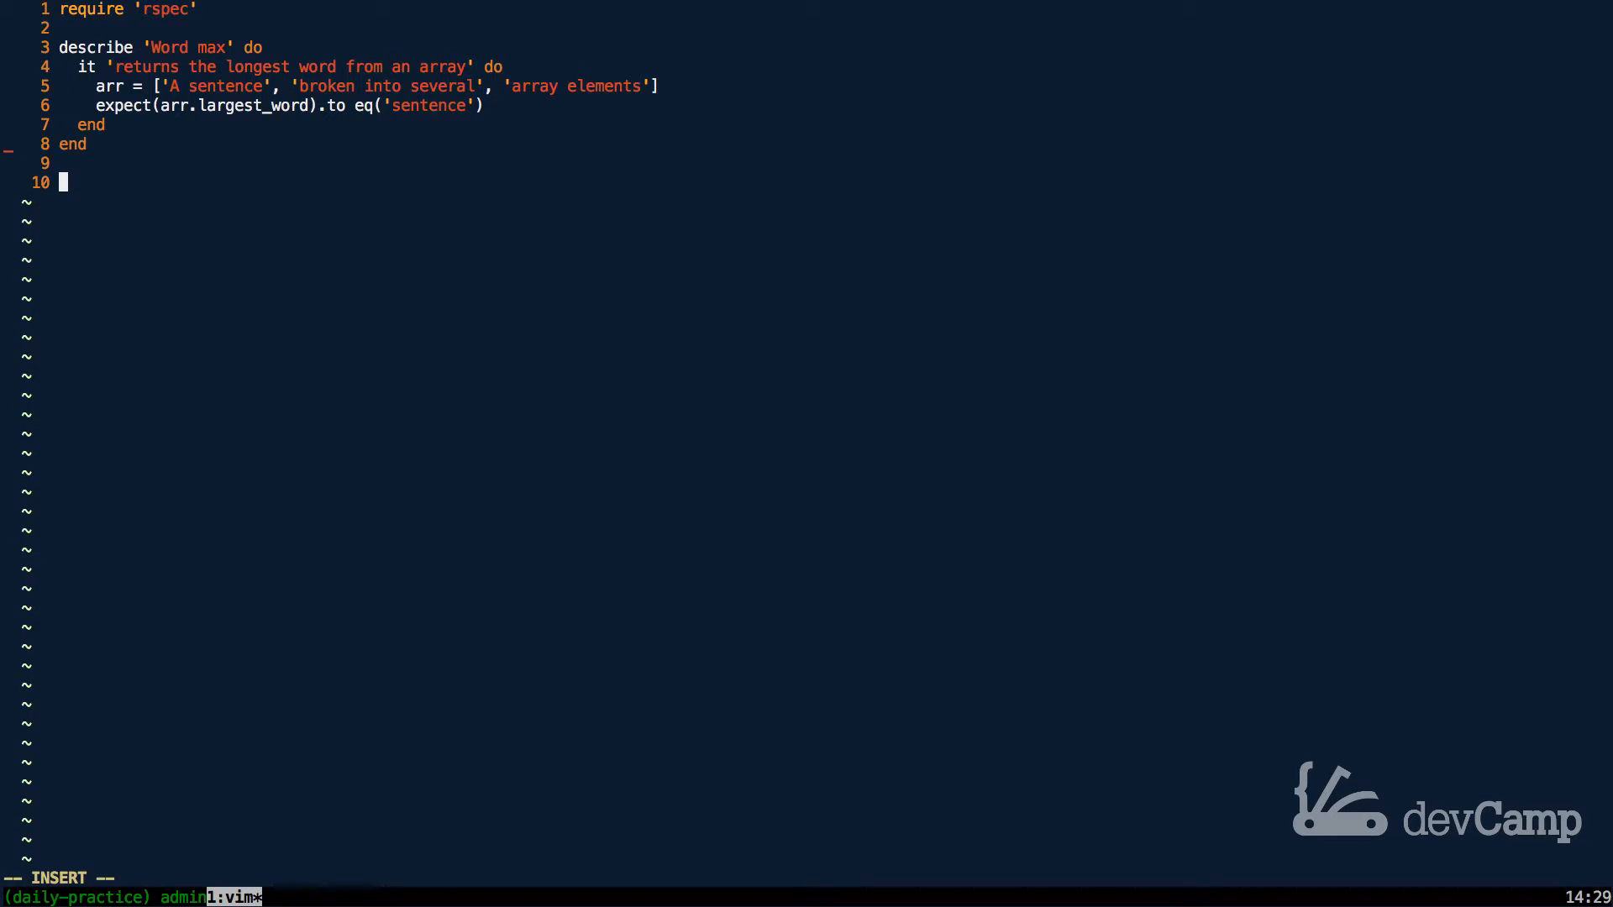
# Step: Write the scratch line arr = %w{was its own word} below the spec
pyautogui.write('arr =')
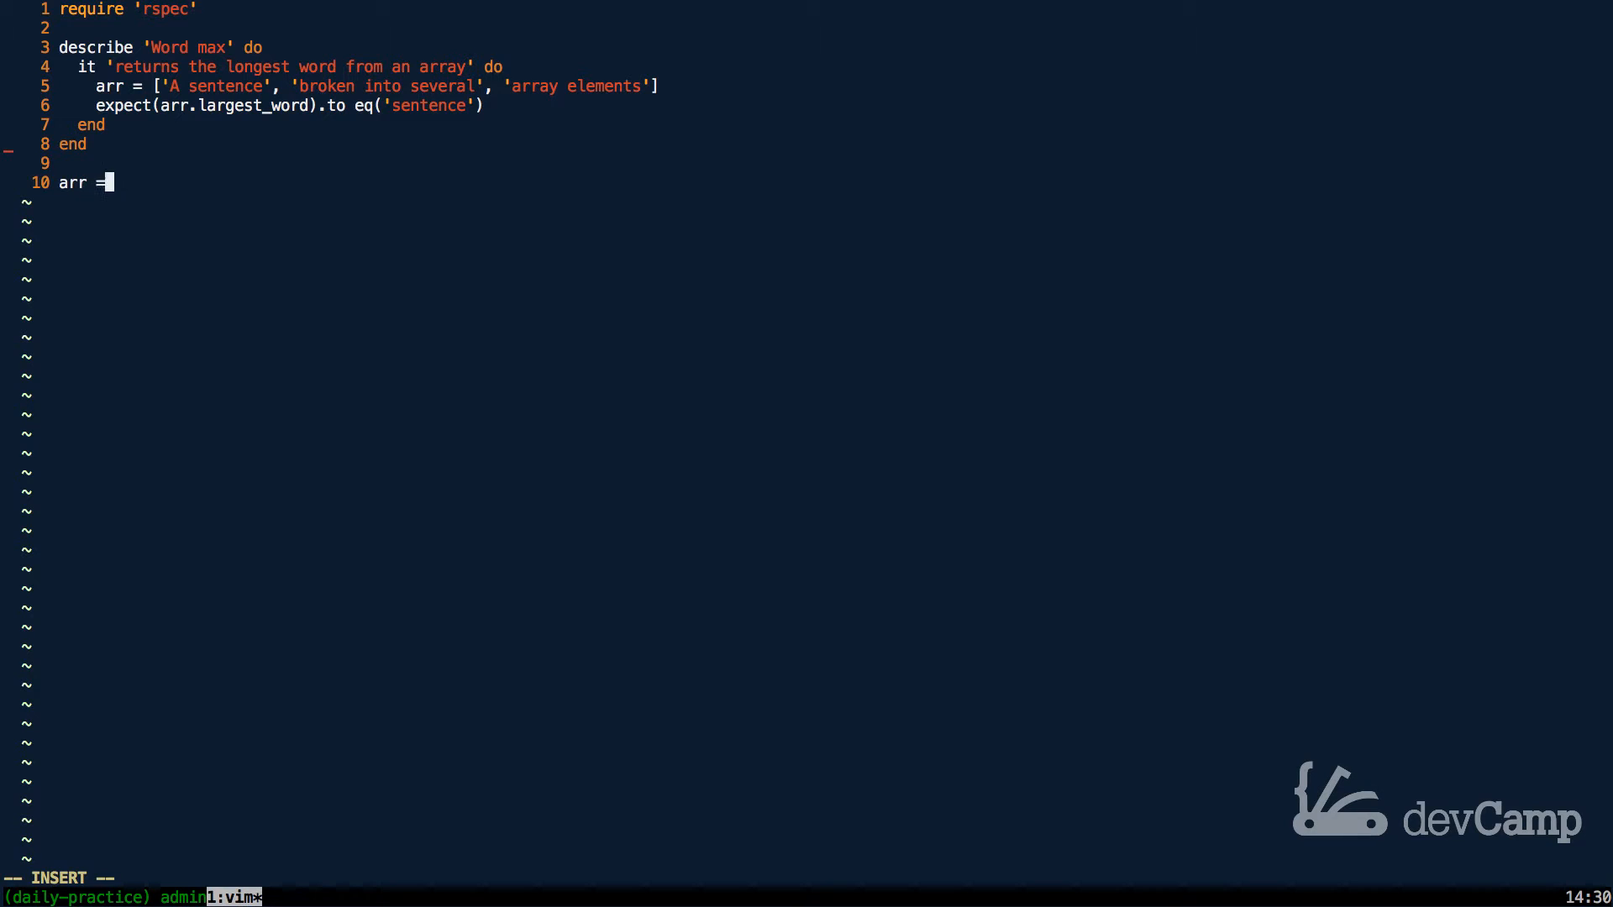
pyautogui.write('%')
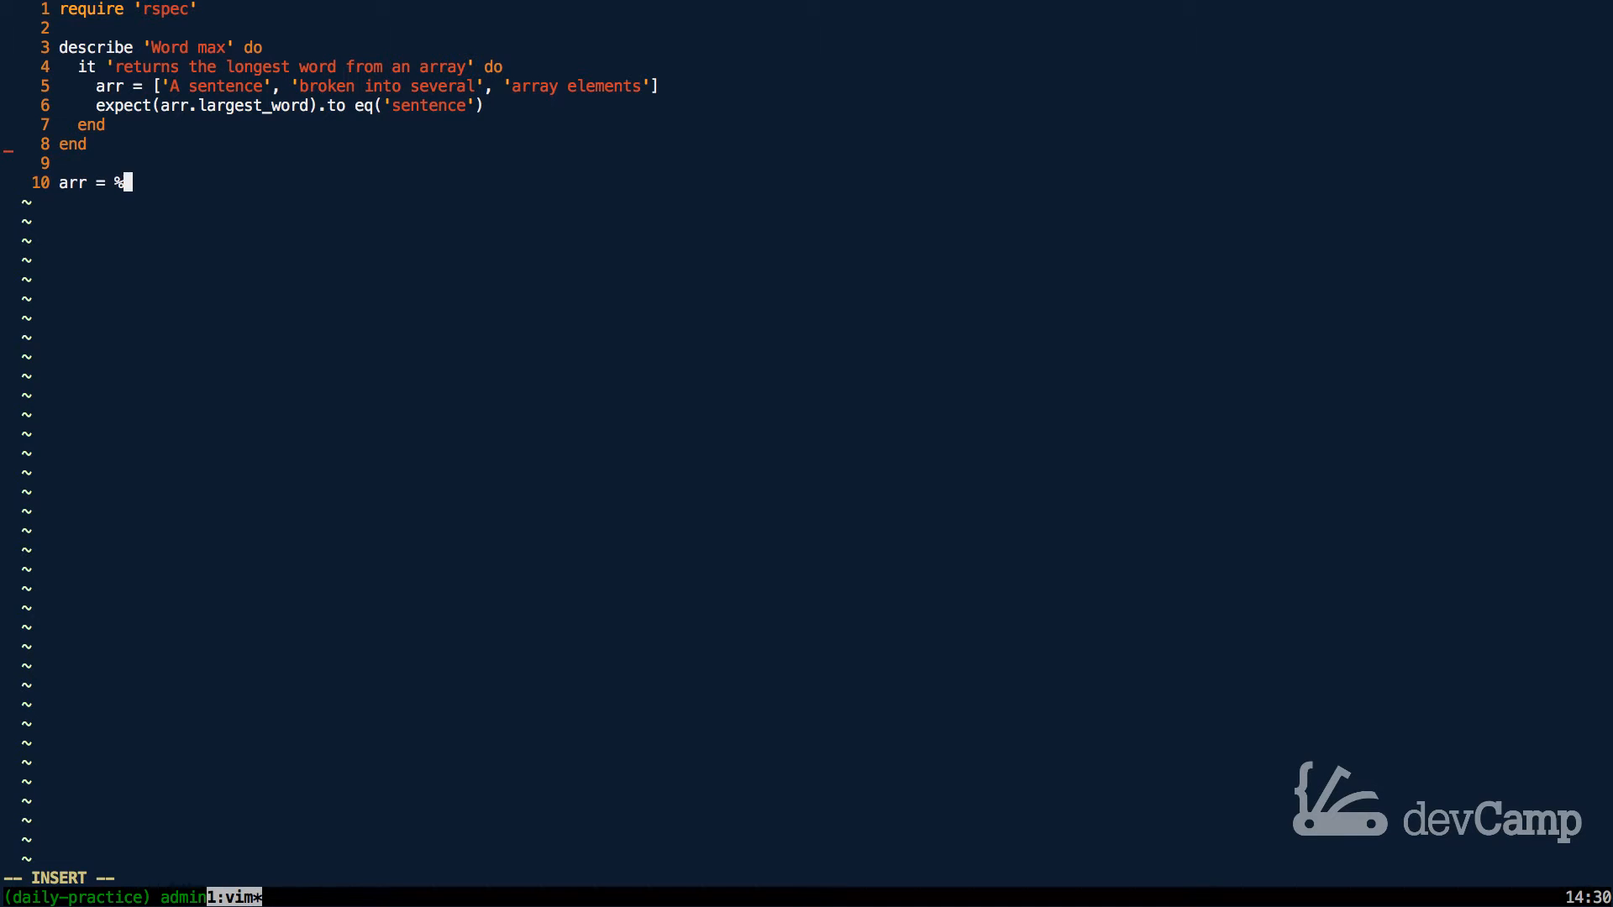
pyautogui.write('w{')
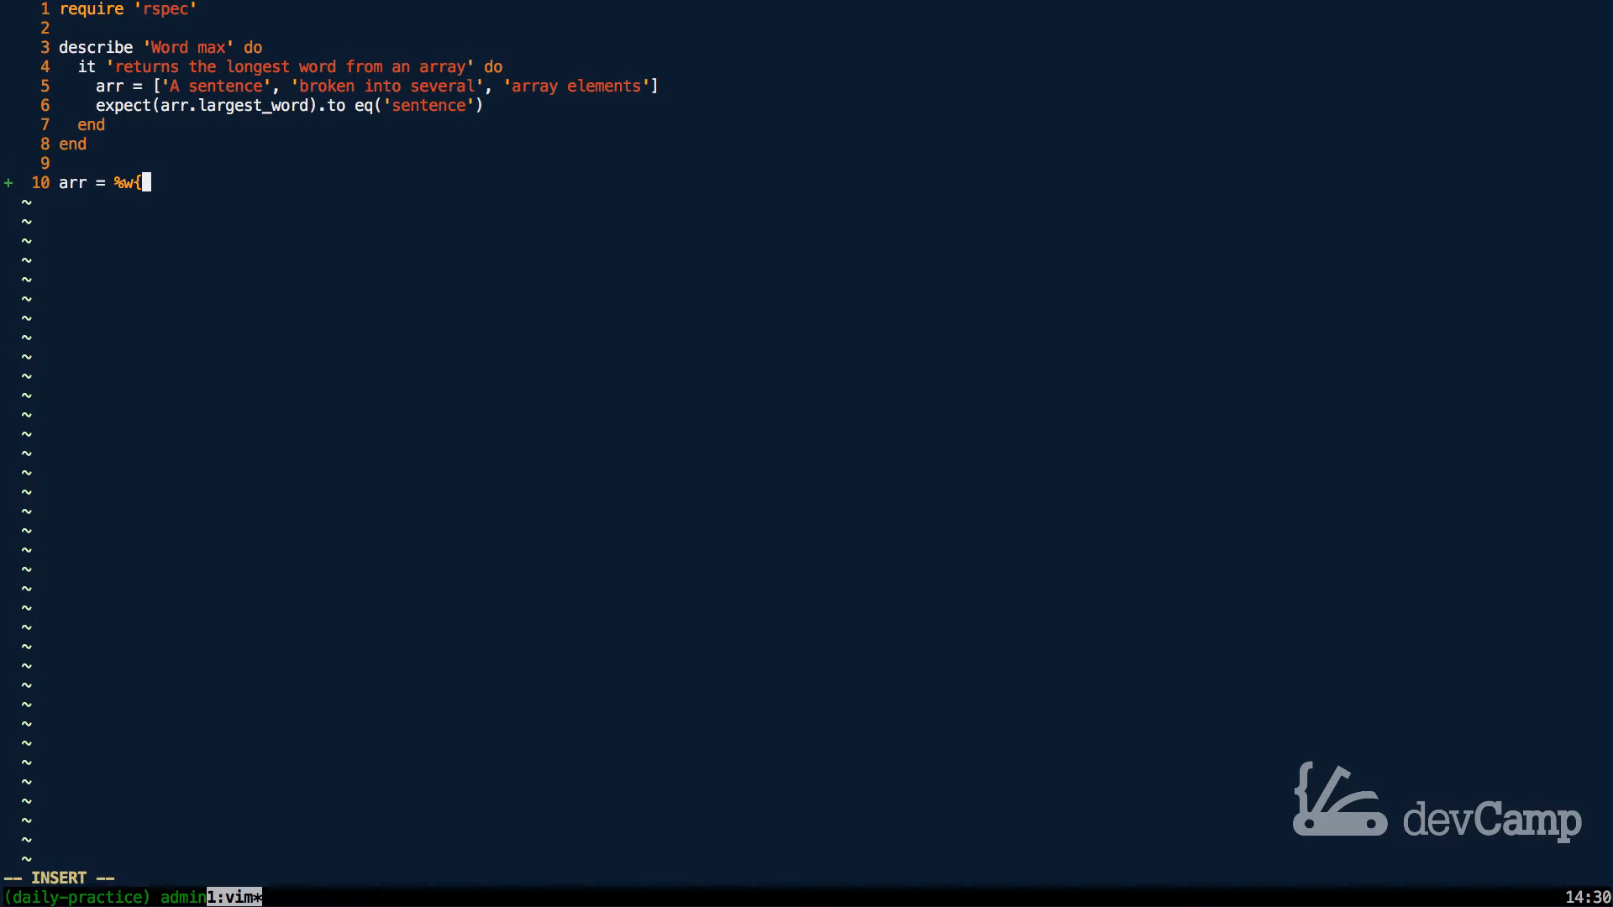
pyautogui.write('was')
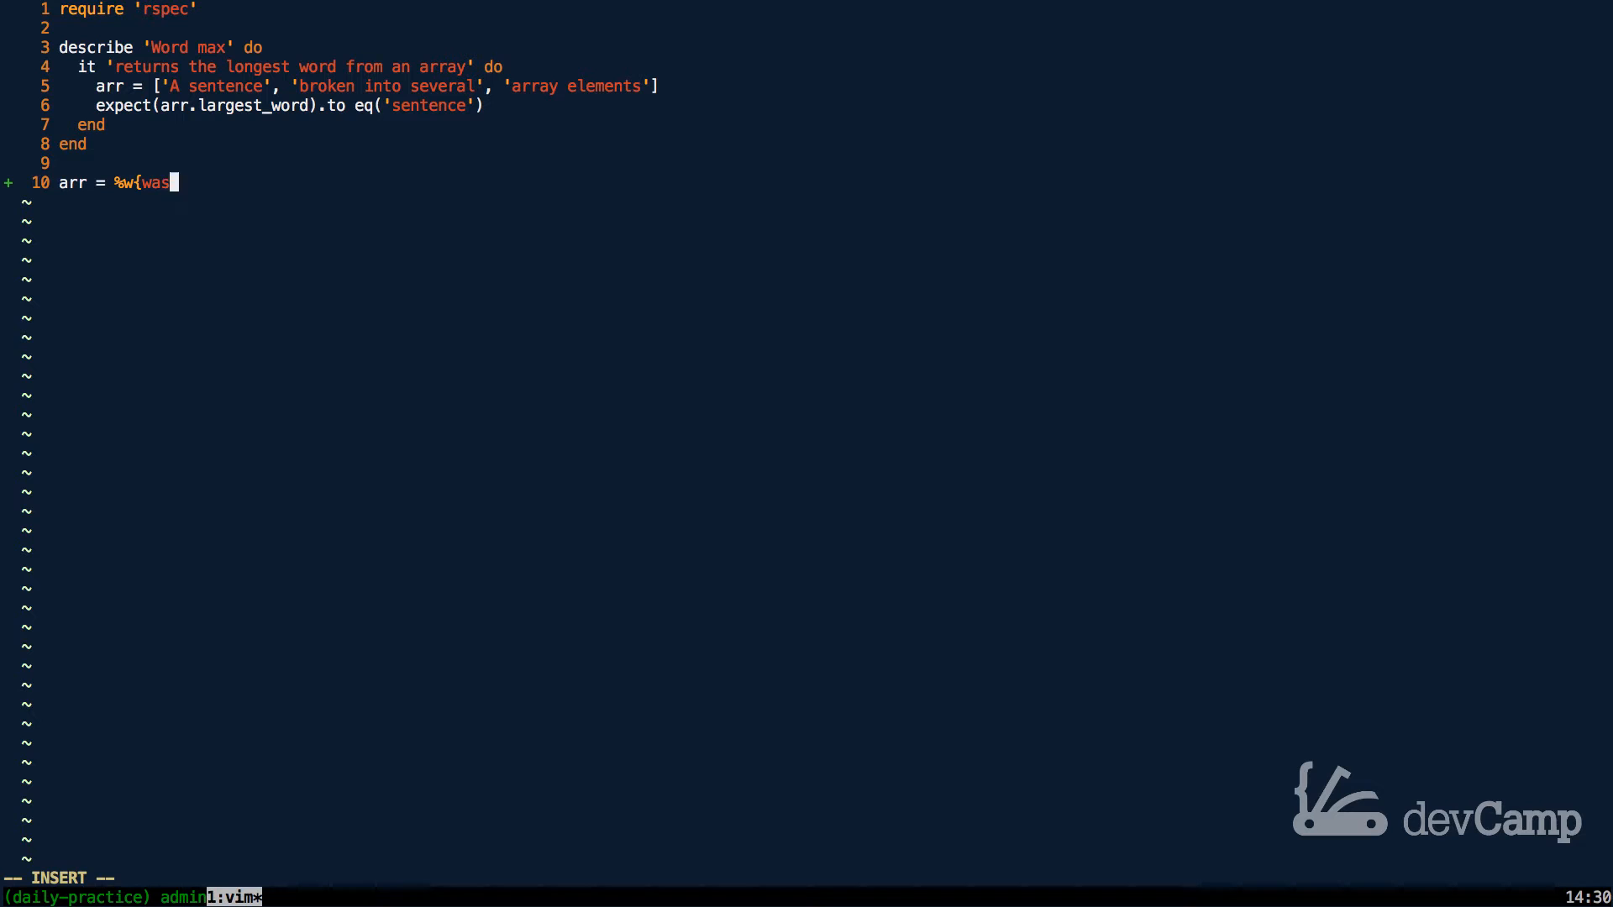
pyautogui.write('its own')
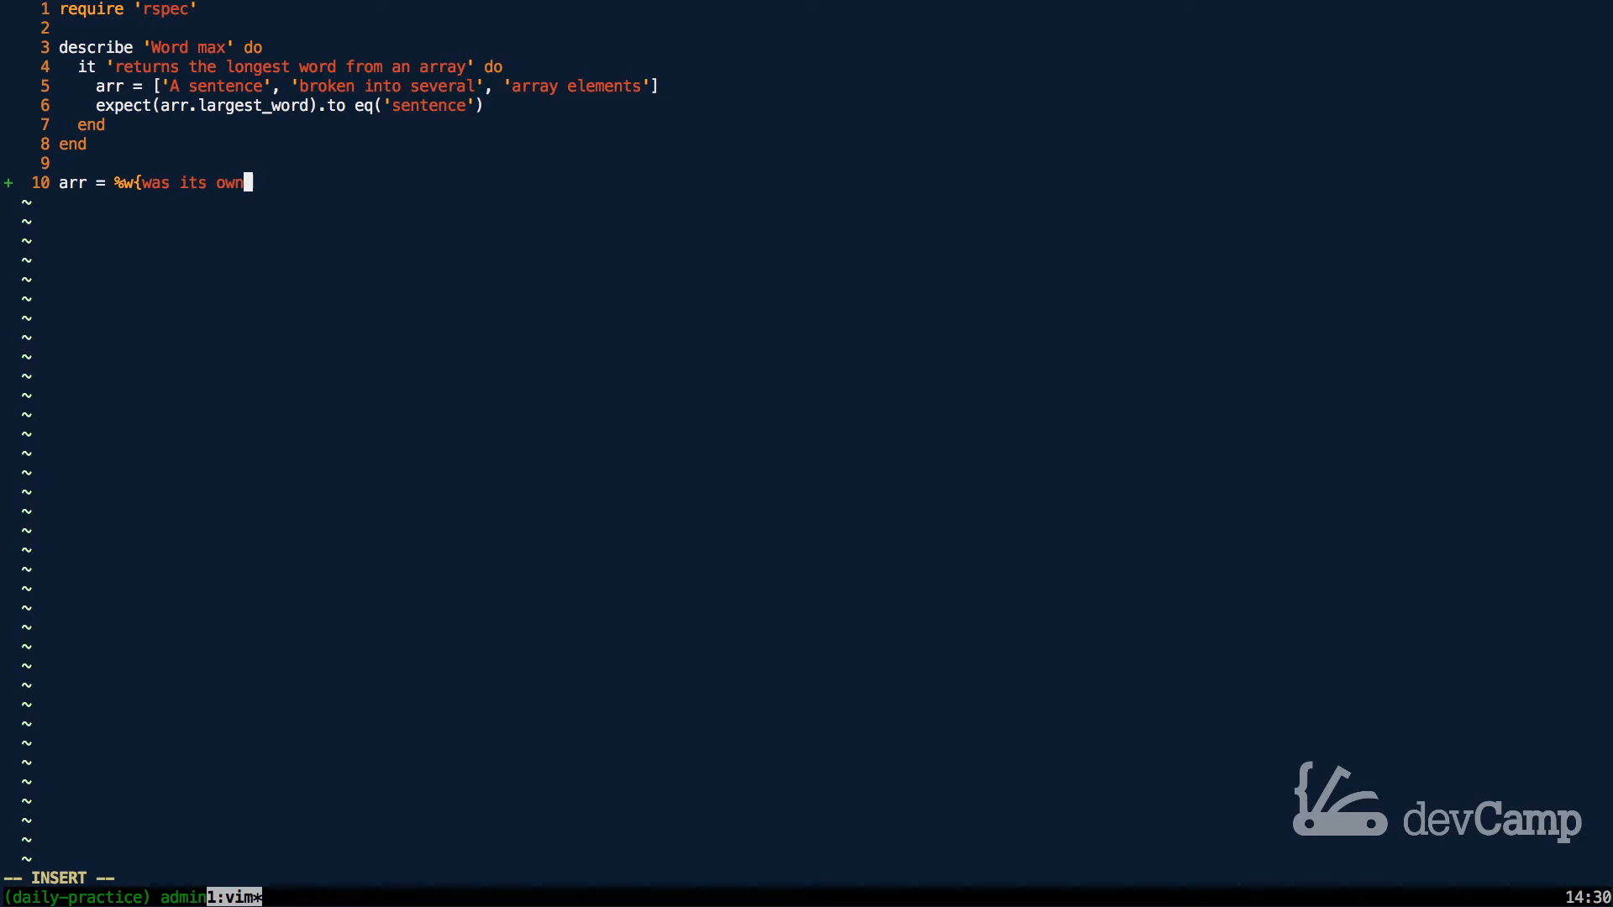
pyautogui.write('word')
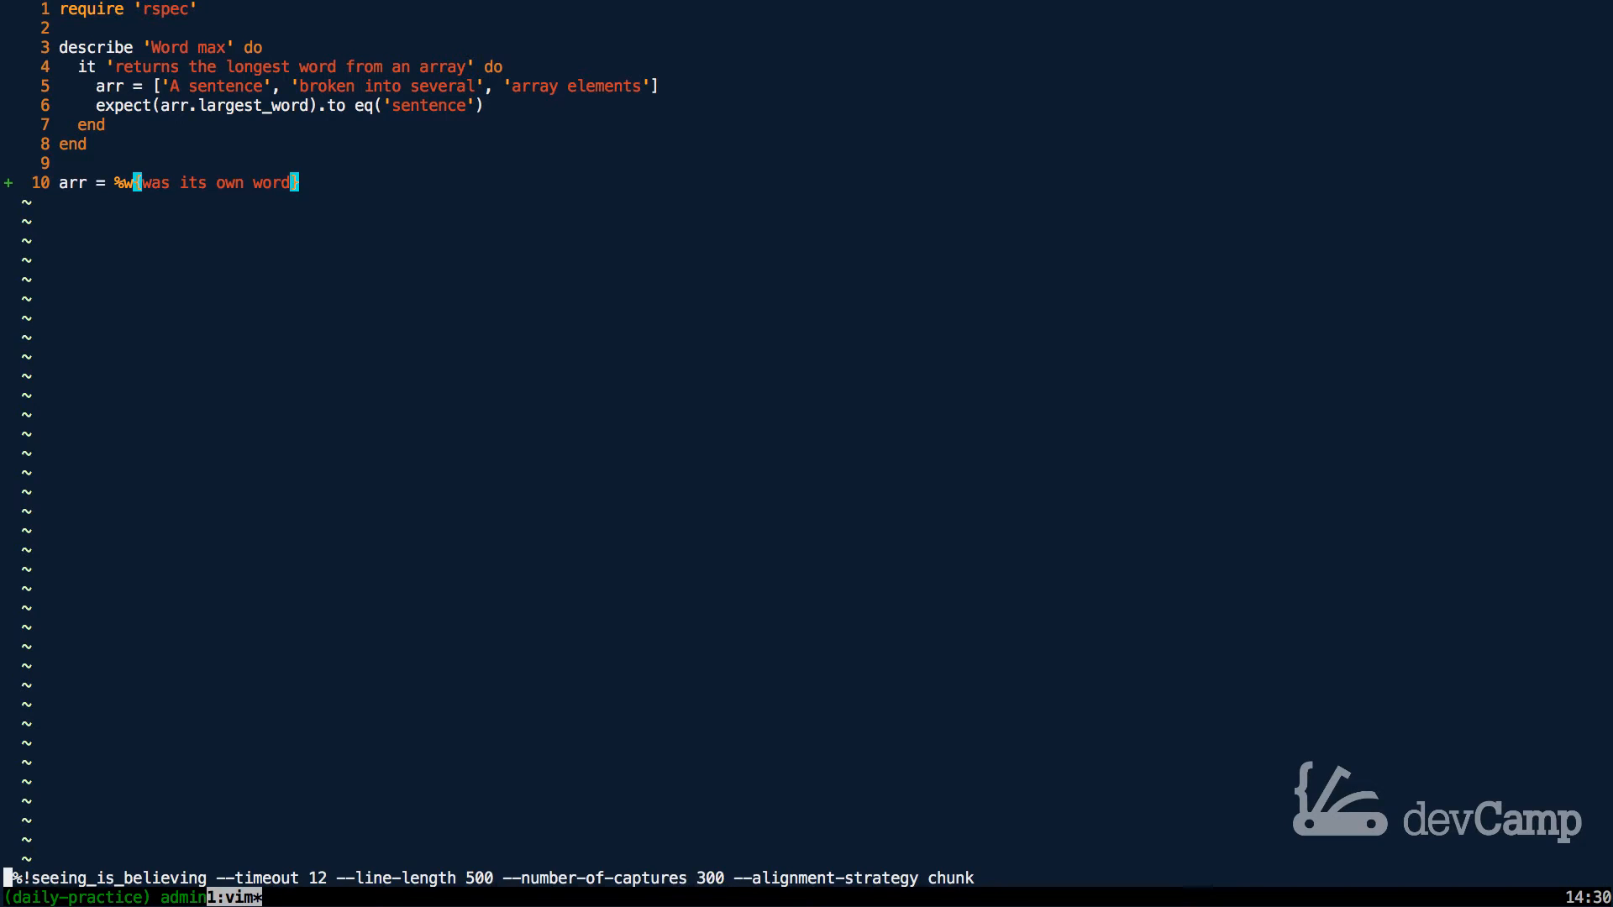
# Step: Evaluate the buffer with seeing_is_believing so each line shows its result inline
pyautogui.press('Return')
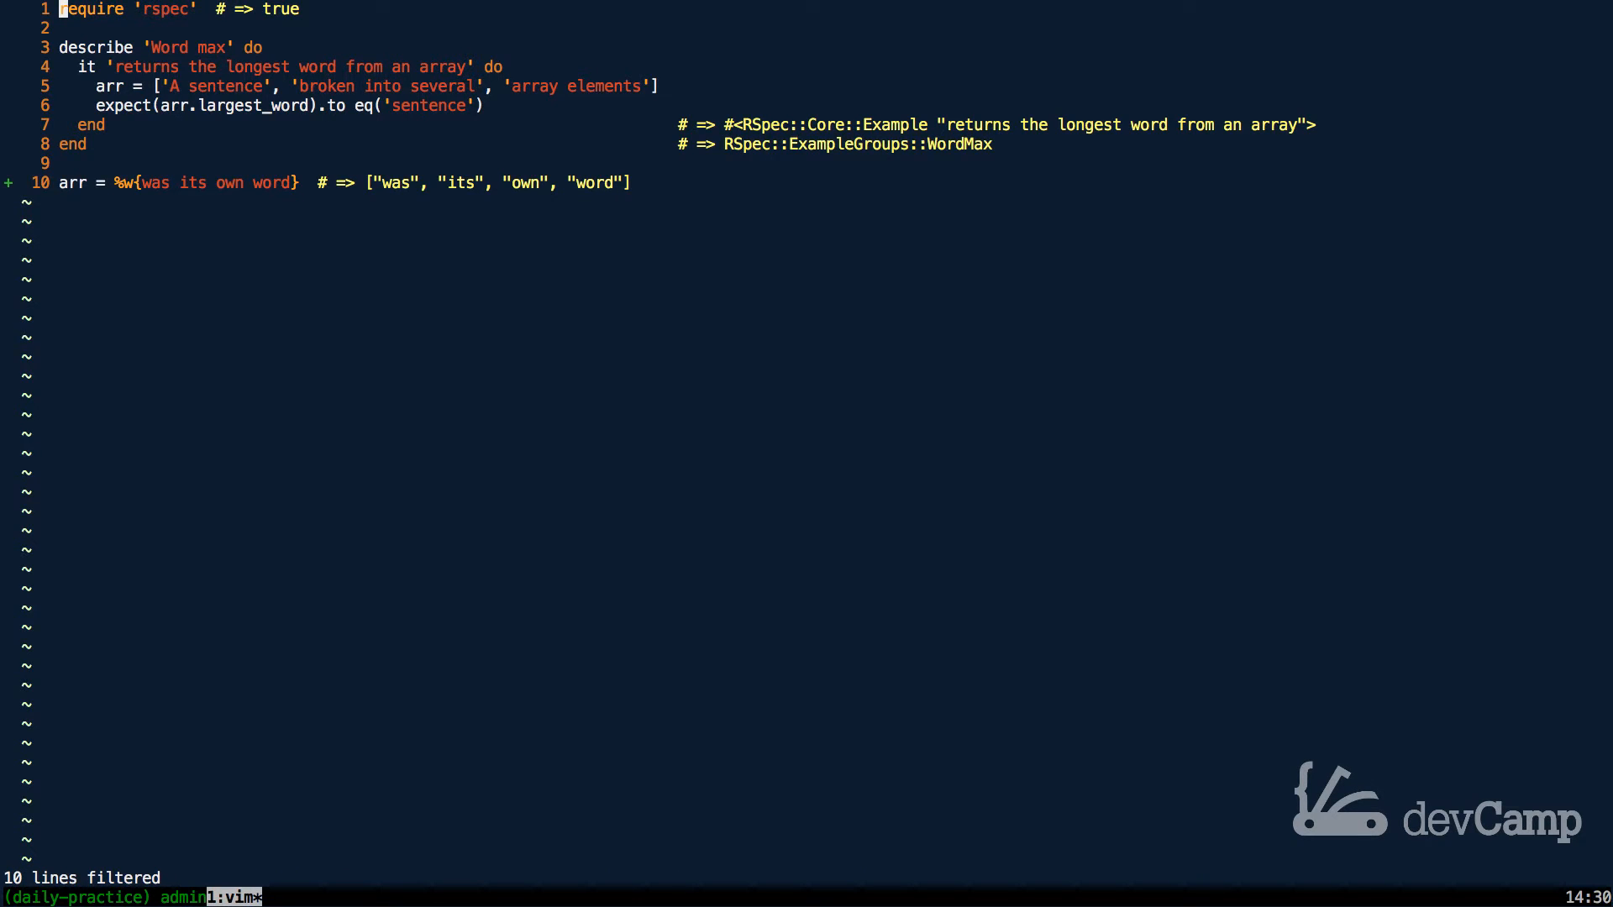
pyautogui.write(':%.!seeing_is_believing --clean')
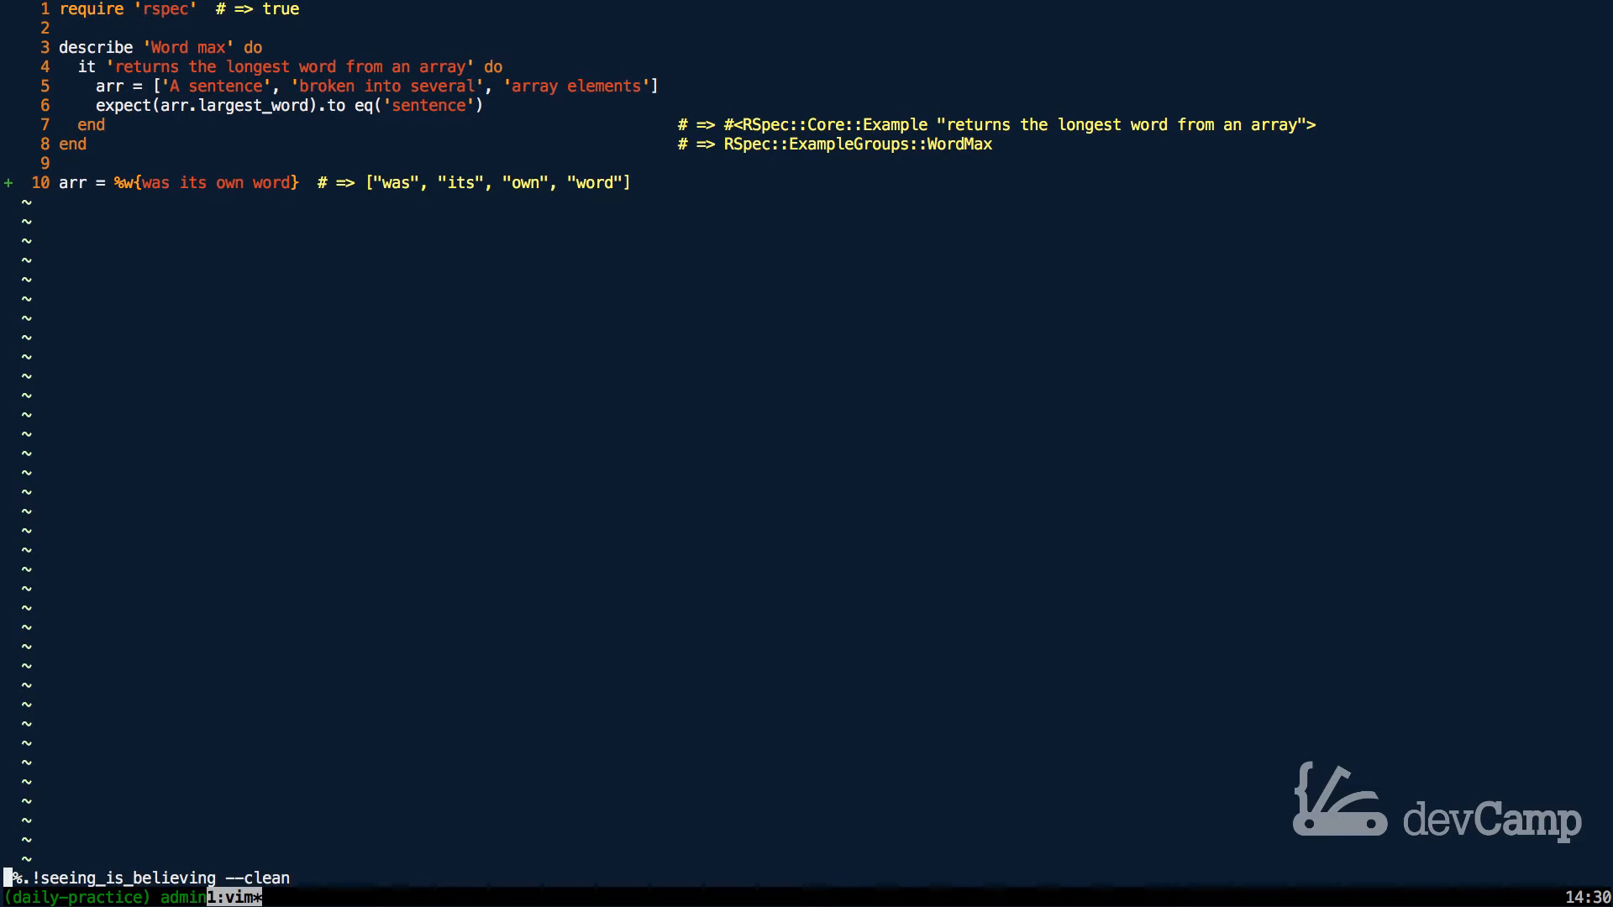
# Step: Add arr.max_by(&:length) below the word array and evaluate it to "word"
pyautogui.write('a')
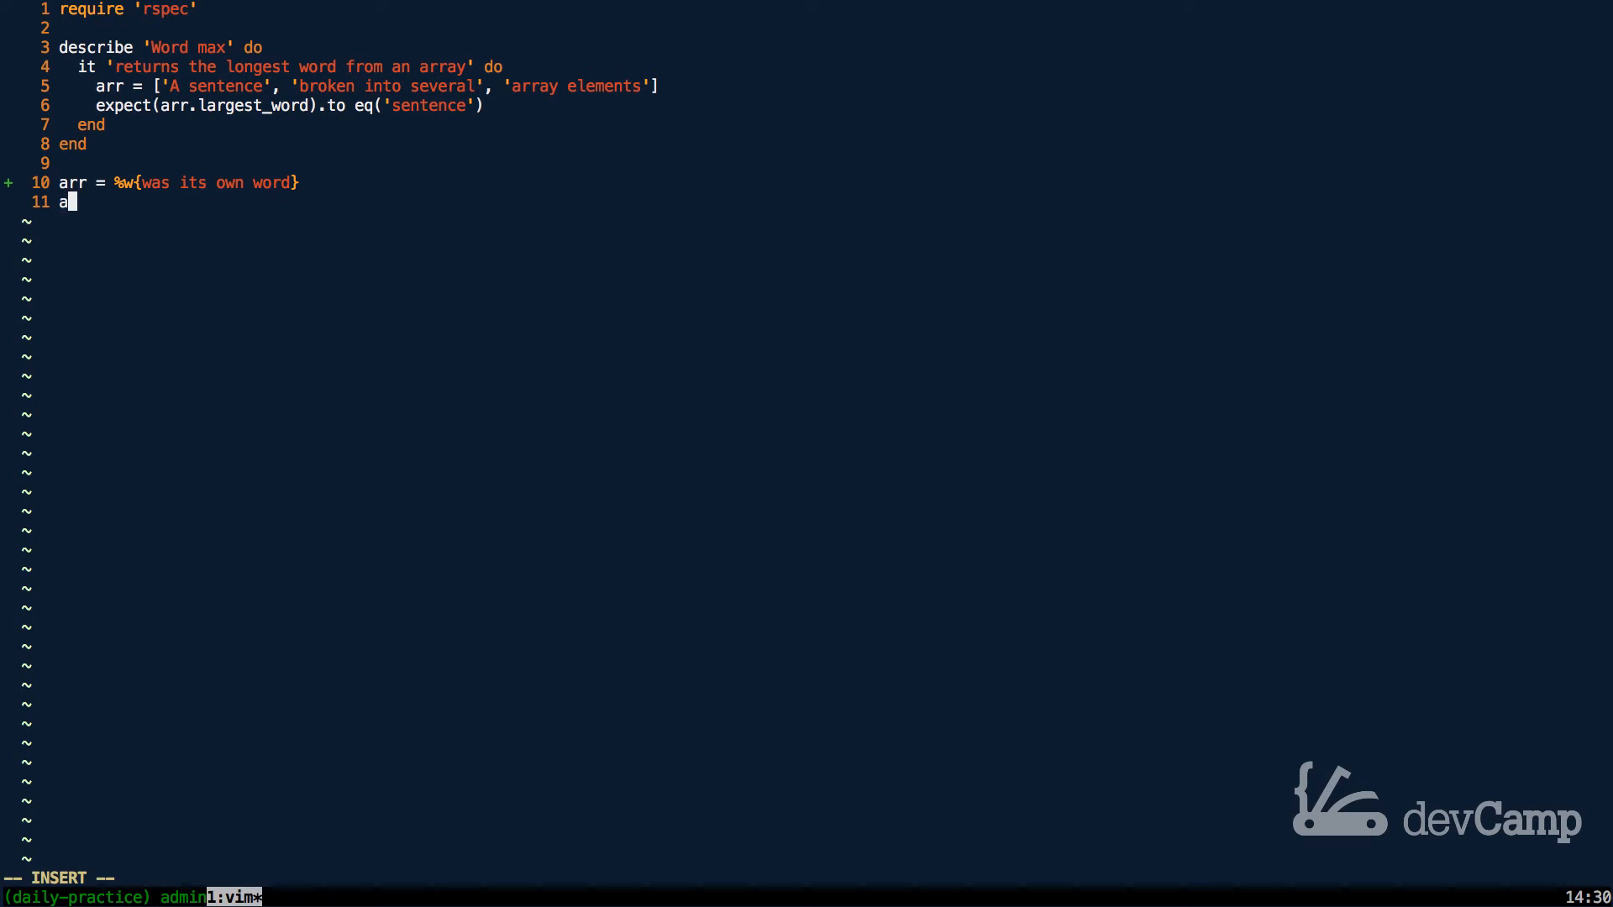
pyautogui.write('rr.ma')
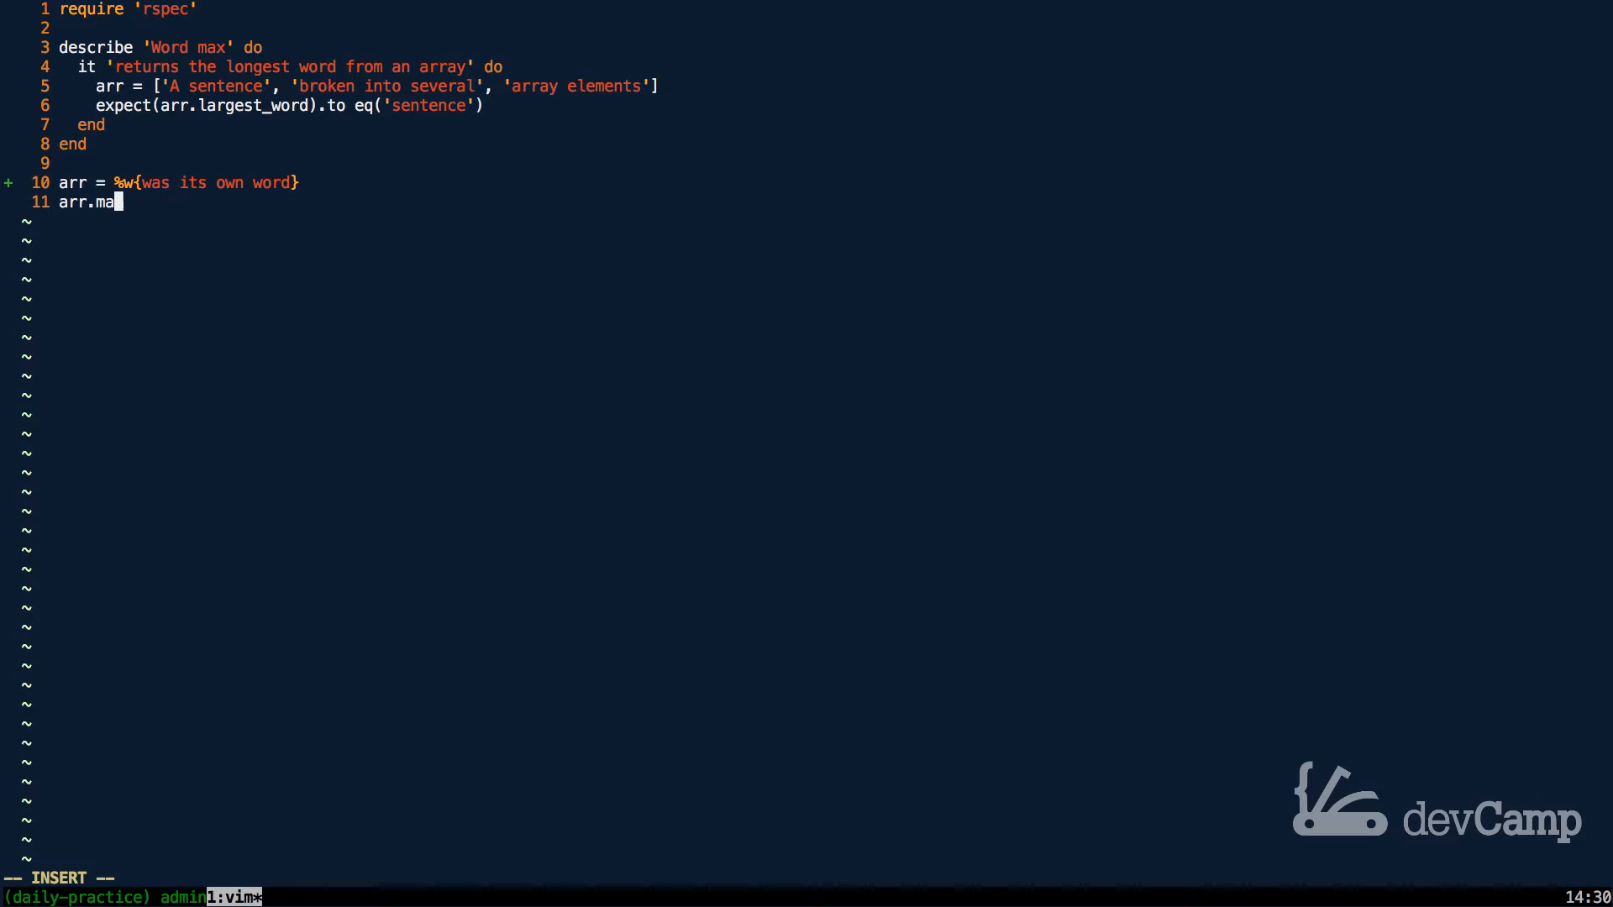
pyautogui.write('x_by(')
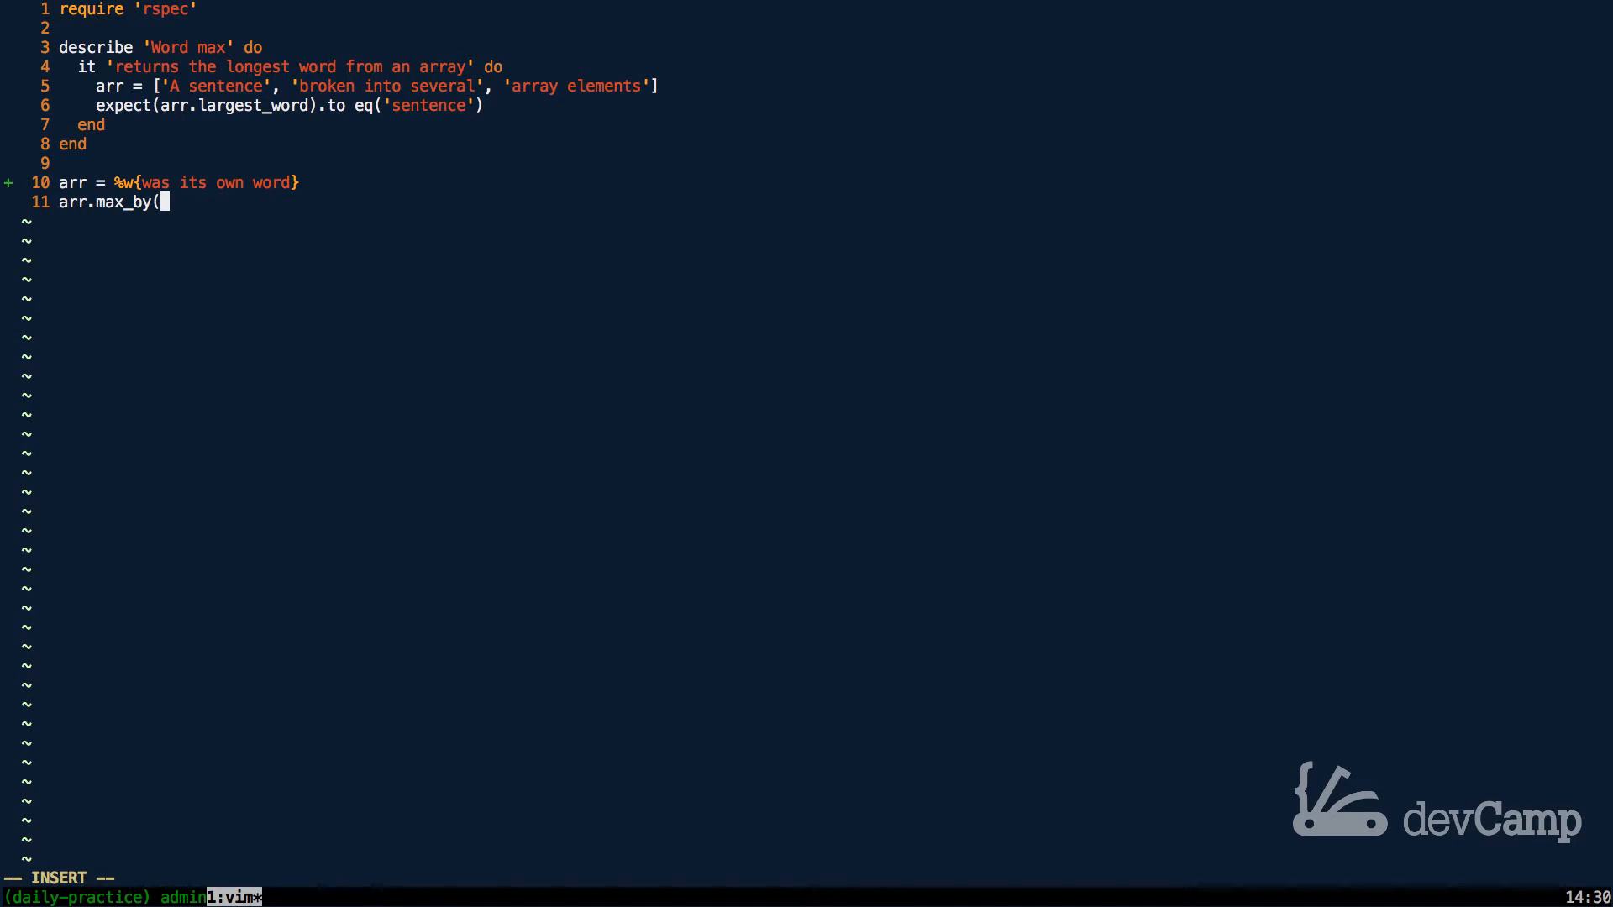
pyautogui.write('&:')
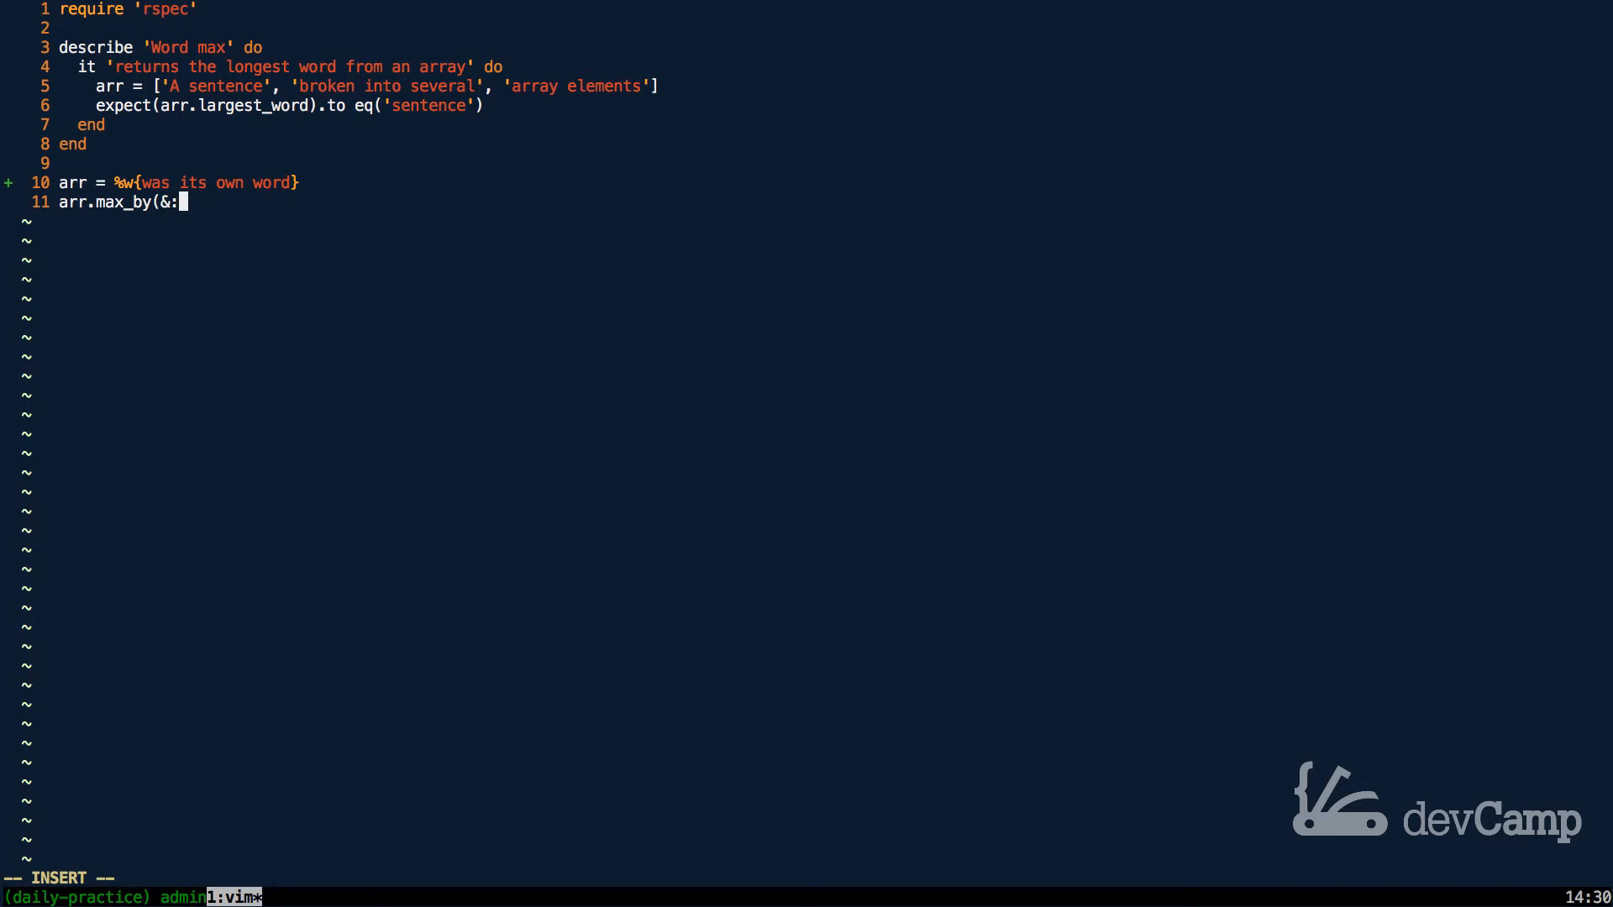
pyautogui.write('length')
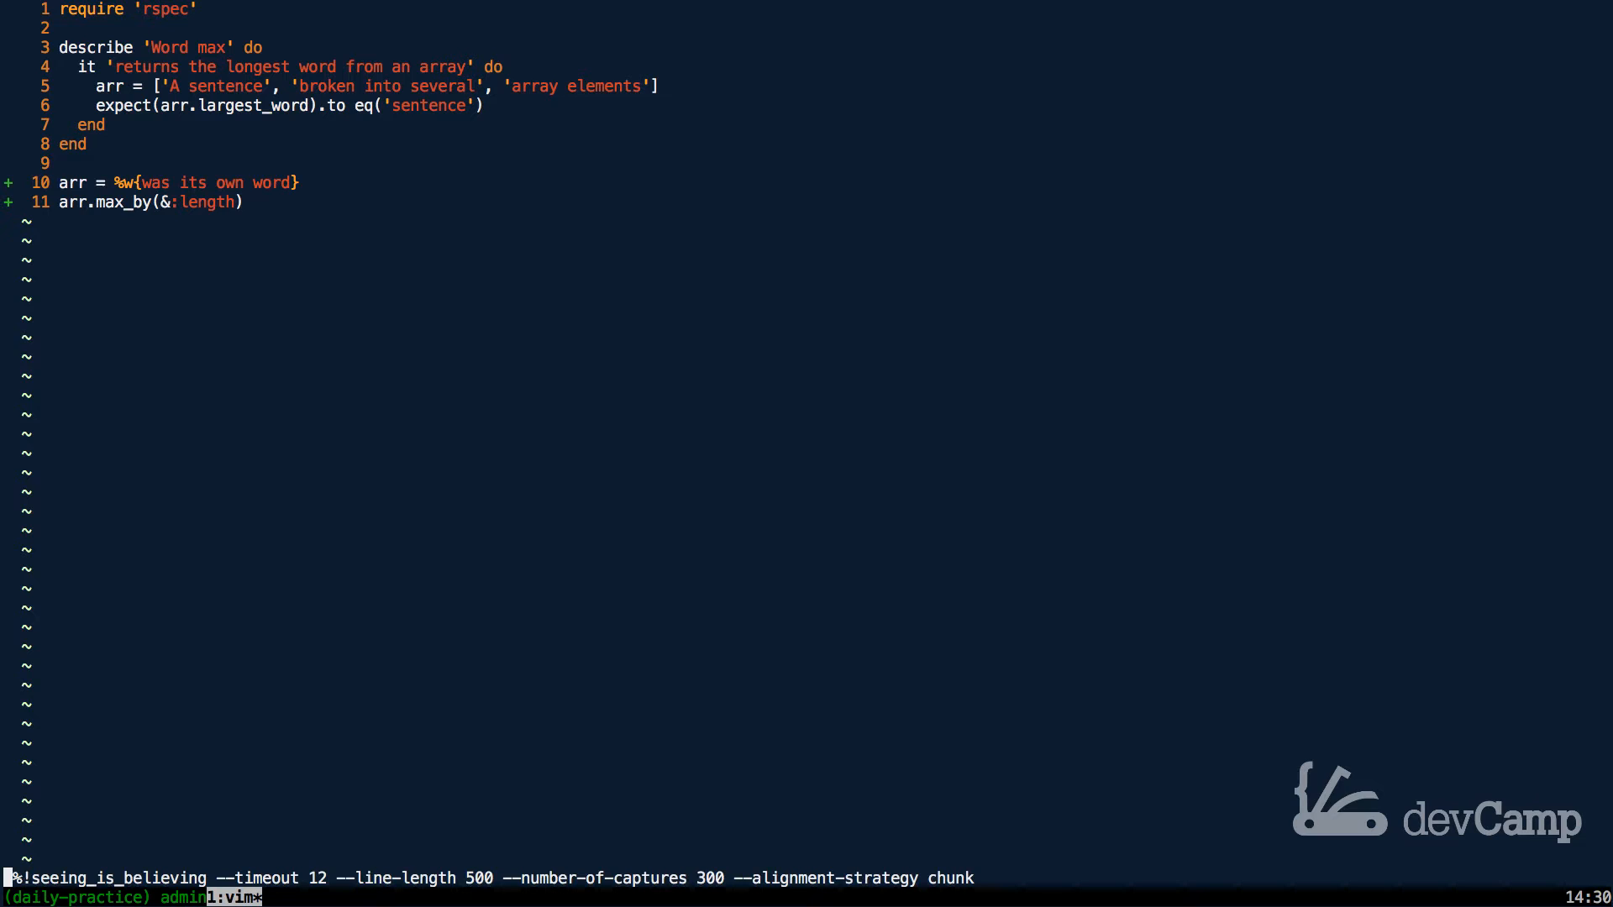
pyautogui.press('Return')
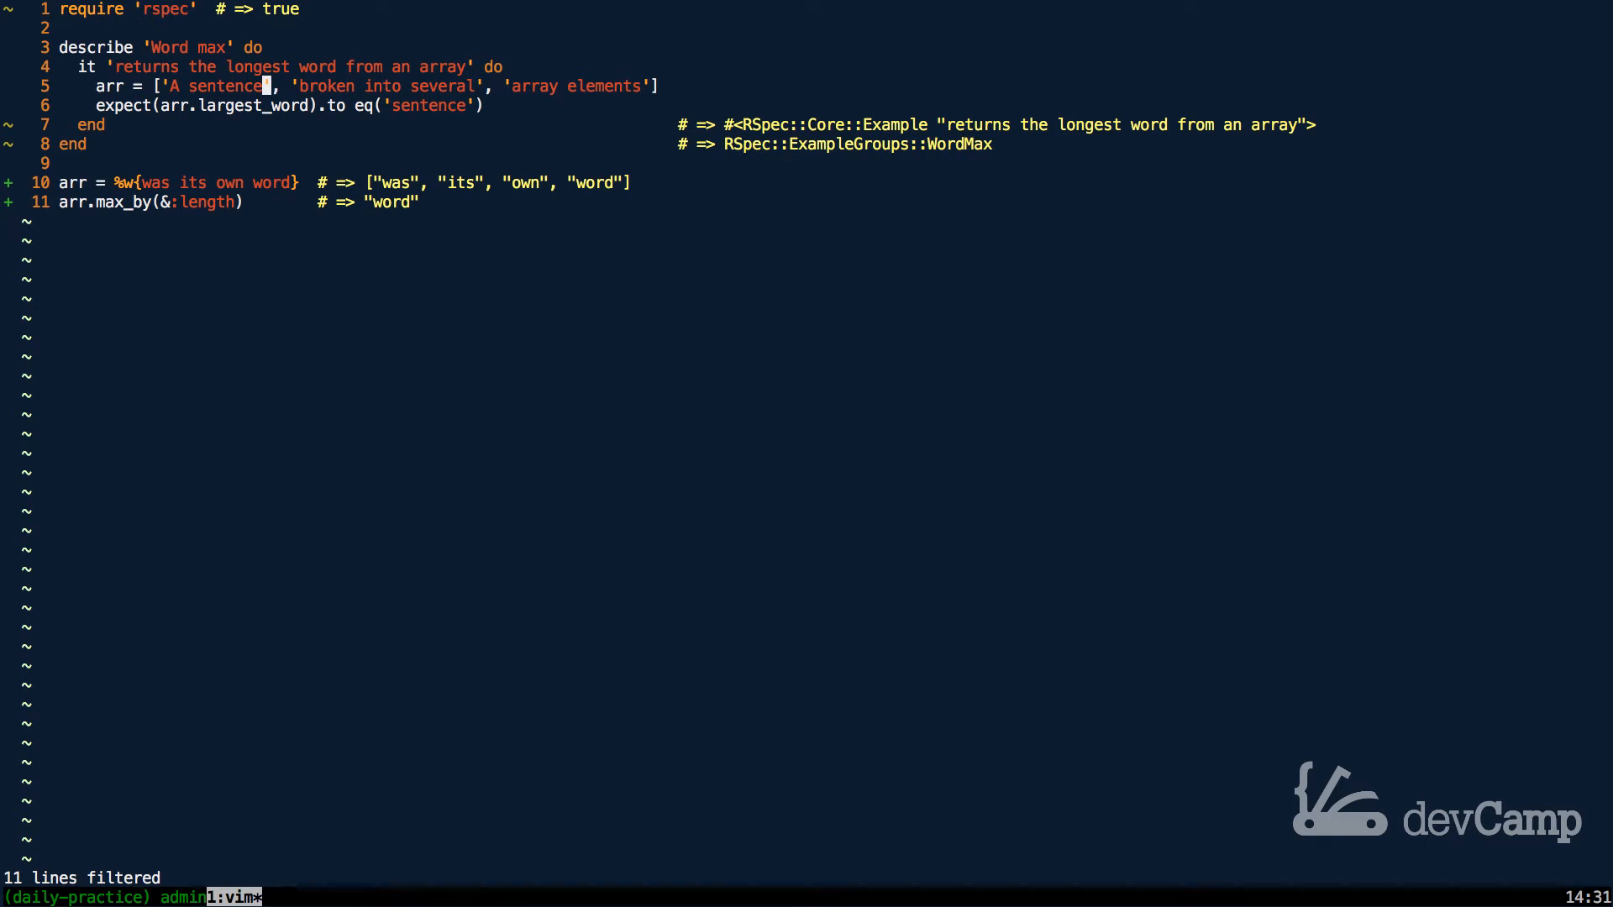
# Step: Copy the spec's sample sentence-array line for reuse in the scratch code
pyautogui.press('w')
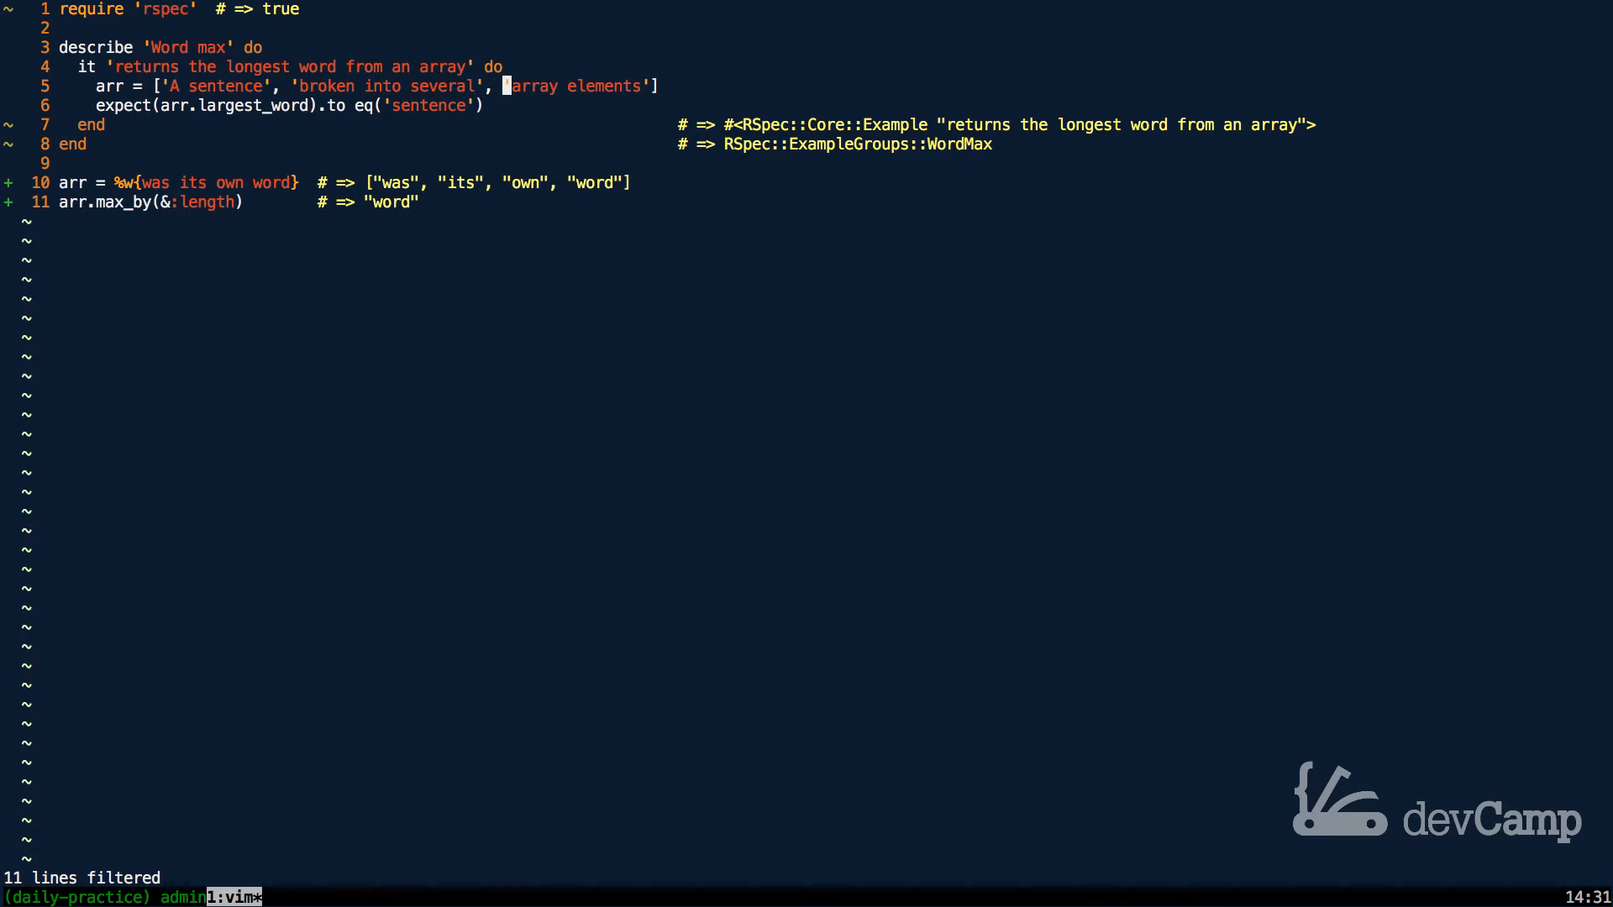
pyautogui.press('$')
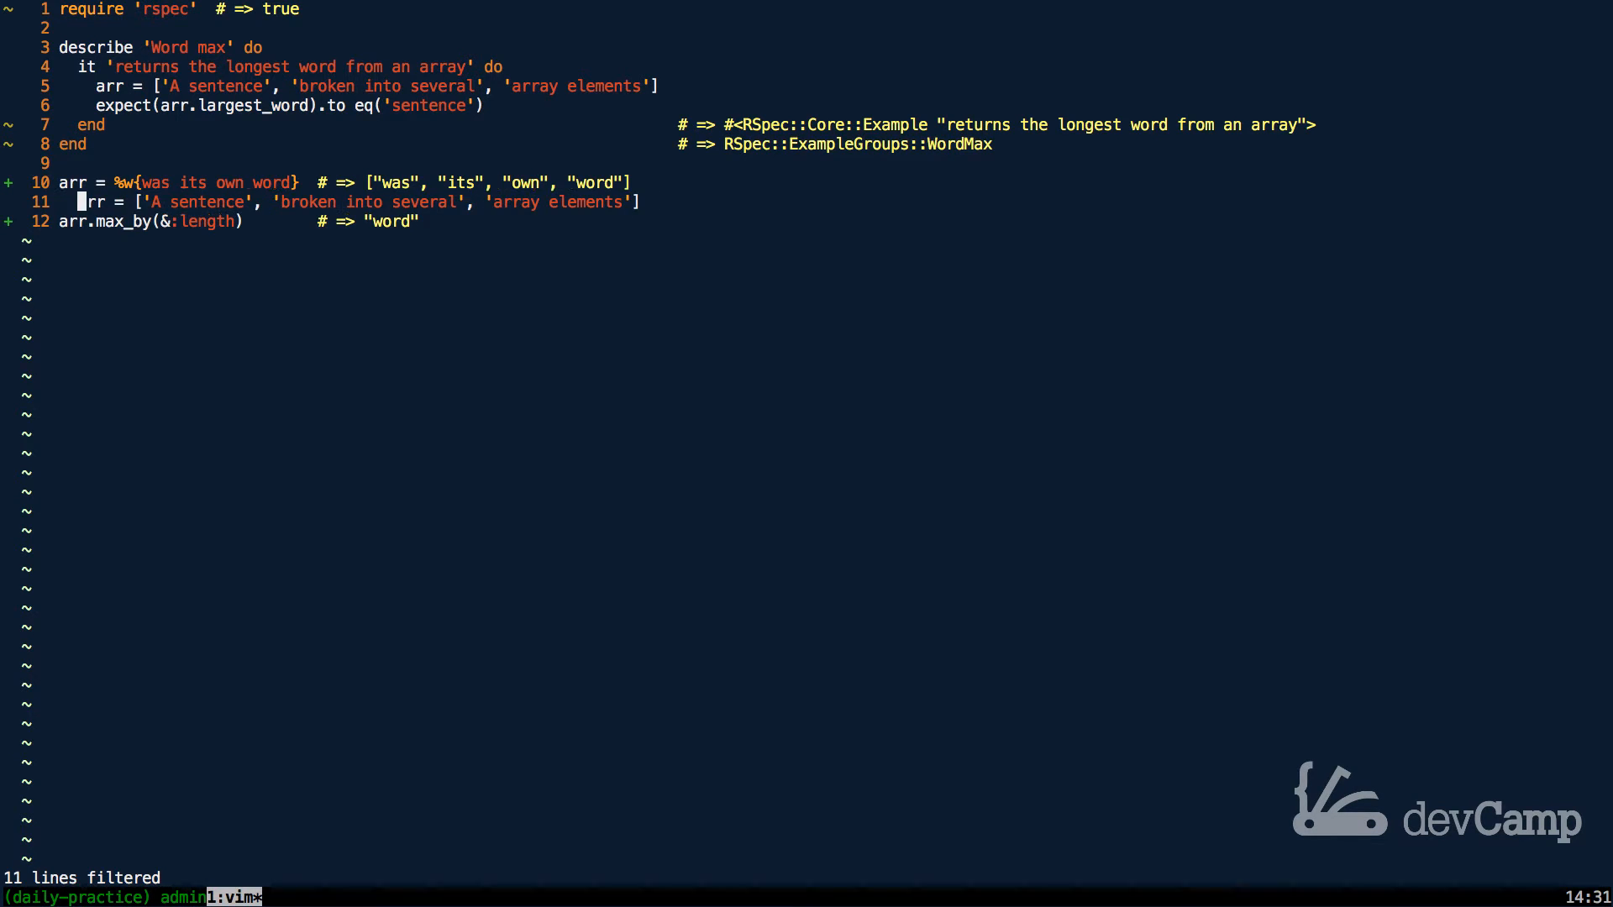
# Step: Swap the word array for the sentence array and see max_by give "broken into several"
pyautogui.press('dd')
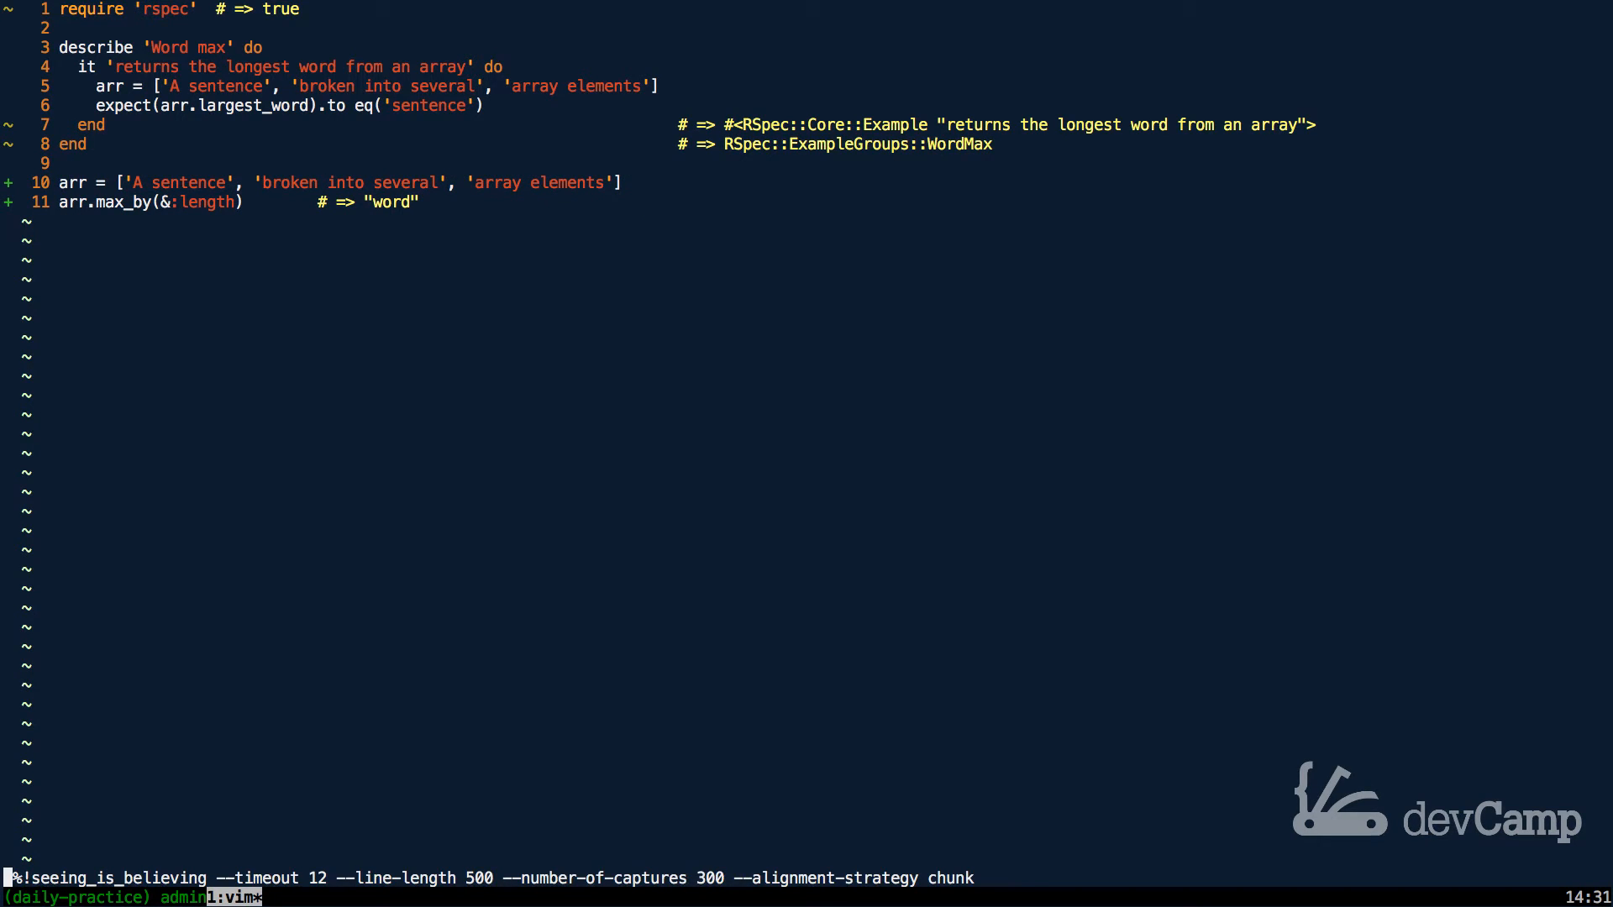
pyautogui.press('Return')
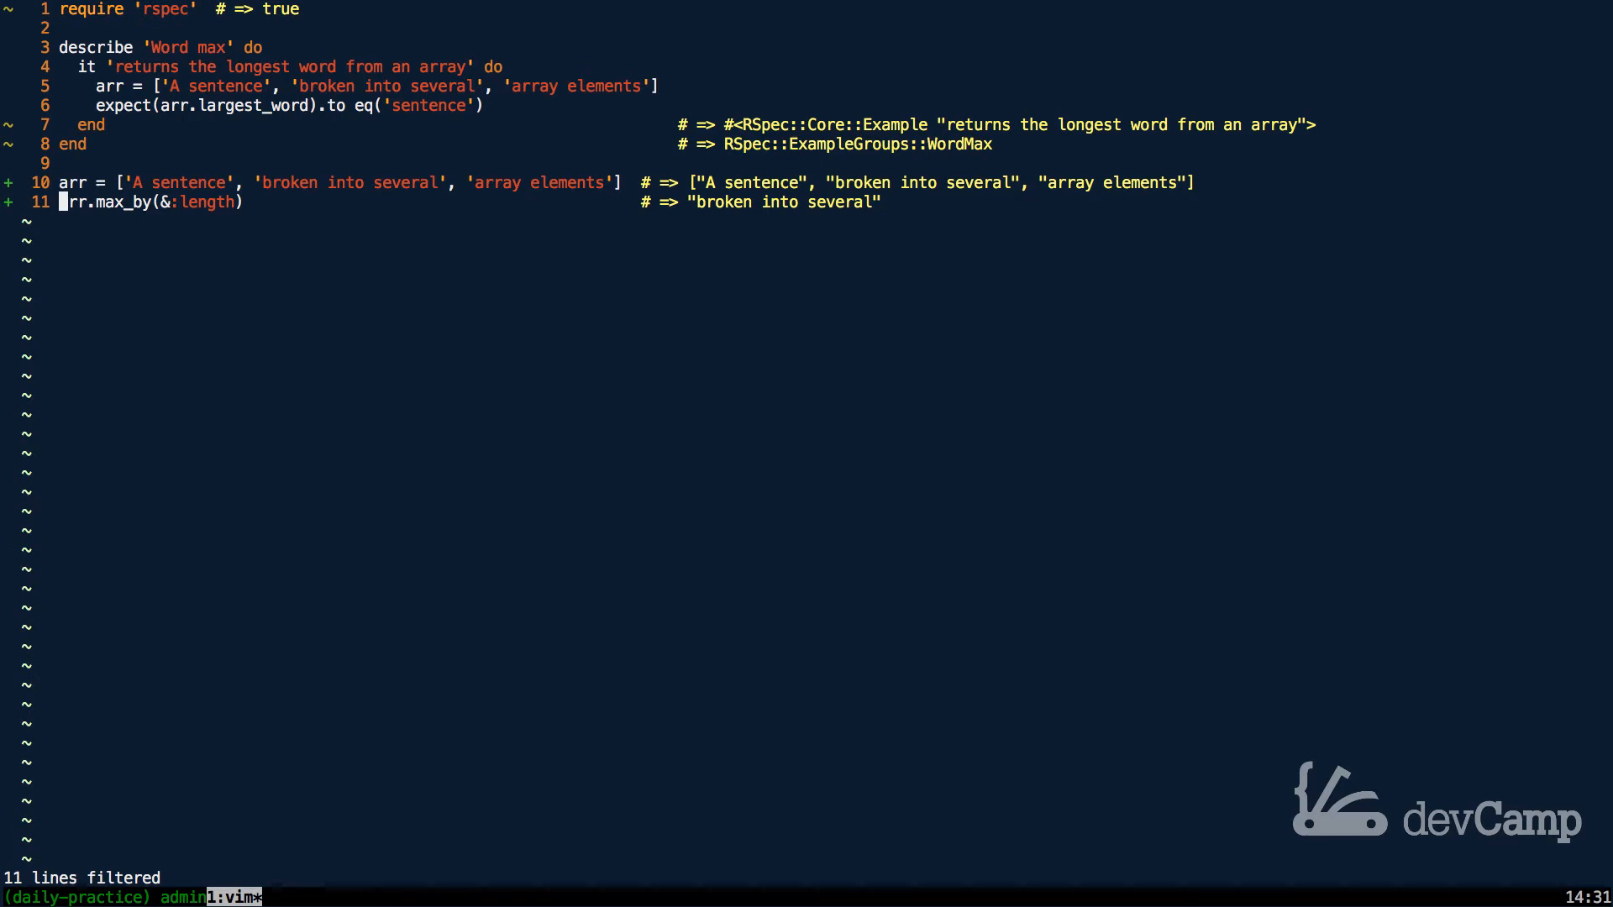
pyautogui.moveTo(766, 201)
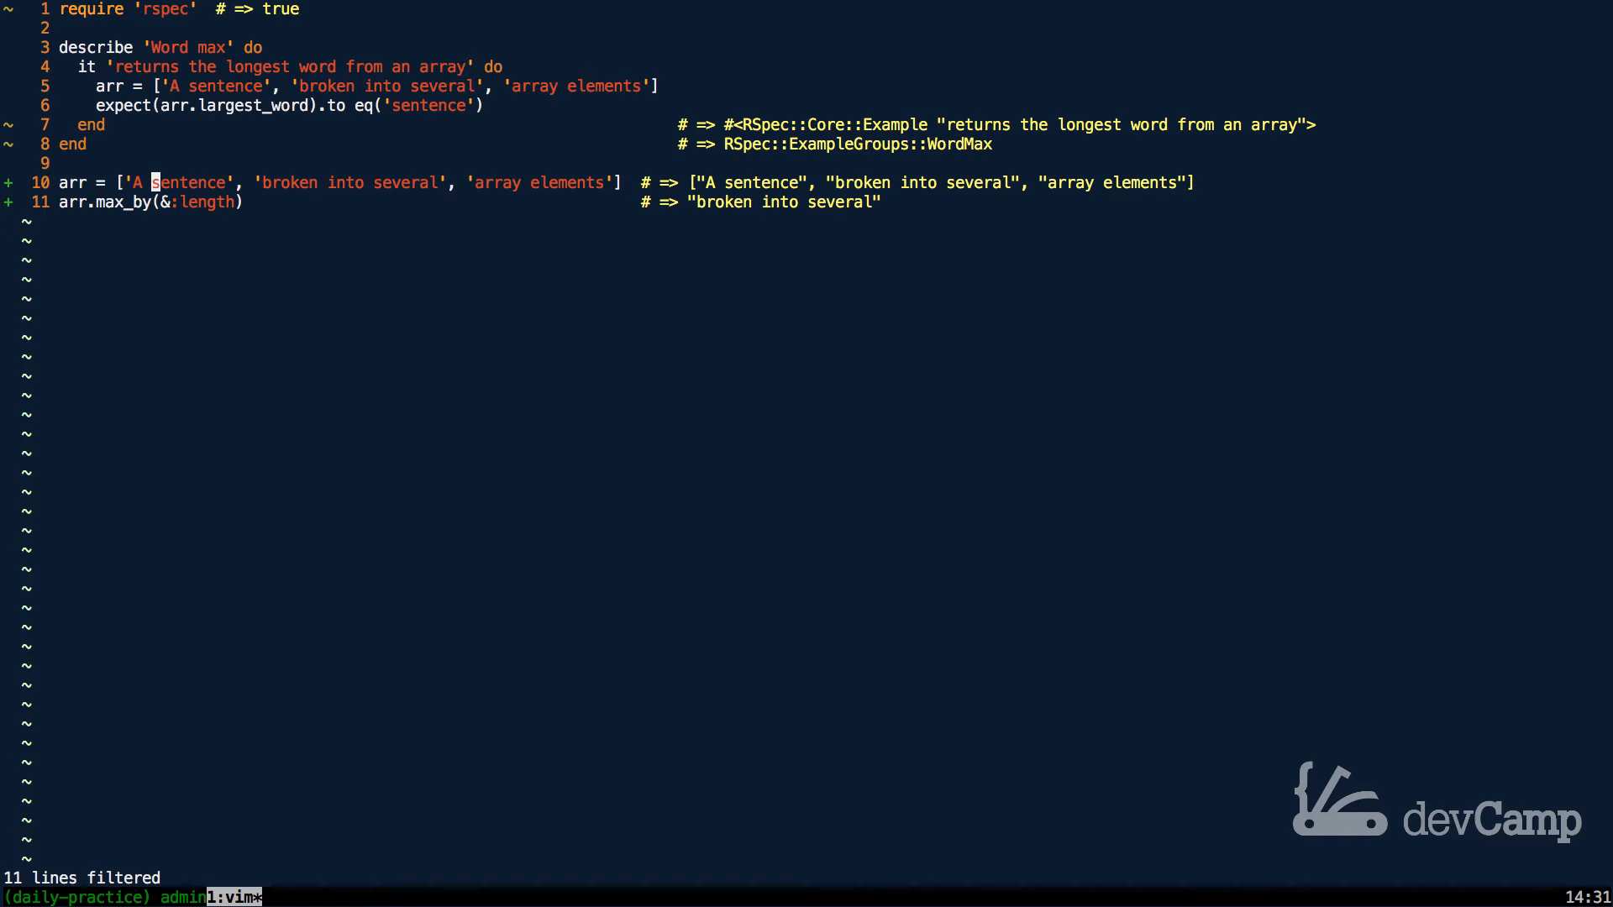
# Step: Inspect the first sentence string, then strip the evaluation annotations from the file
pyautogui.press('v')
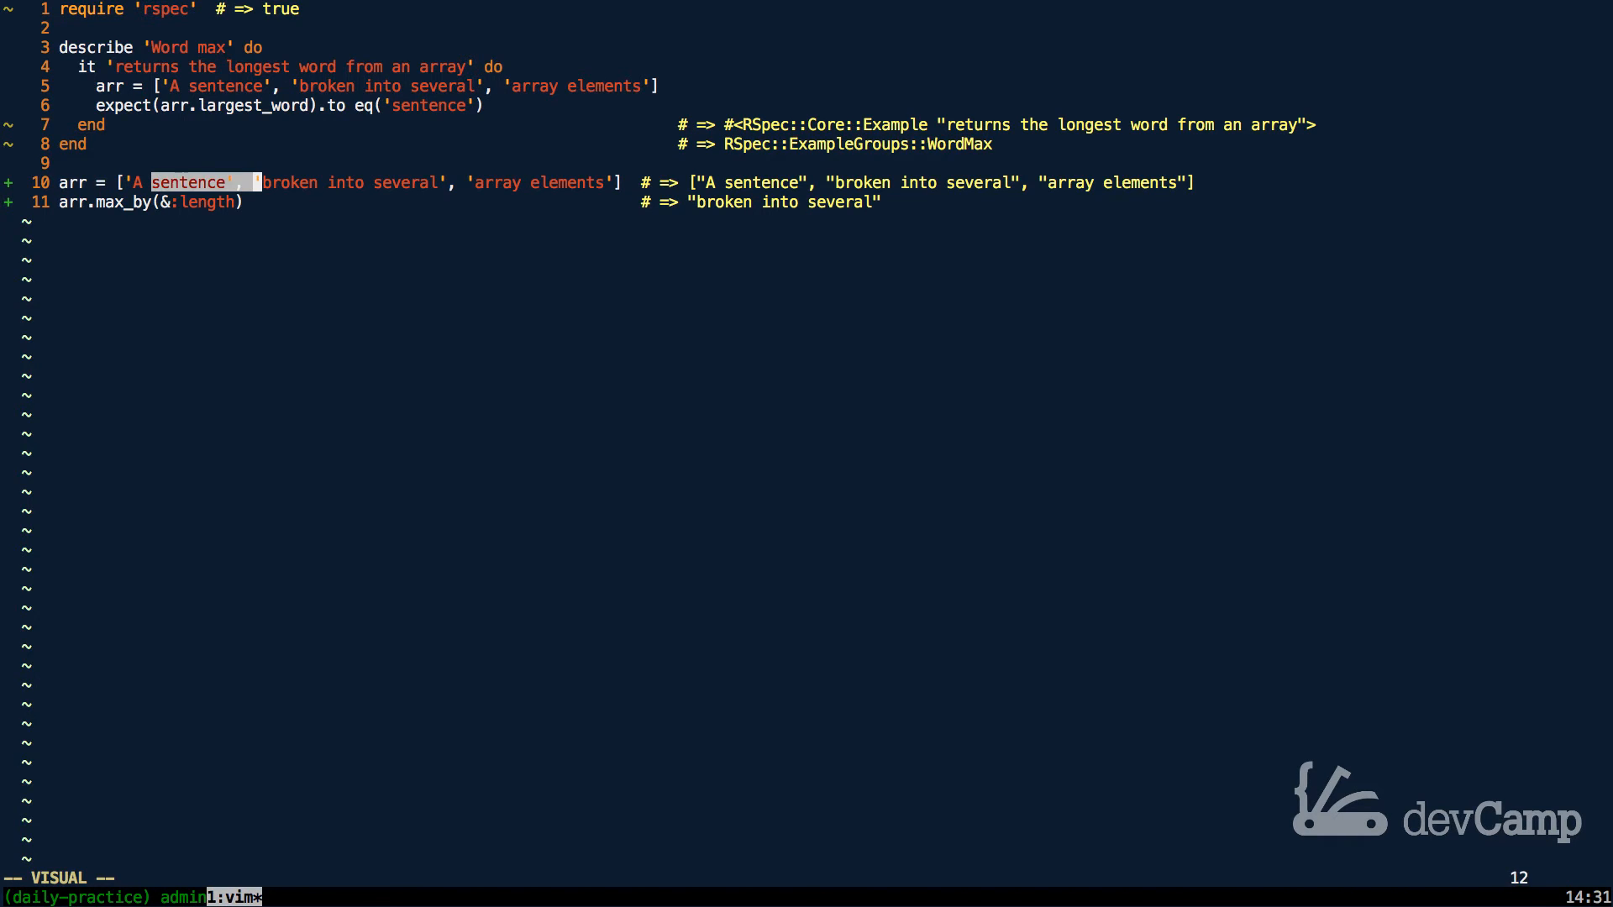
pyautogui.press('Escape')
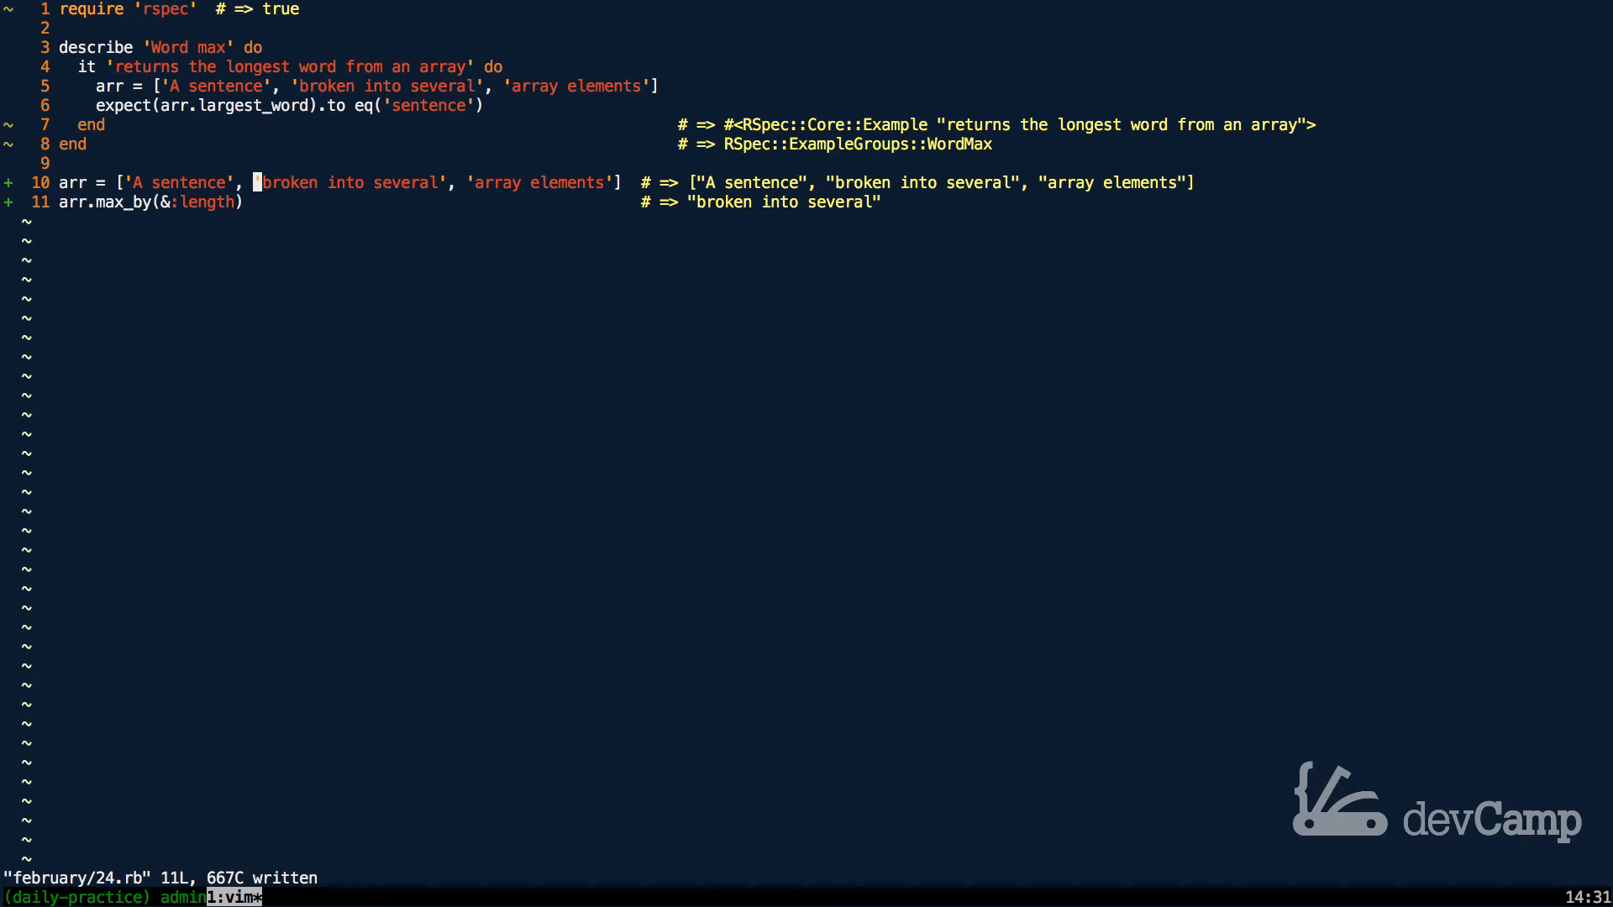
pyautogui.press('l')
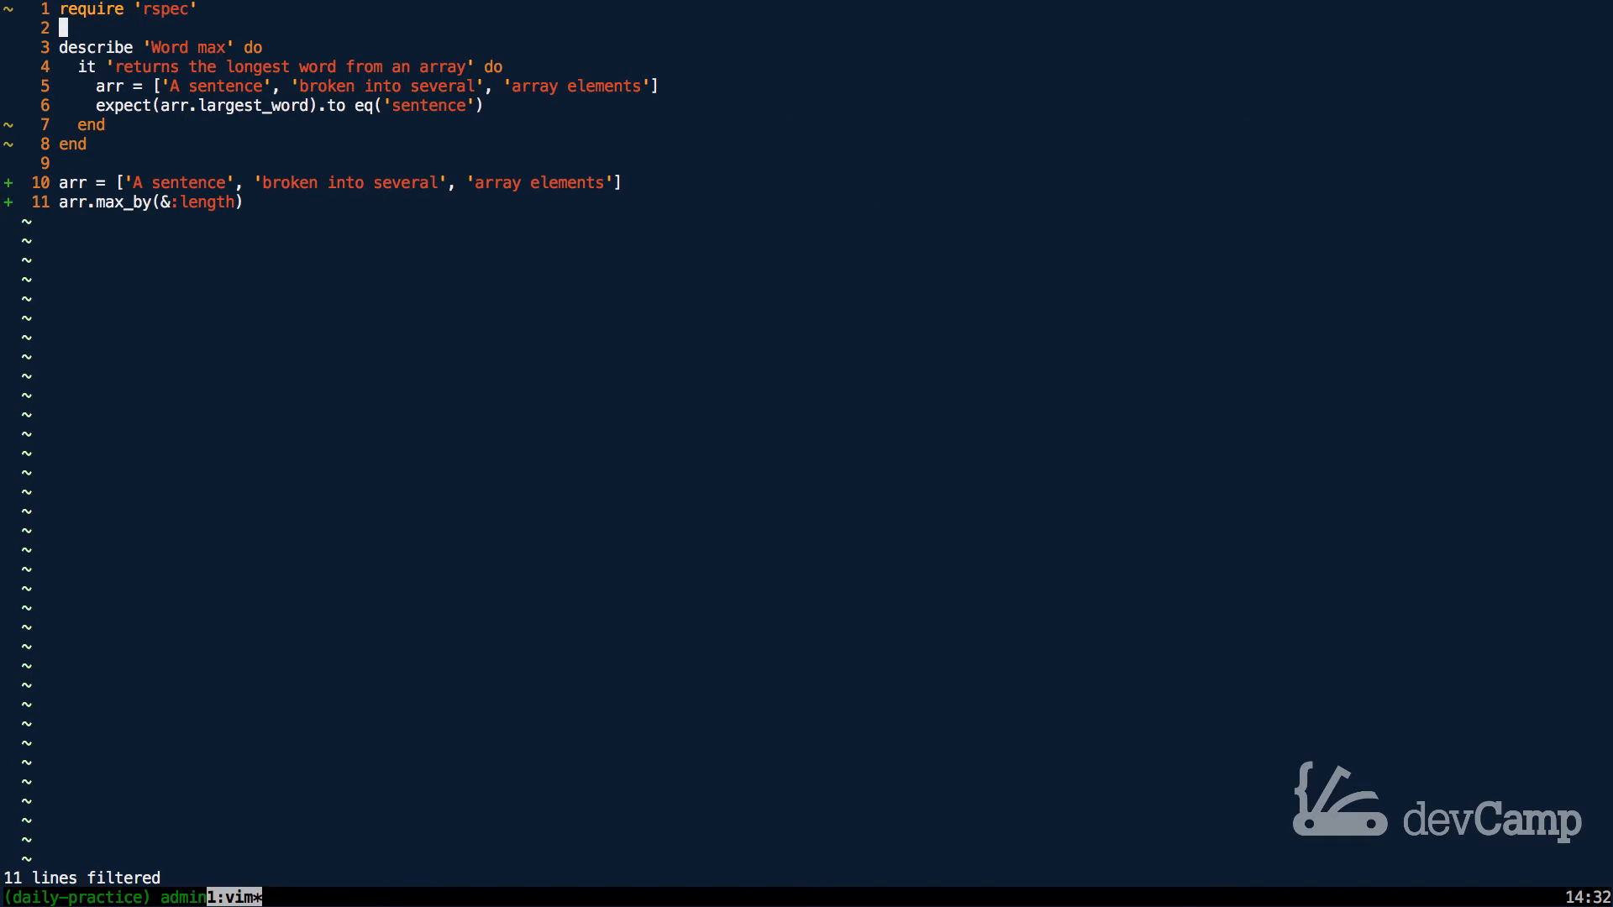
# Step: Move arr.max_by(&:length) up beneath require 'rspec' and begin a line above it
pyautogui.press('V')
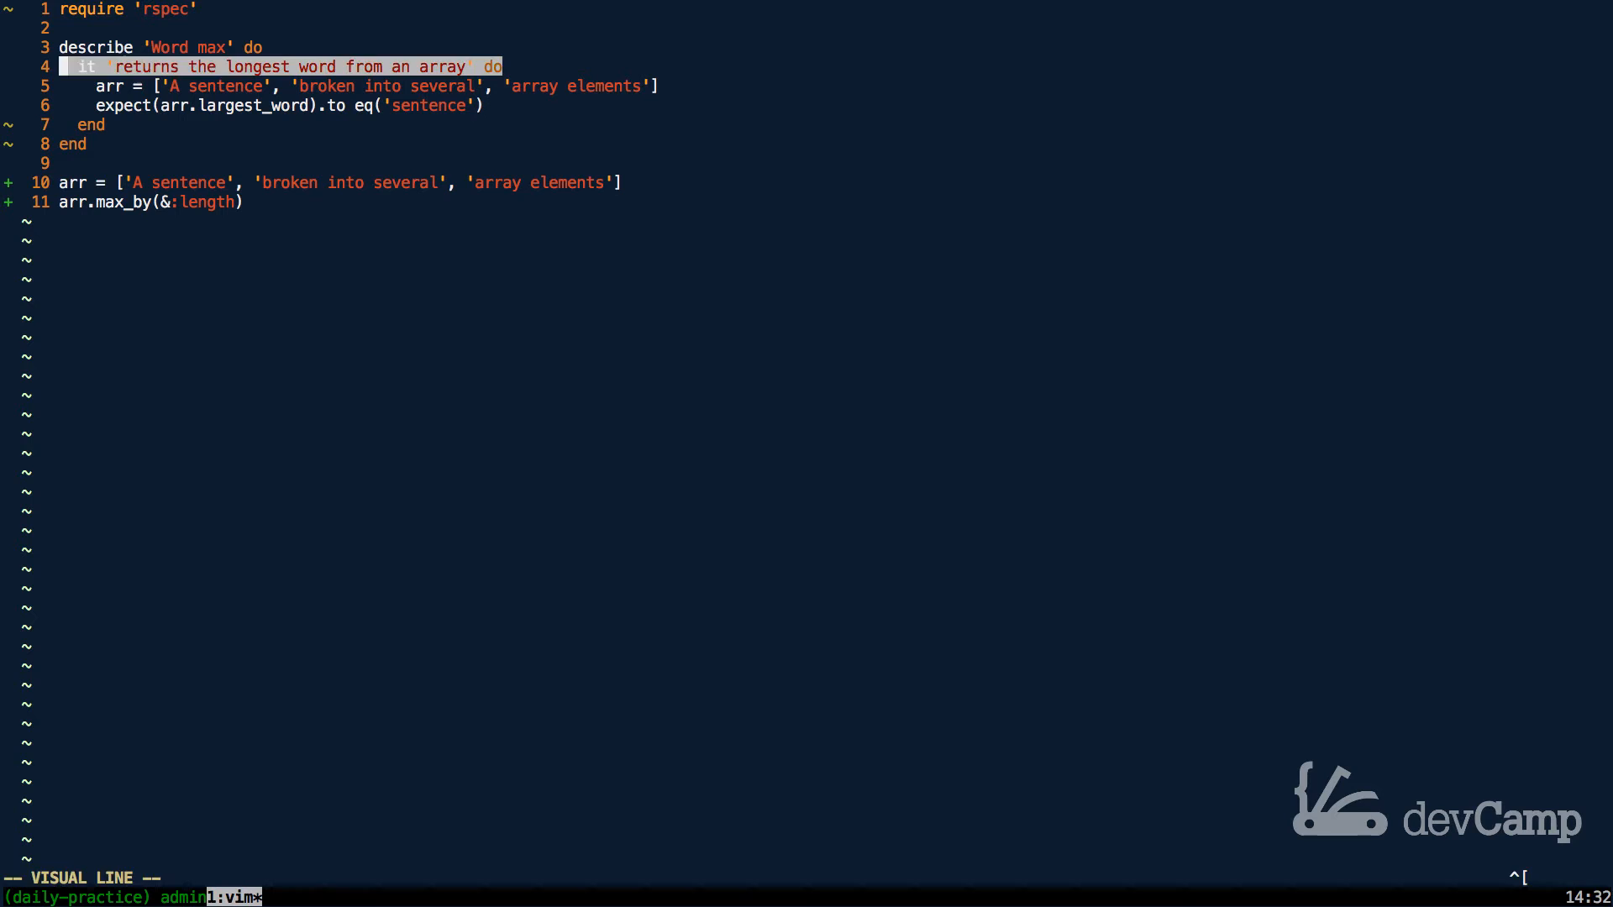
pyautogui.press('d')
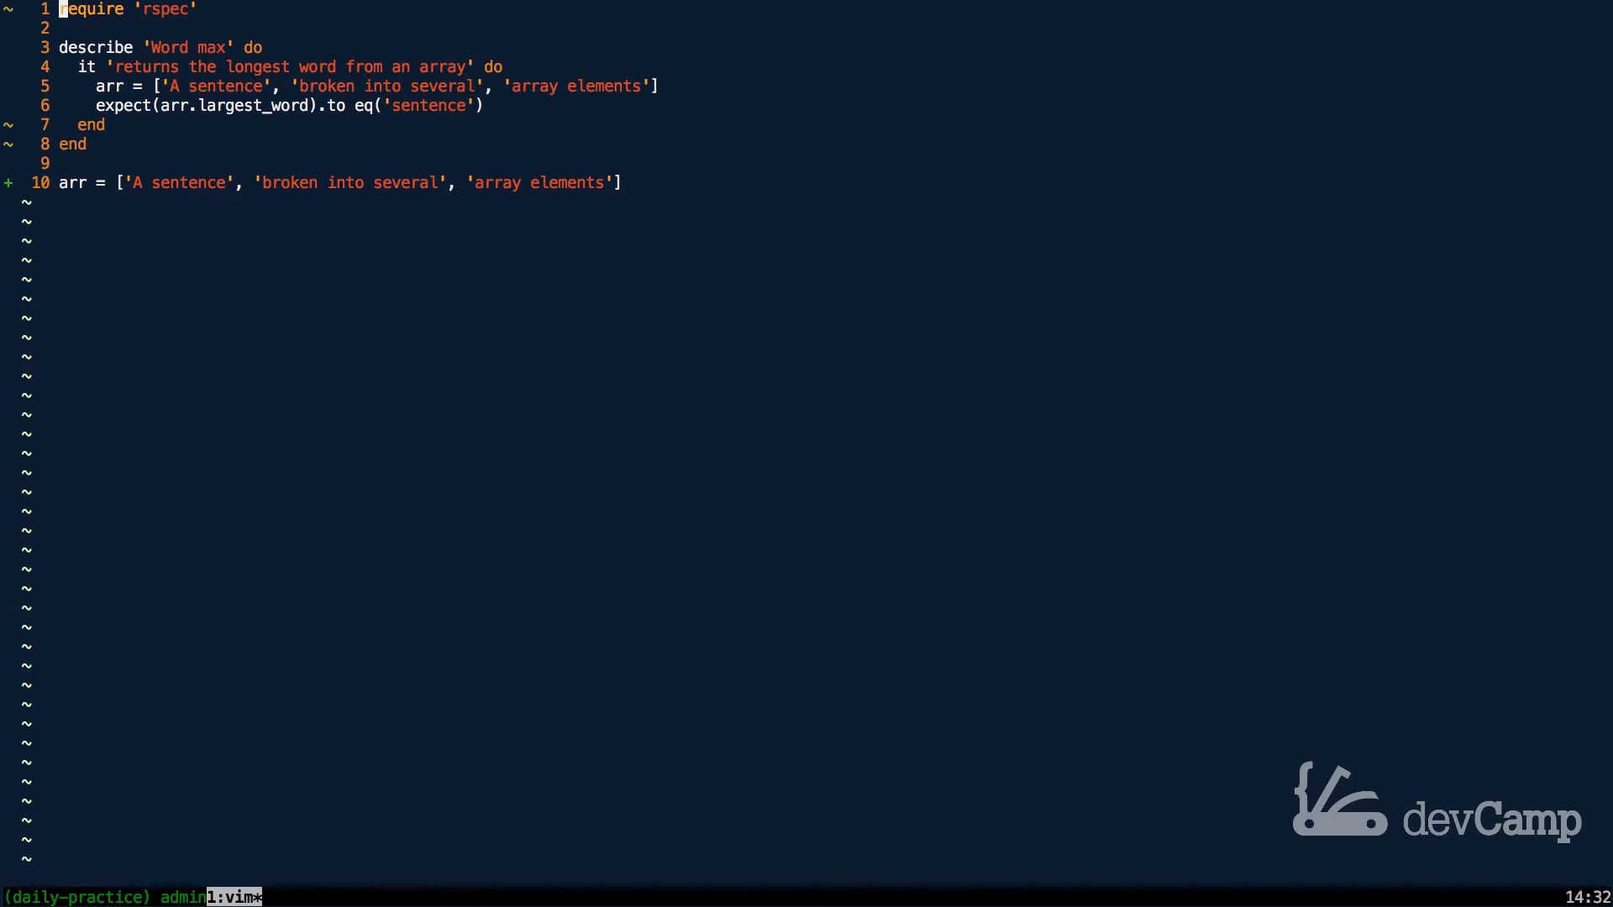
pyautogui.write('rr.max_by(&:length)')
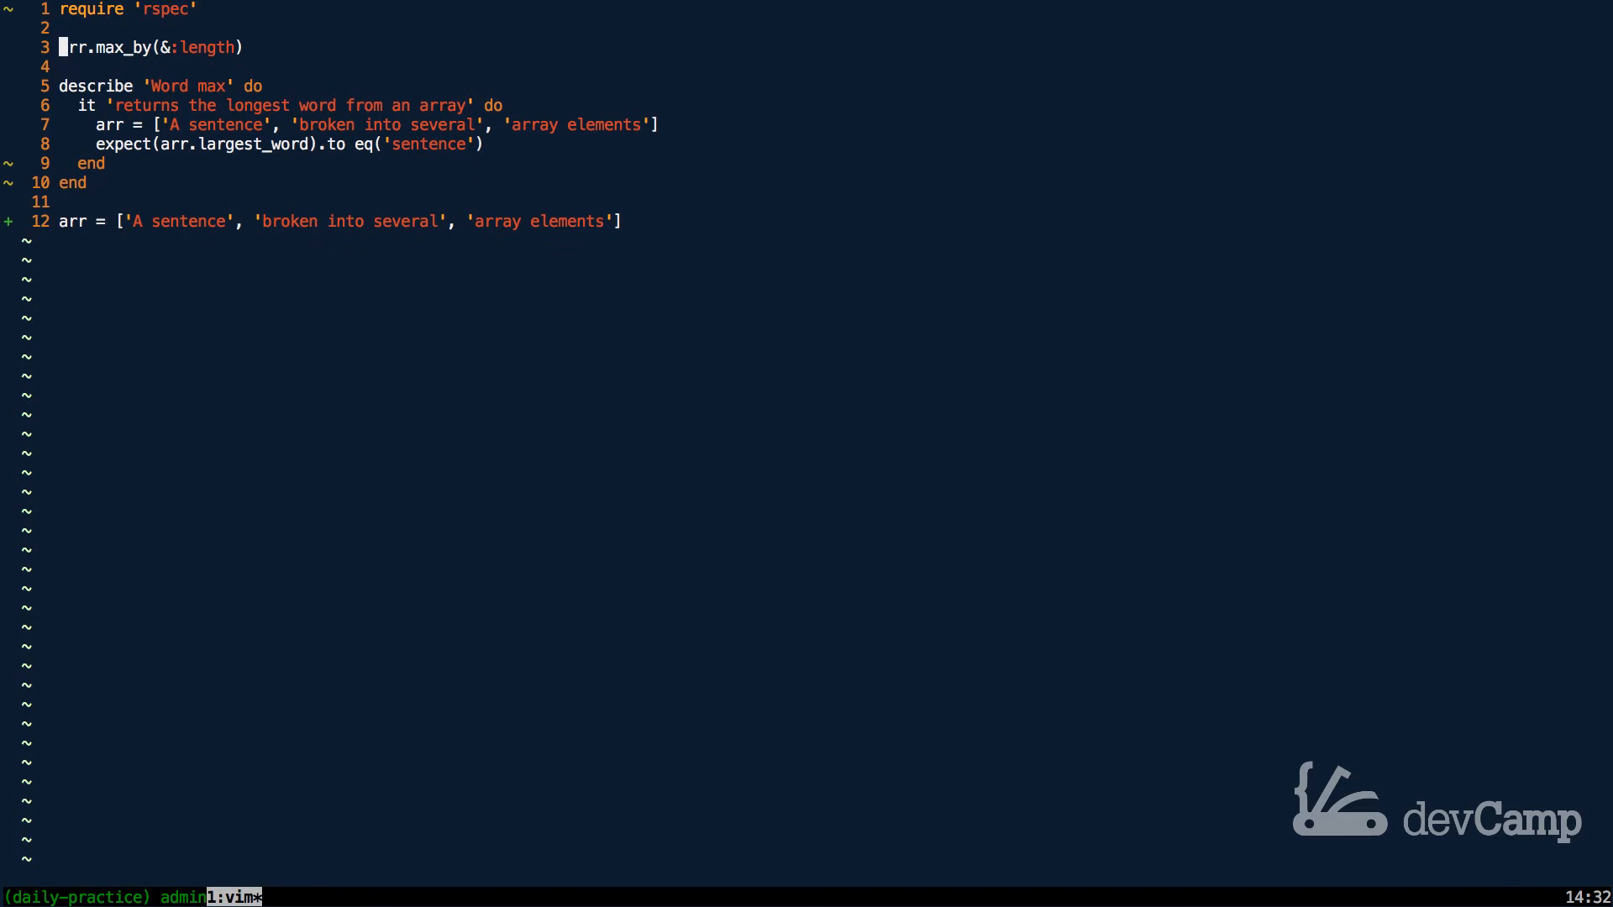
pyautogui.write('de')
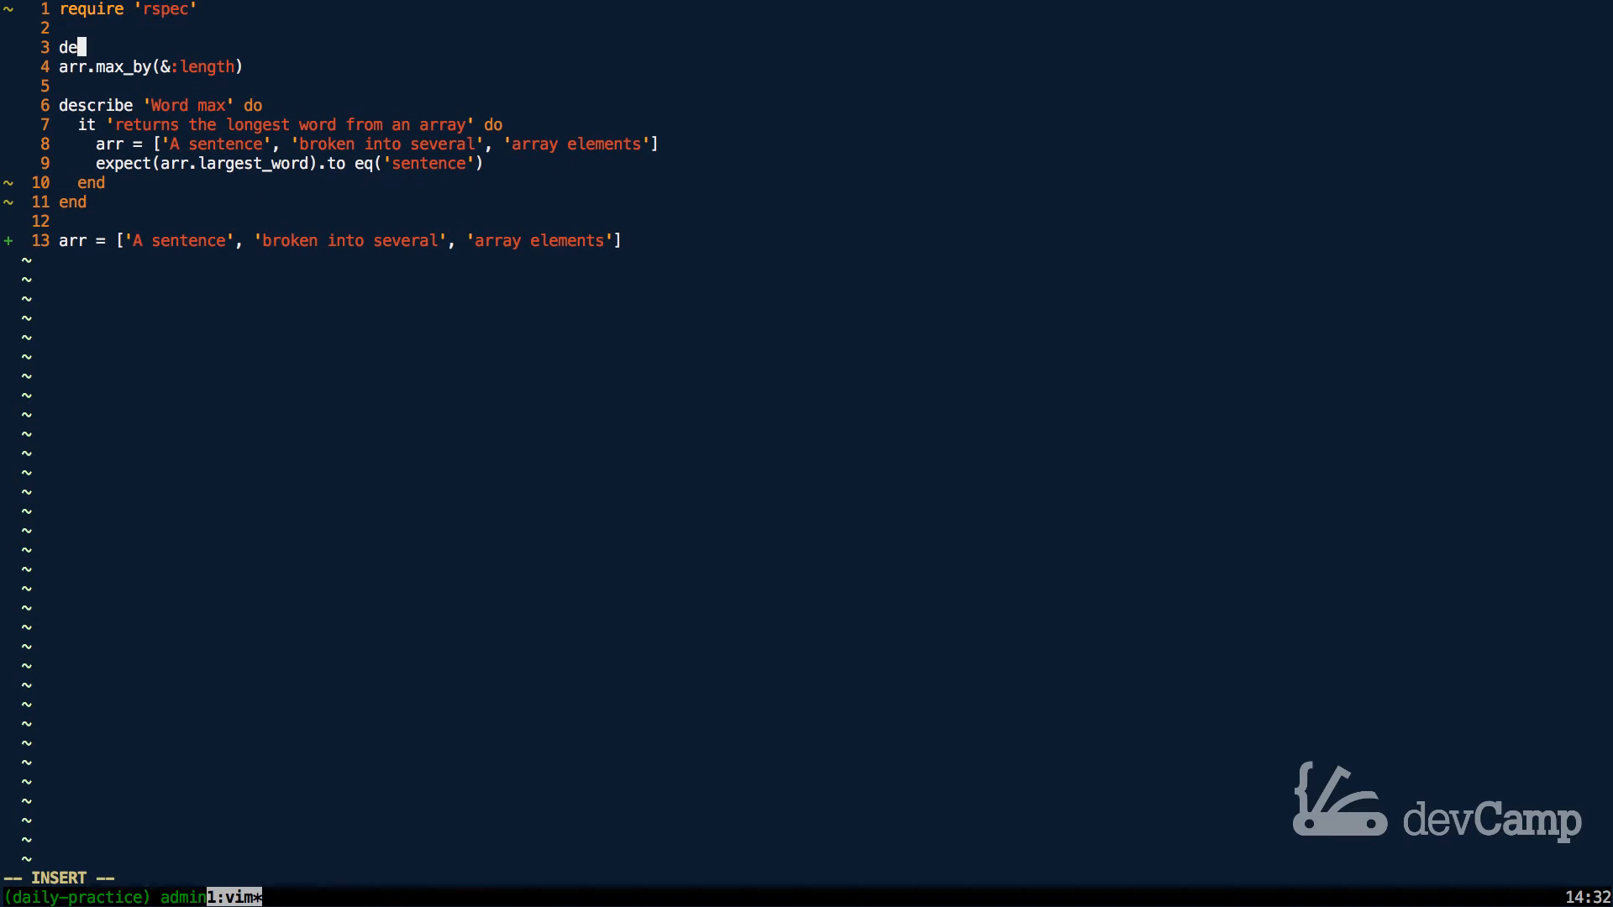
# Step: Wrap an empty largest_word method in class Array and cut max_by(&:length) off the arr line
pyautogui.write('lass')
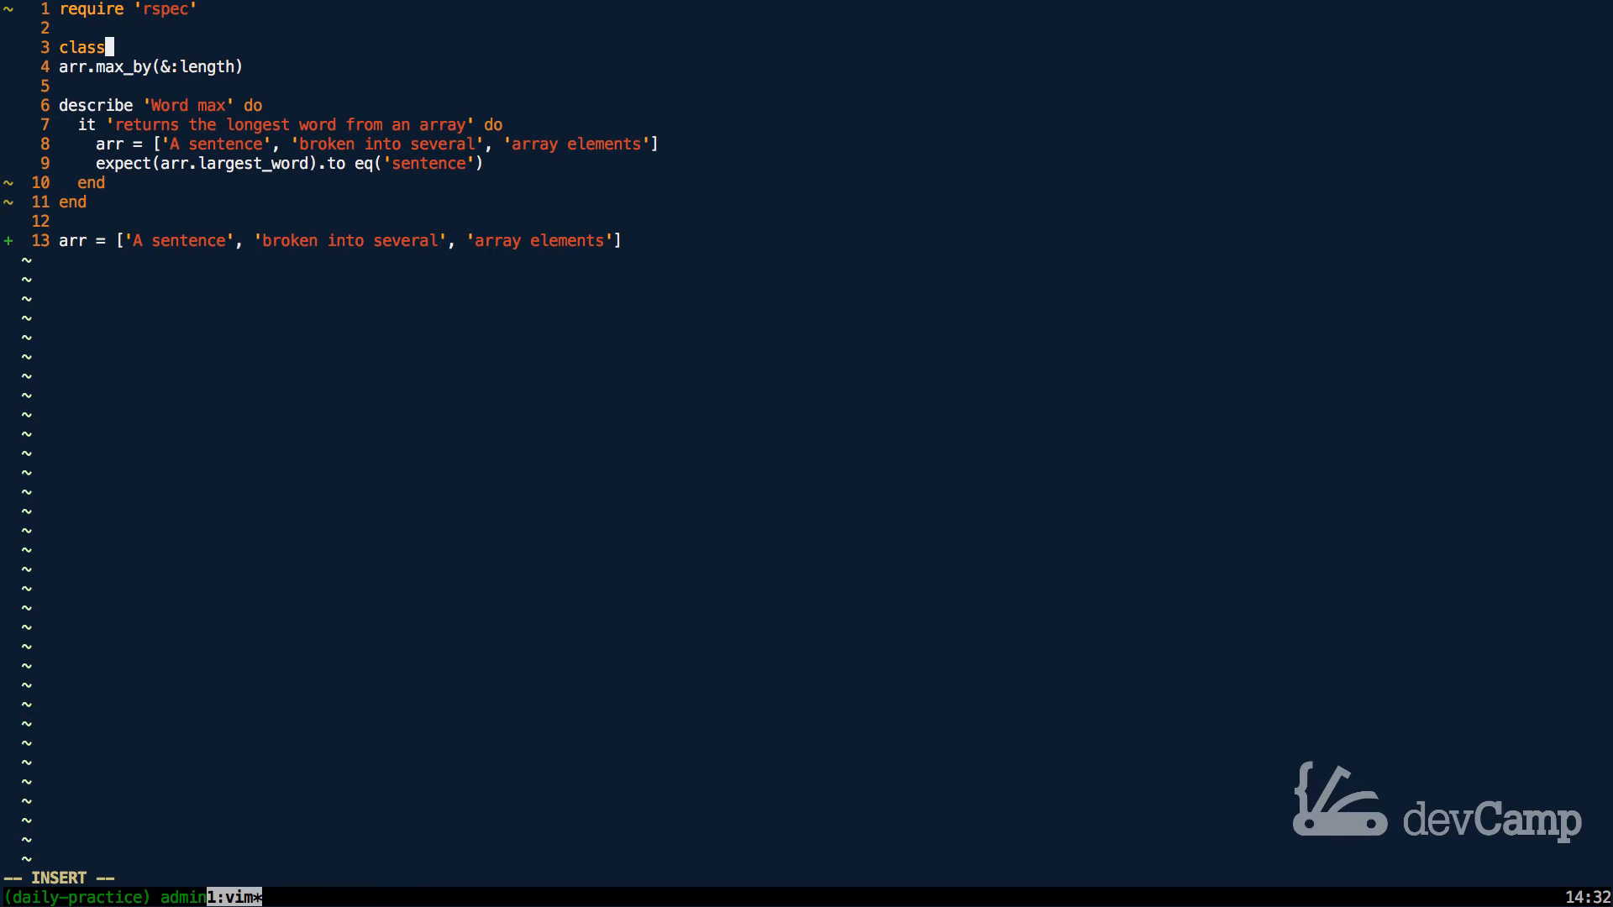
pyautogui.write('Array')
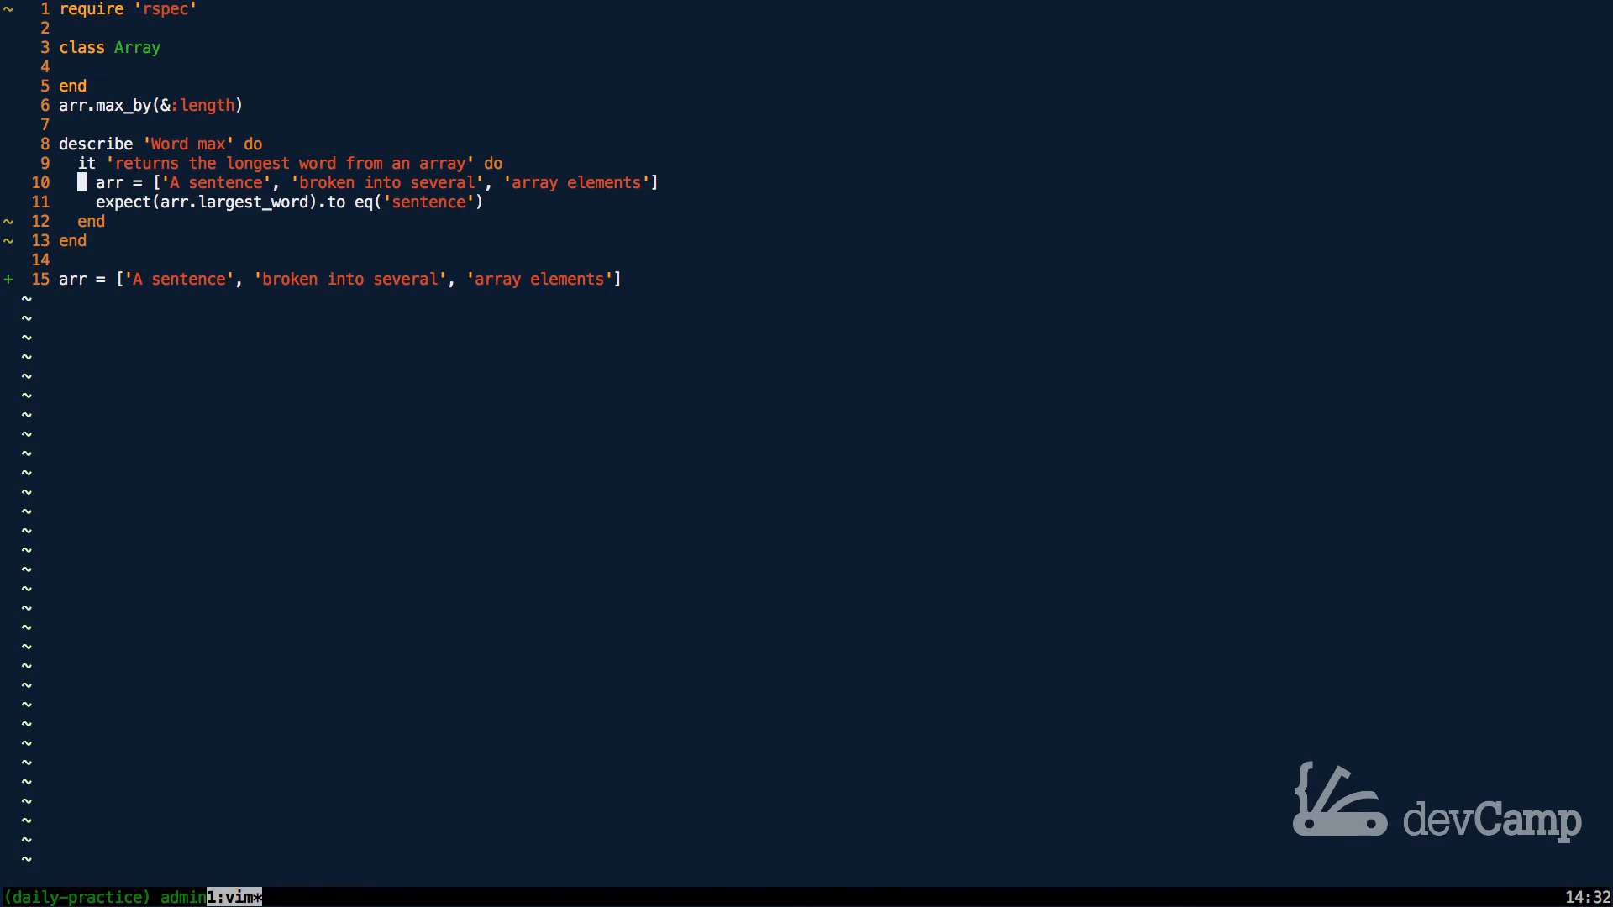
pyautogui.moveTo(155, 202)
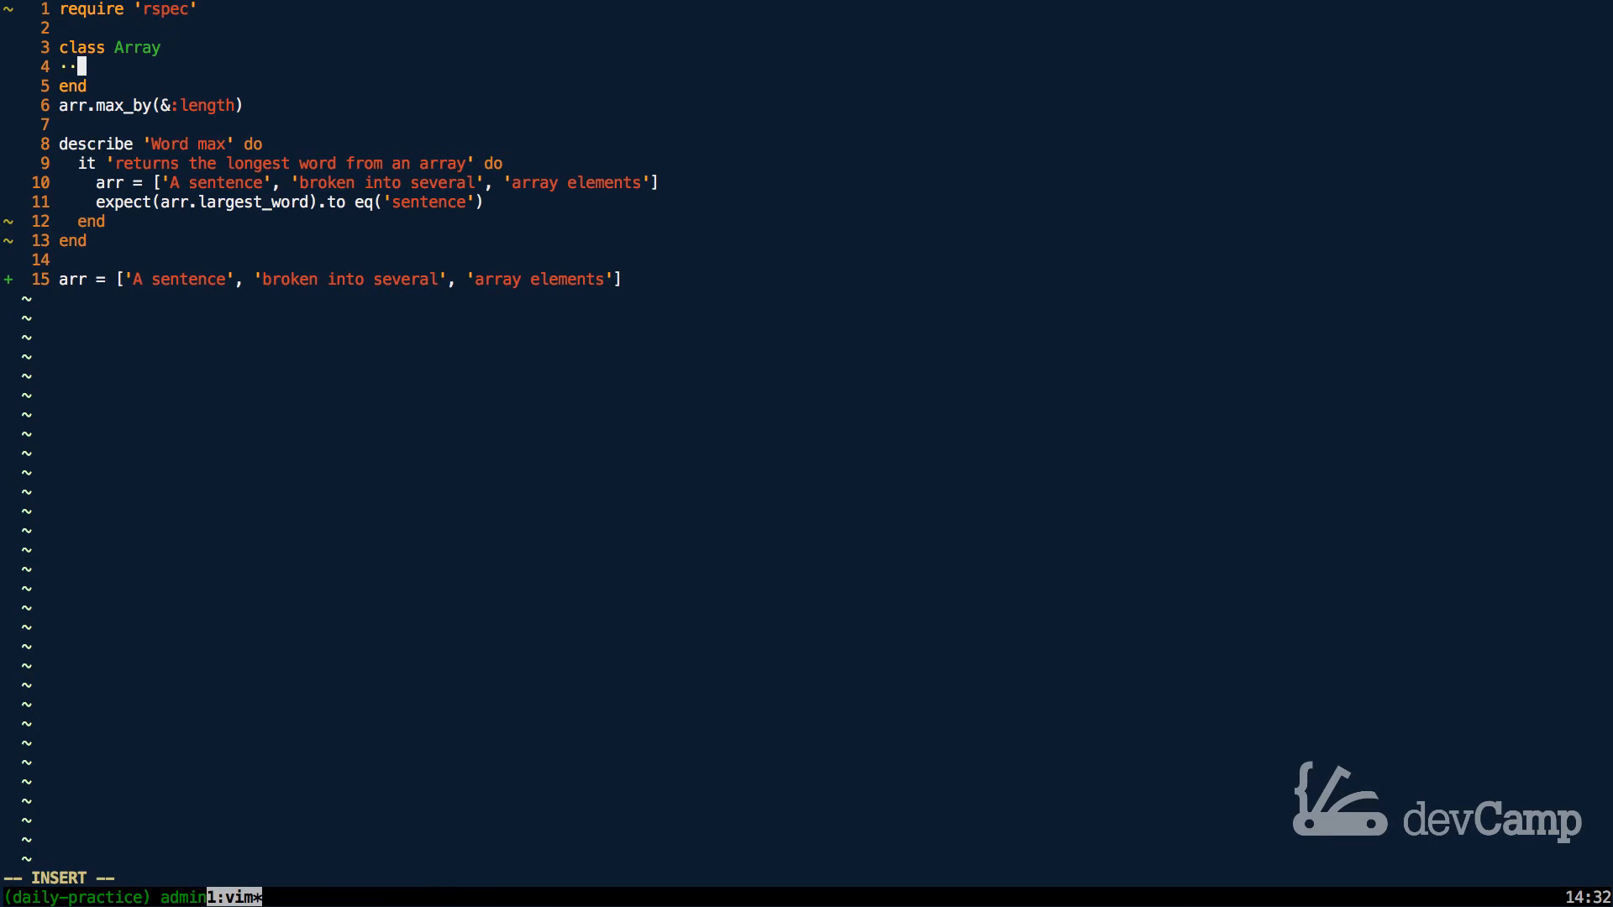
pyautogui.write('de')
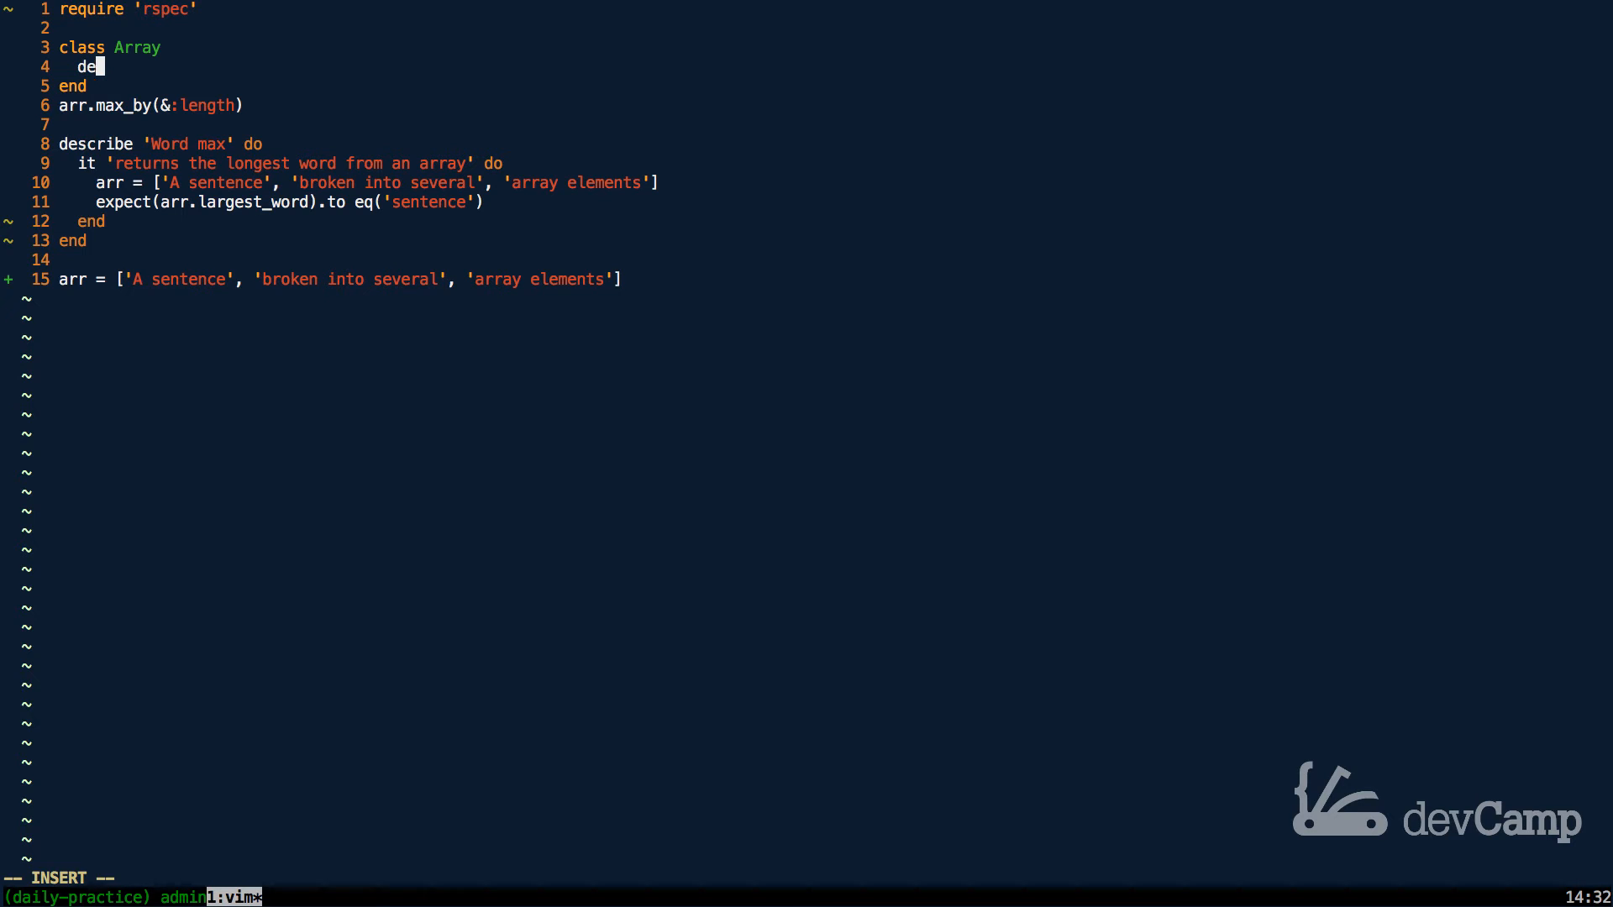
pyautogui.write('f largest_word')
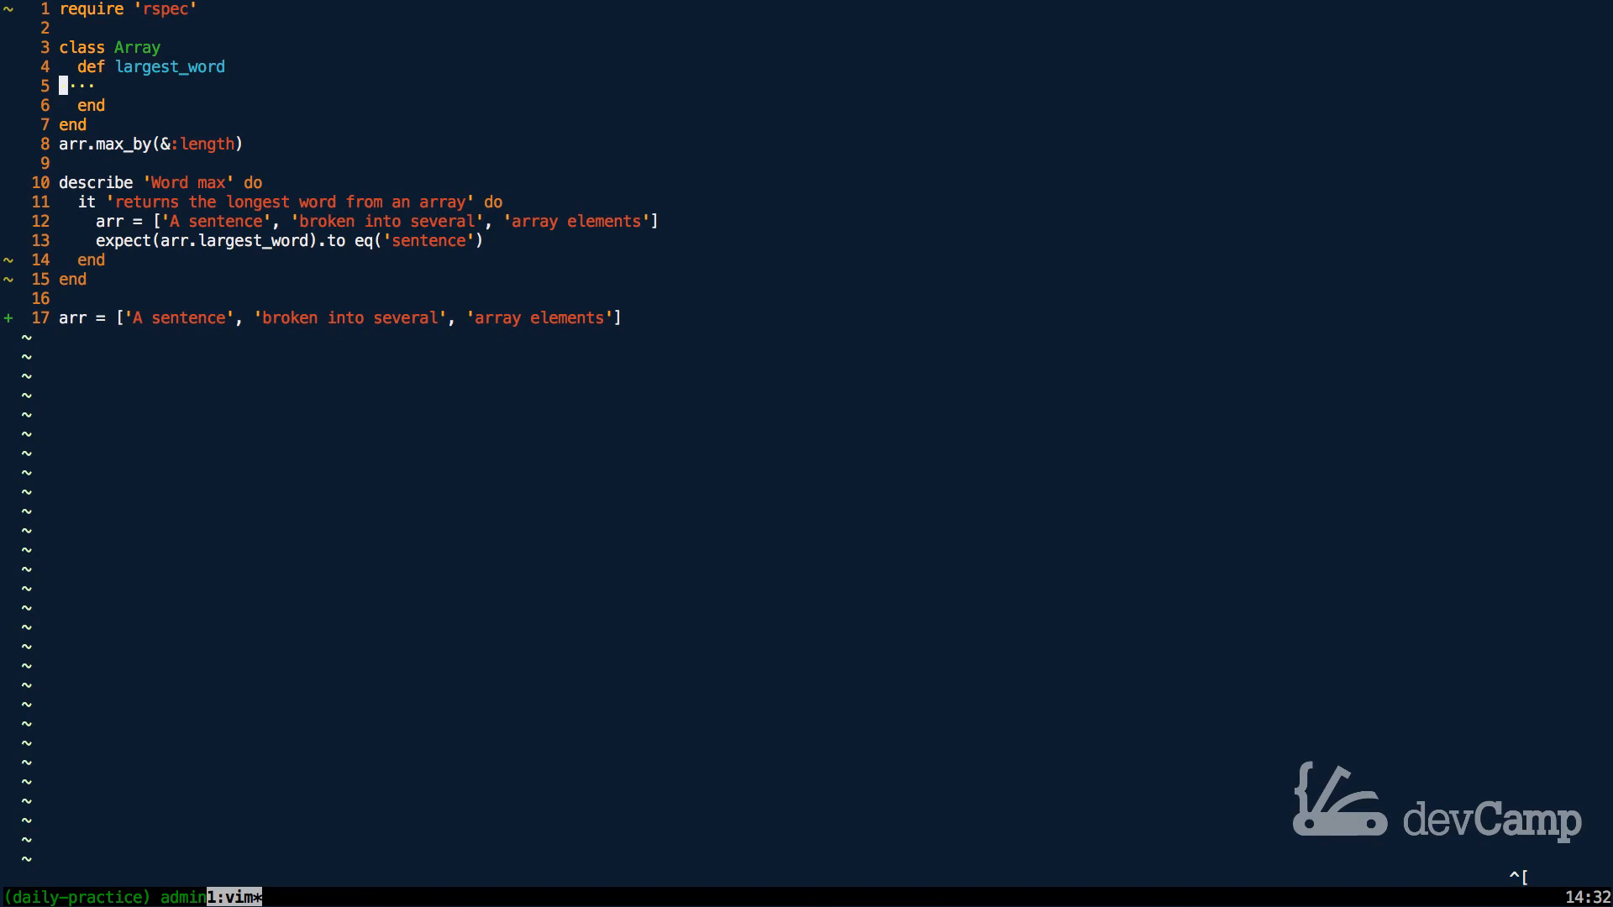
pyautogui.press('dd')
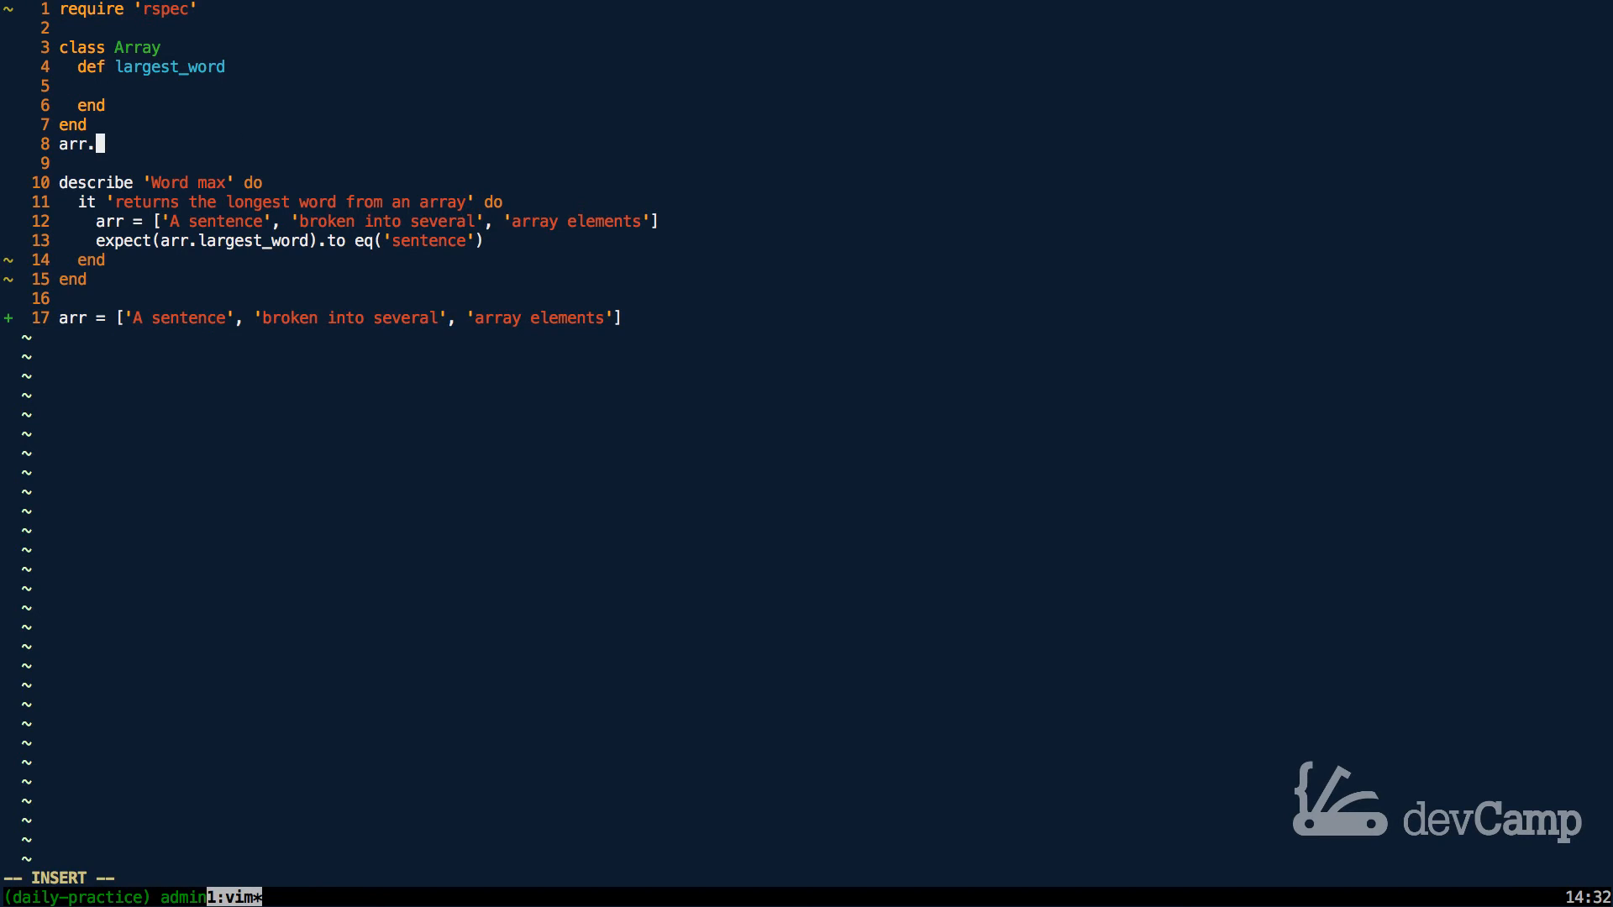
# Step: Make max_by(&:length) the body of largest_word and remove the leftover arr line
pyautogui.write('max_by(&:length')
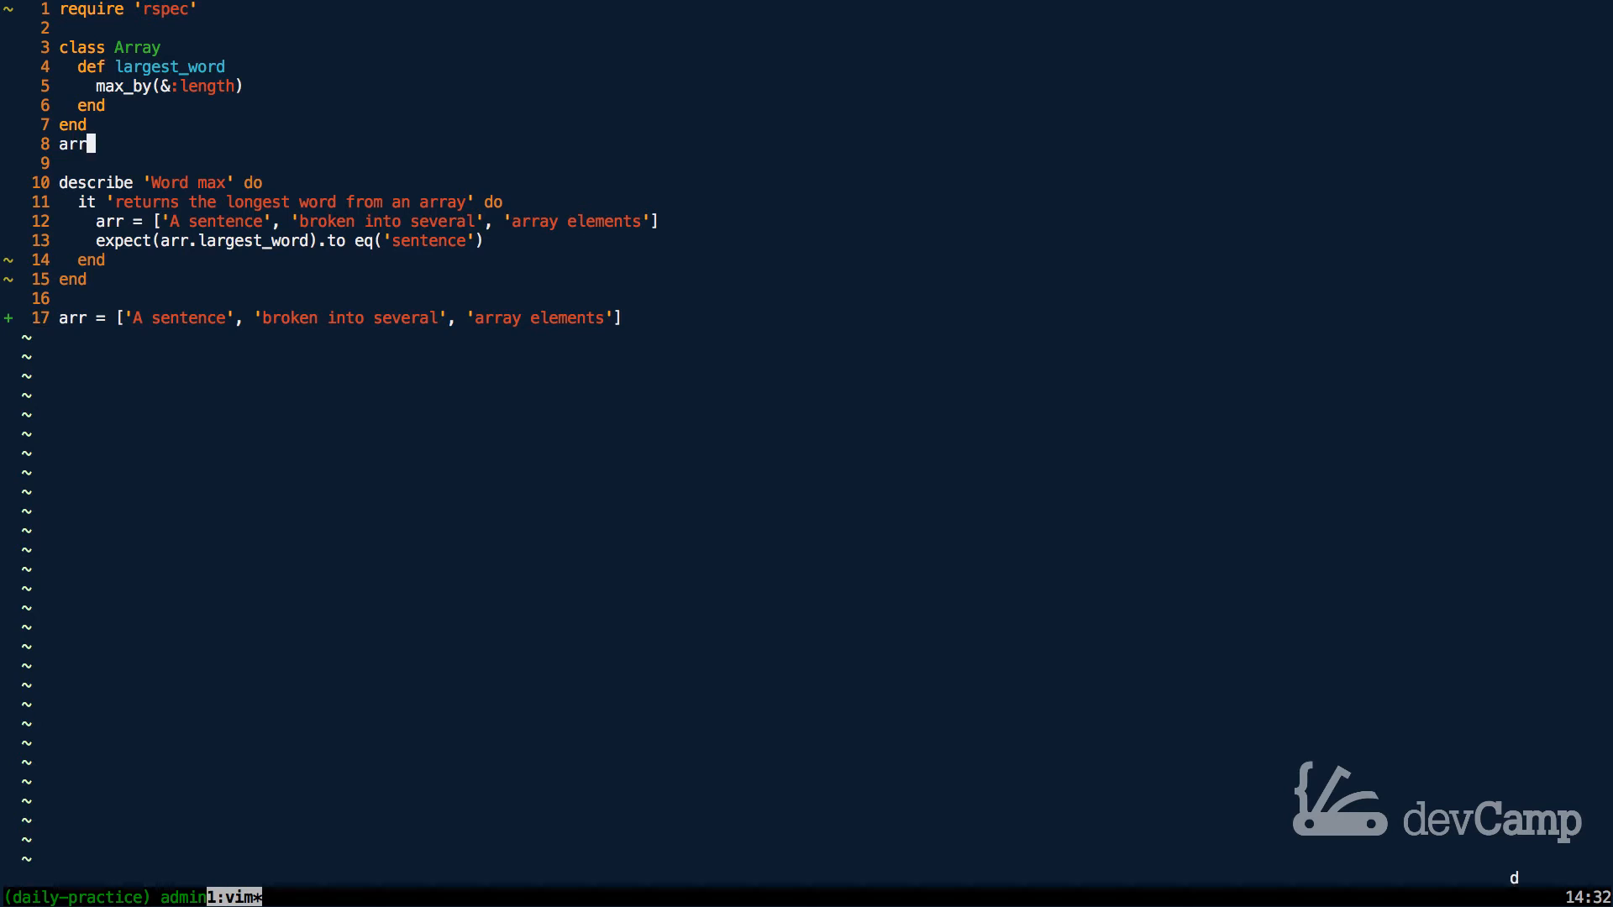
pyautogui.press('dd')
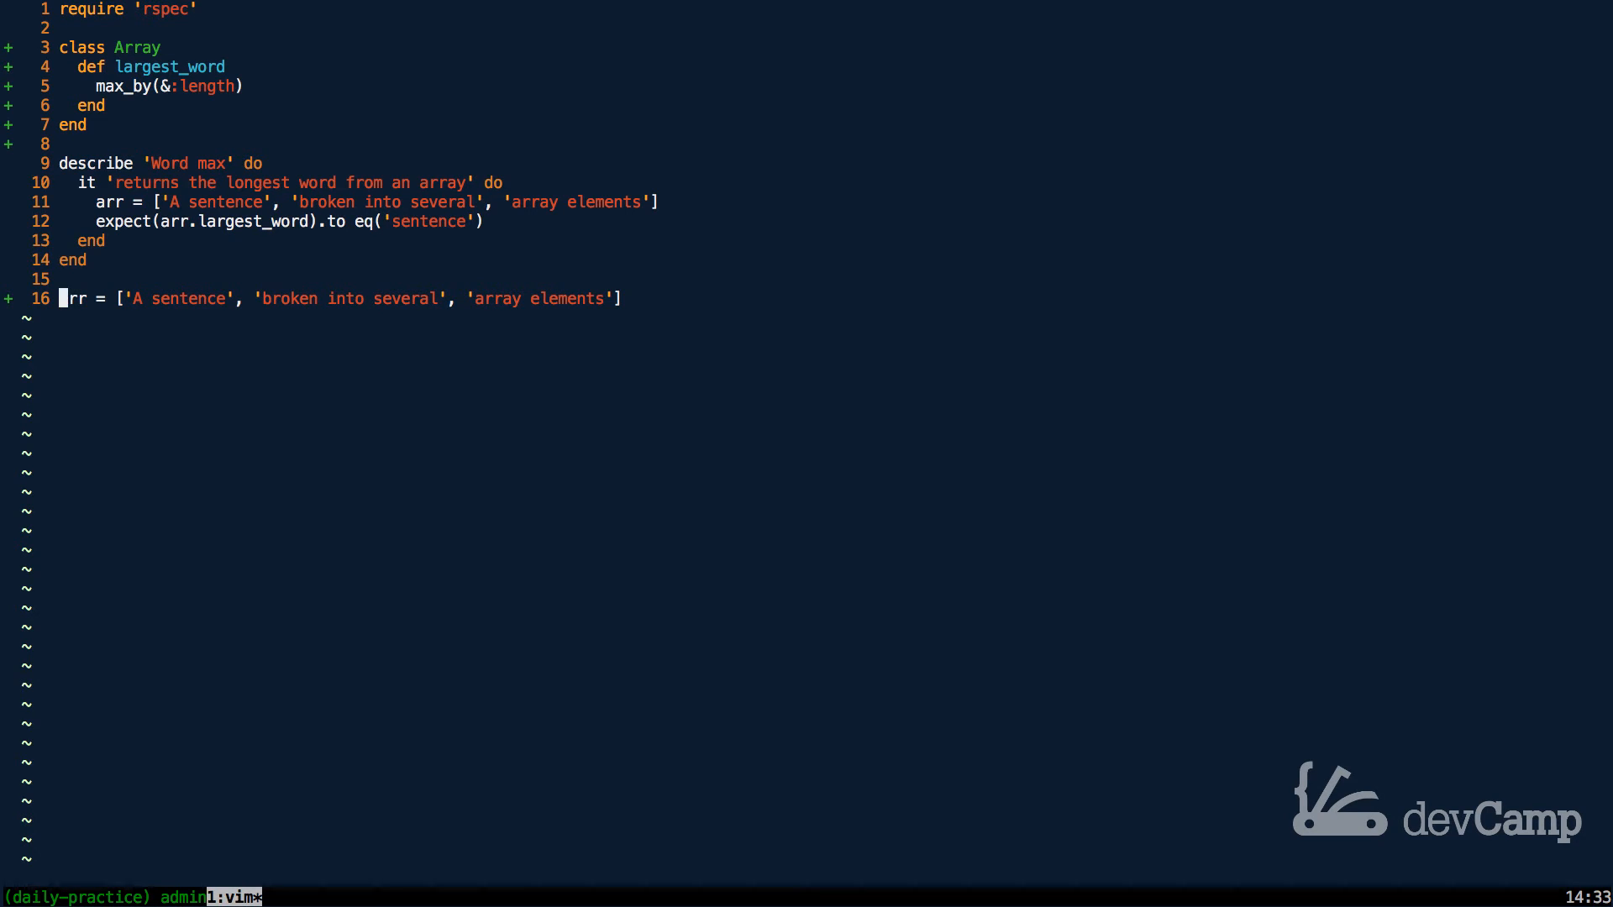
# Step: Add arr.map(&:split) under the sentence array, evaluating to nested word arrays
pyautogui.write('arr')
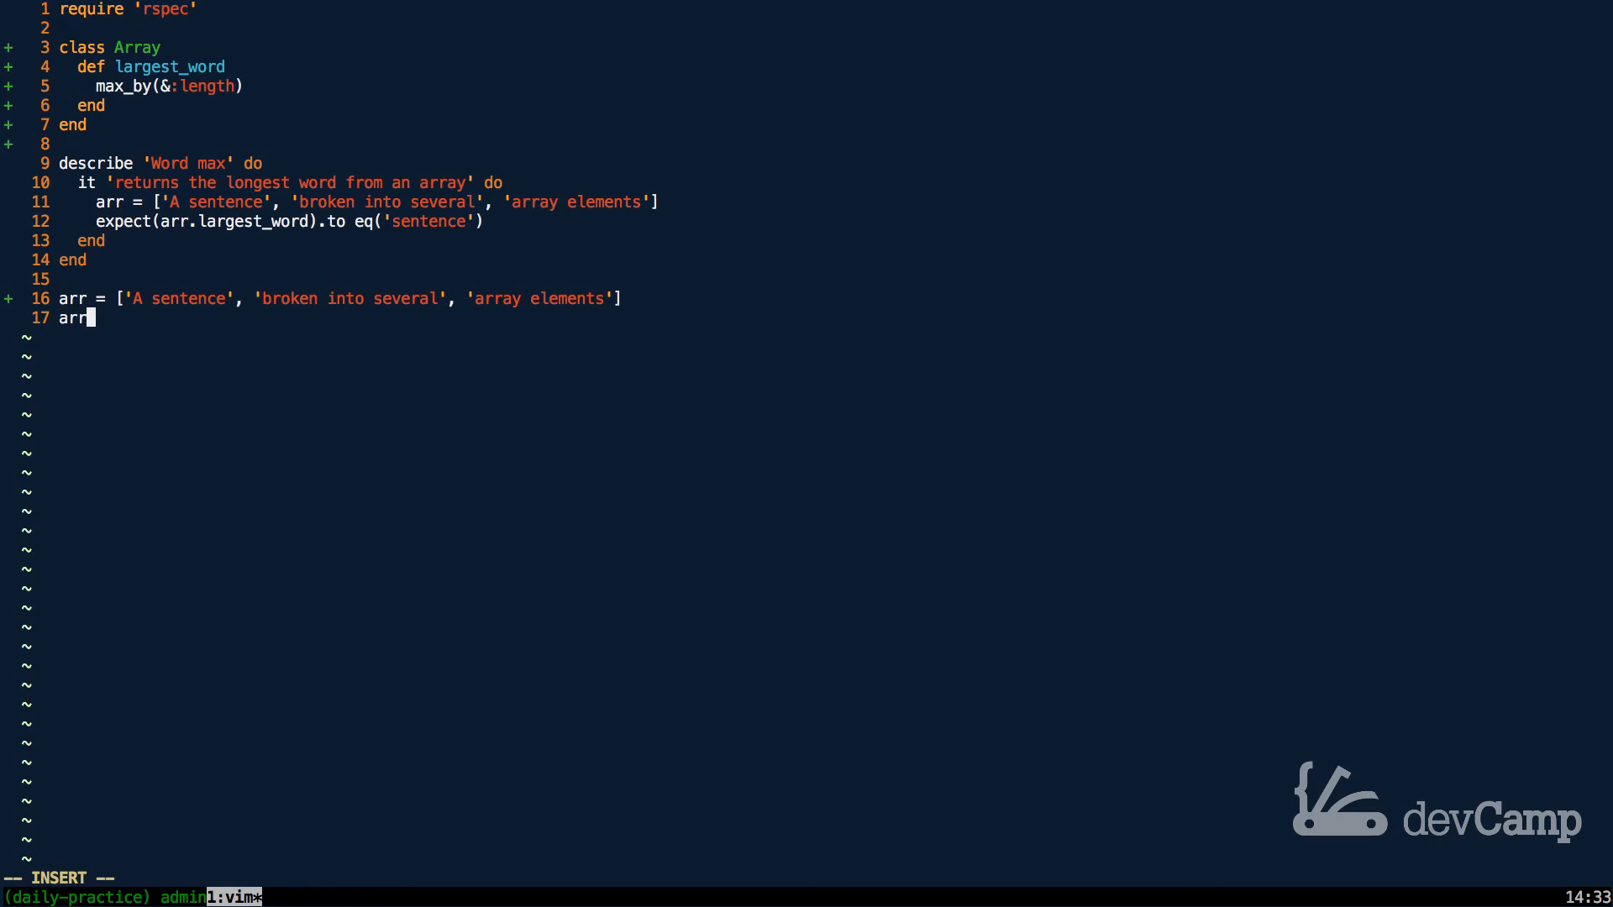
pyautogui.write('.map')
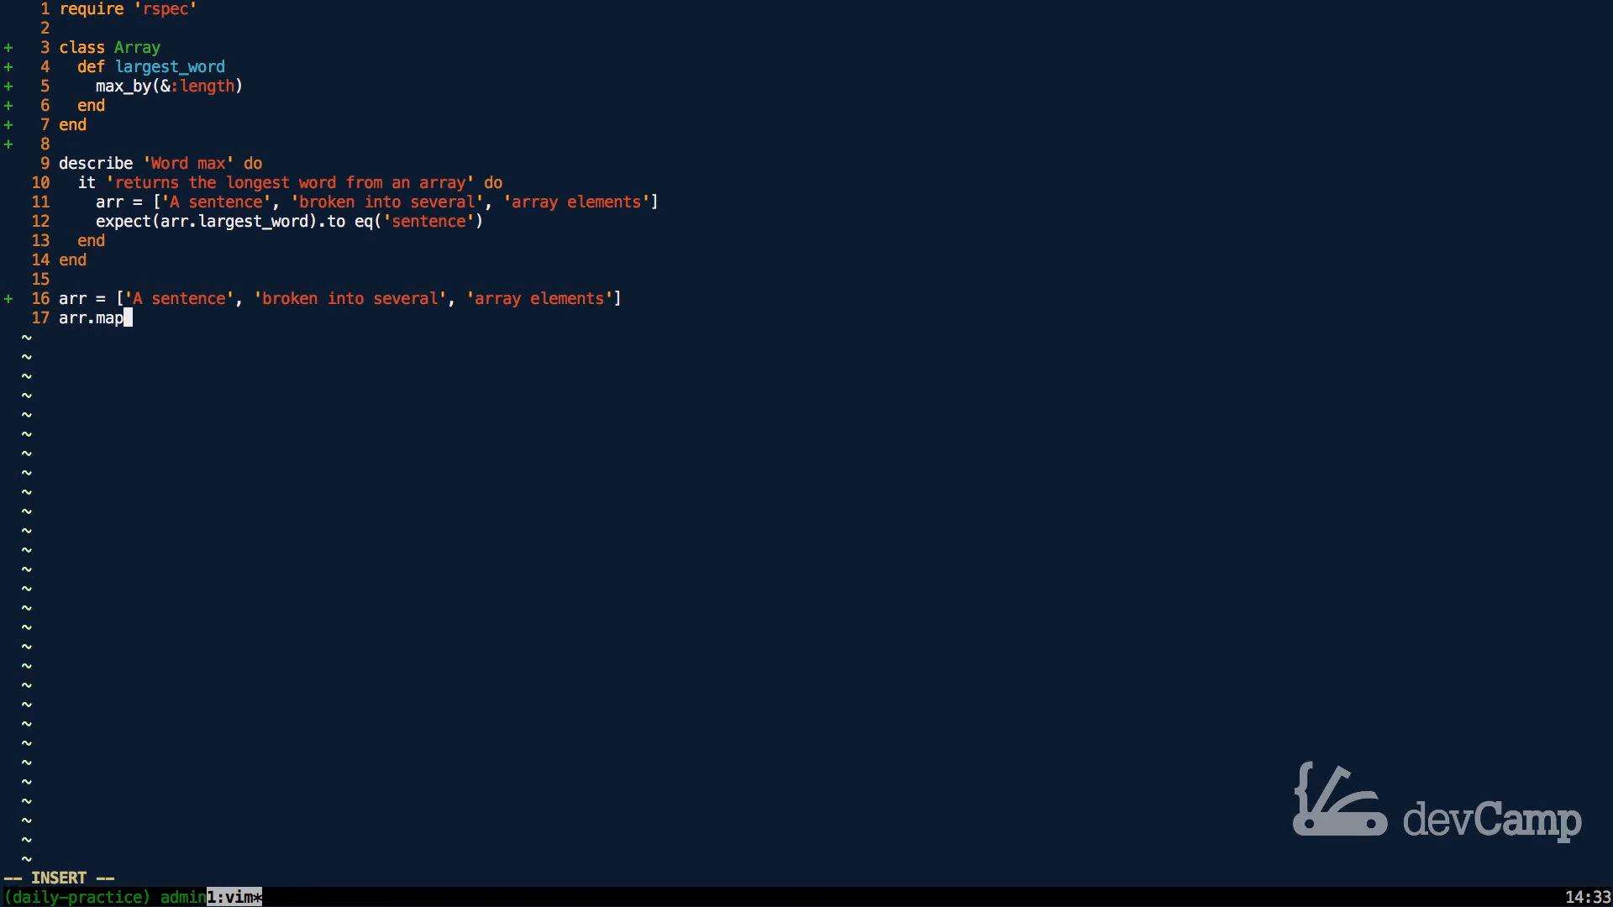
pyautogui.write('(')
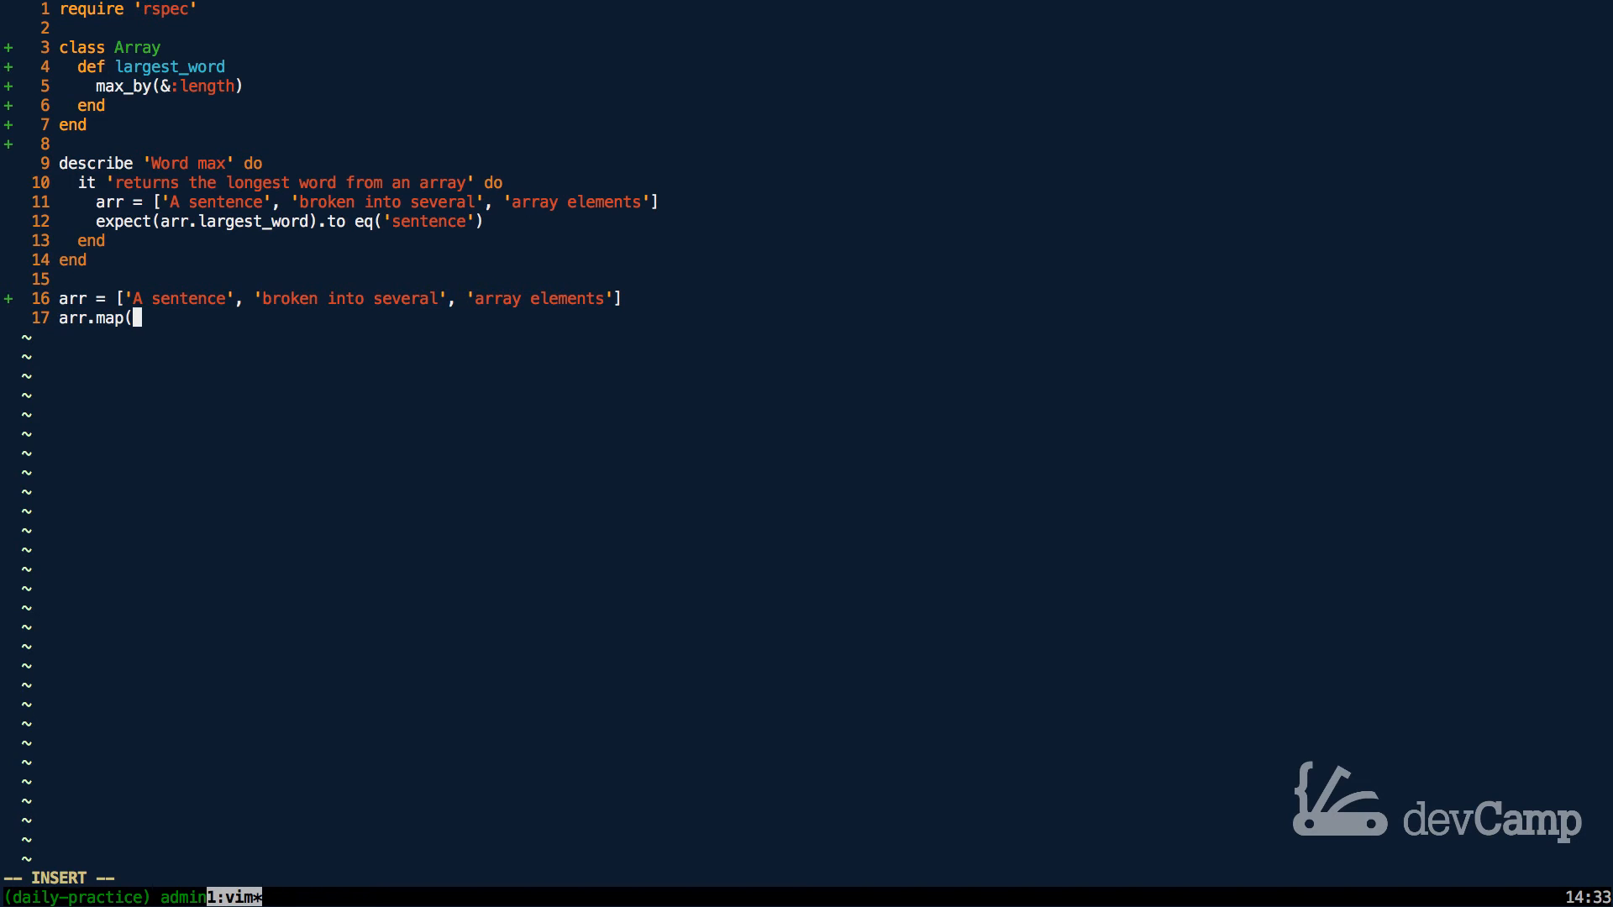
pyautogui.write('&:sp')
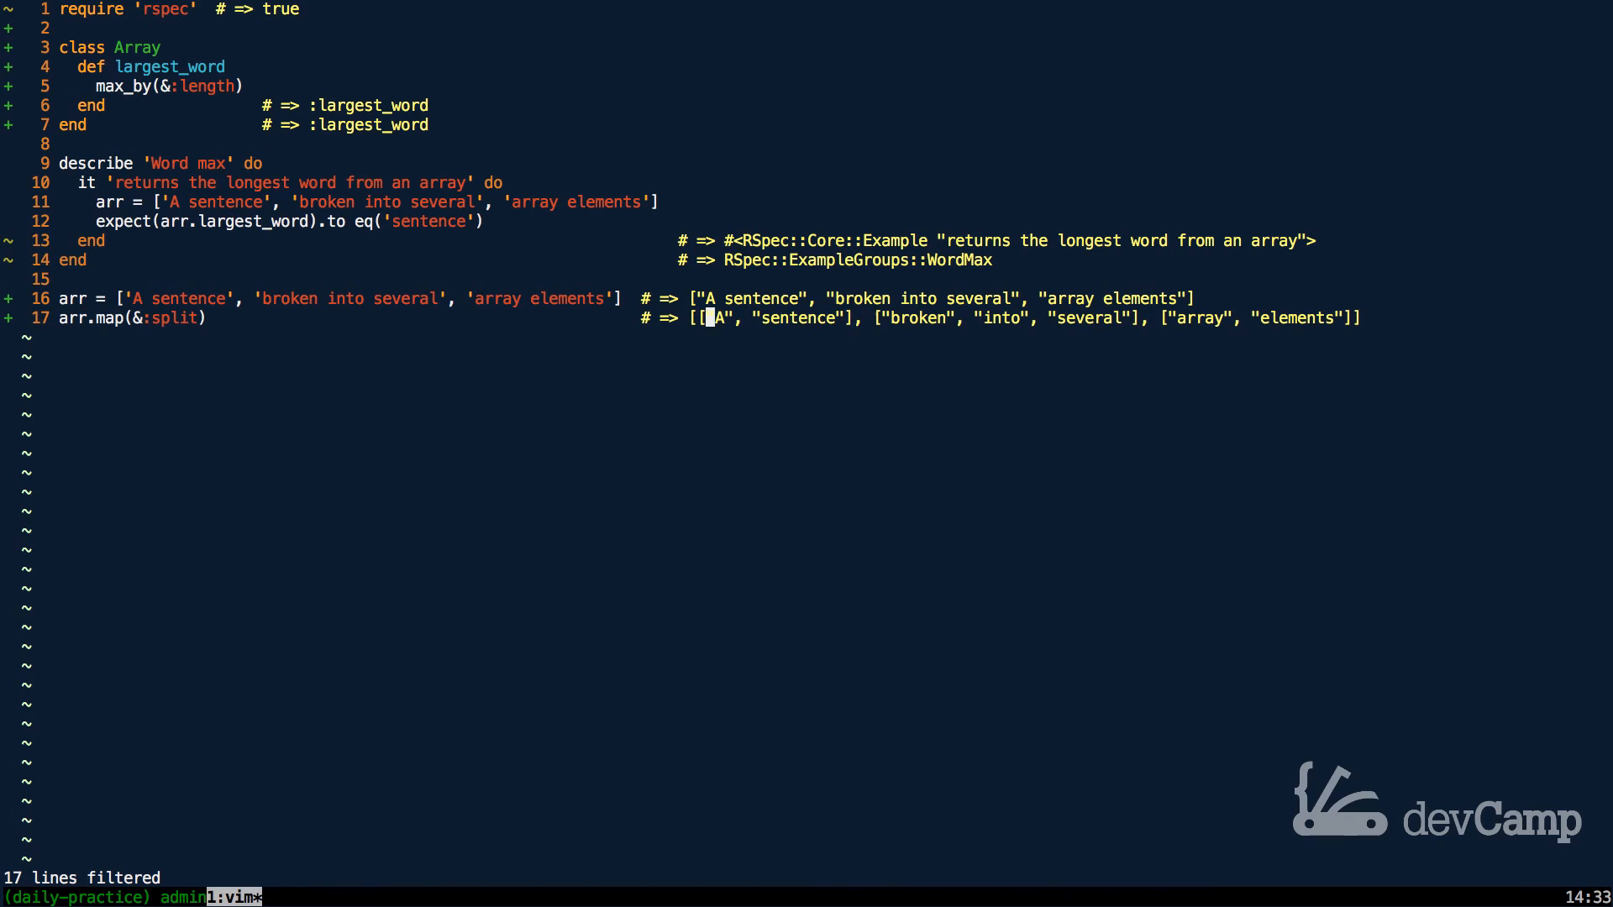
pyautogui.press('w')
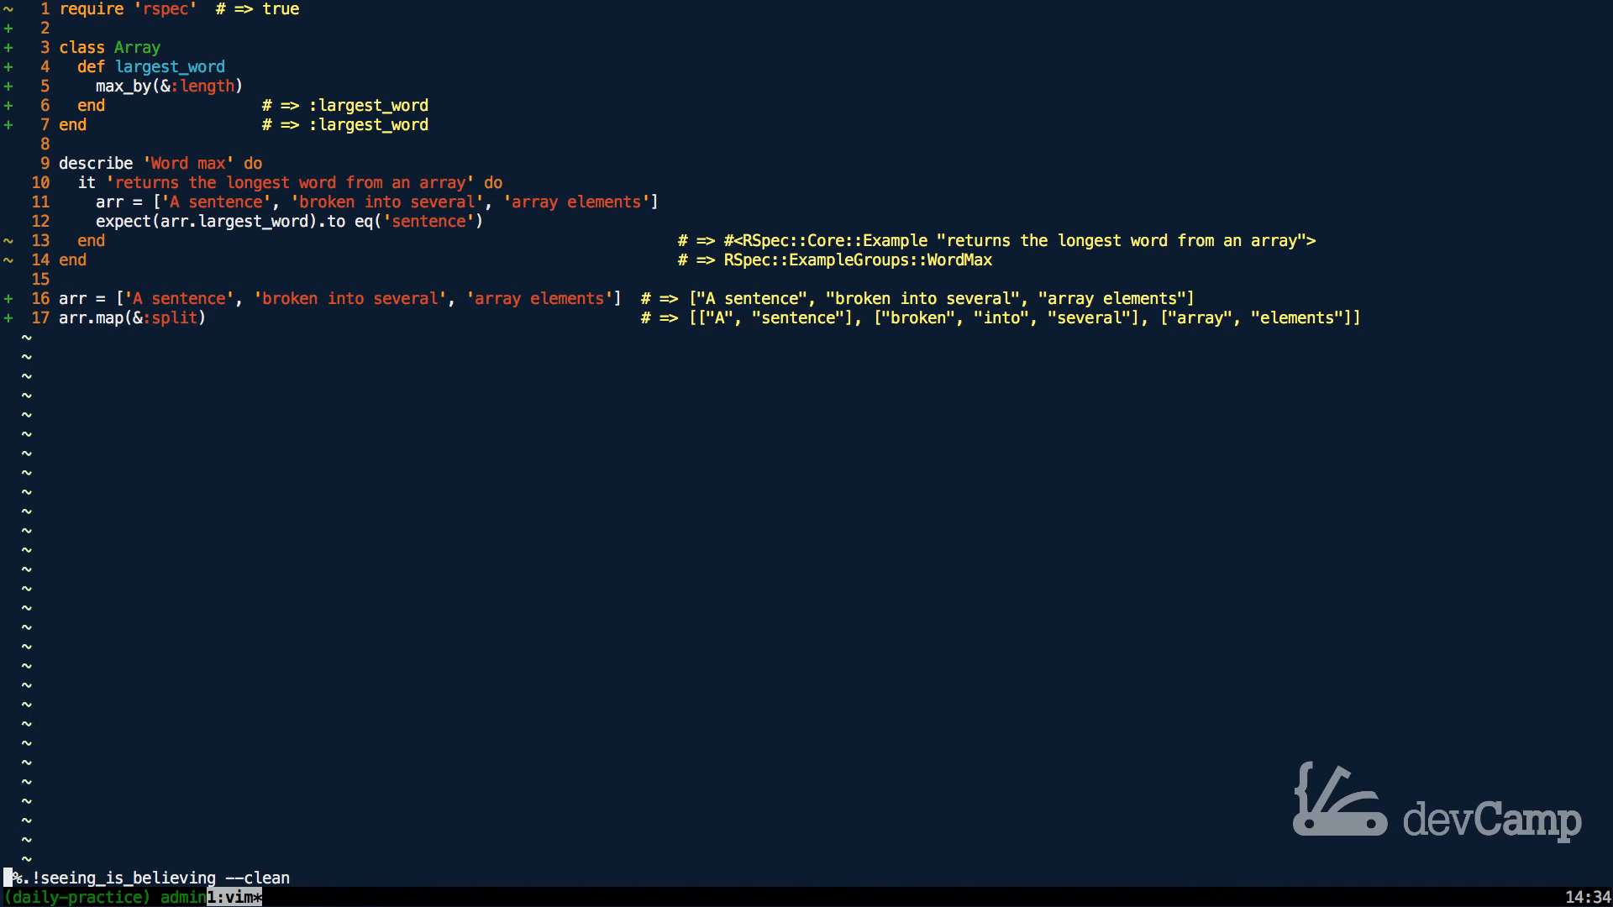
# Step: Clear the inline results and change map to flat_map on the scratch line
pyautogui.press('Return')
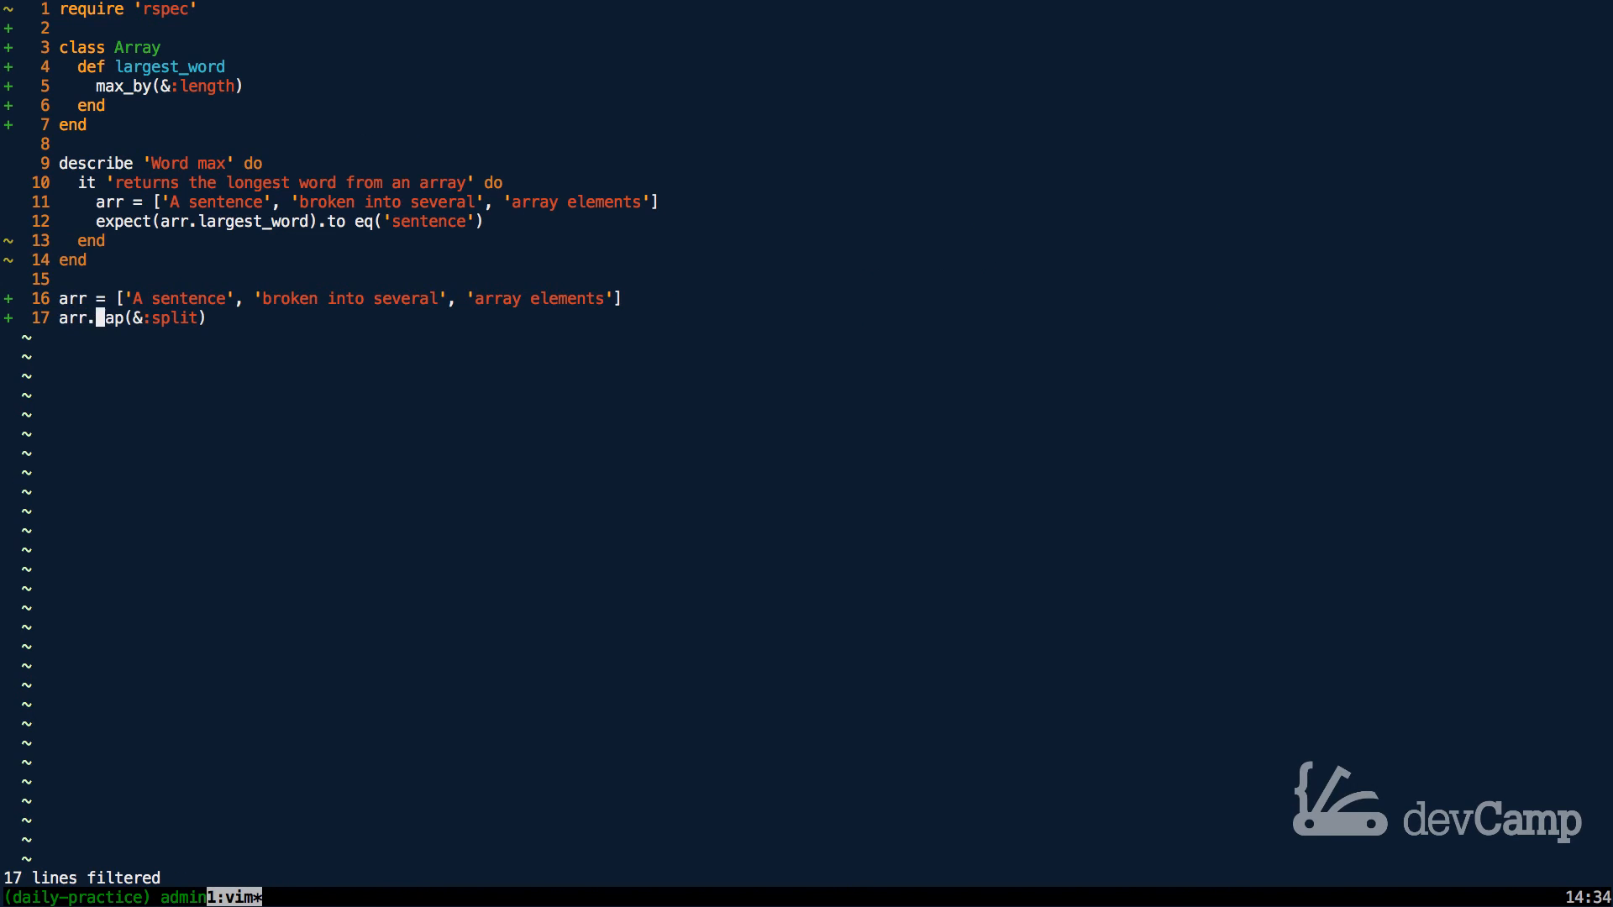
pyautogui.write('flat')
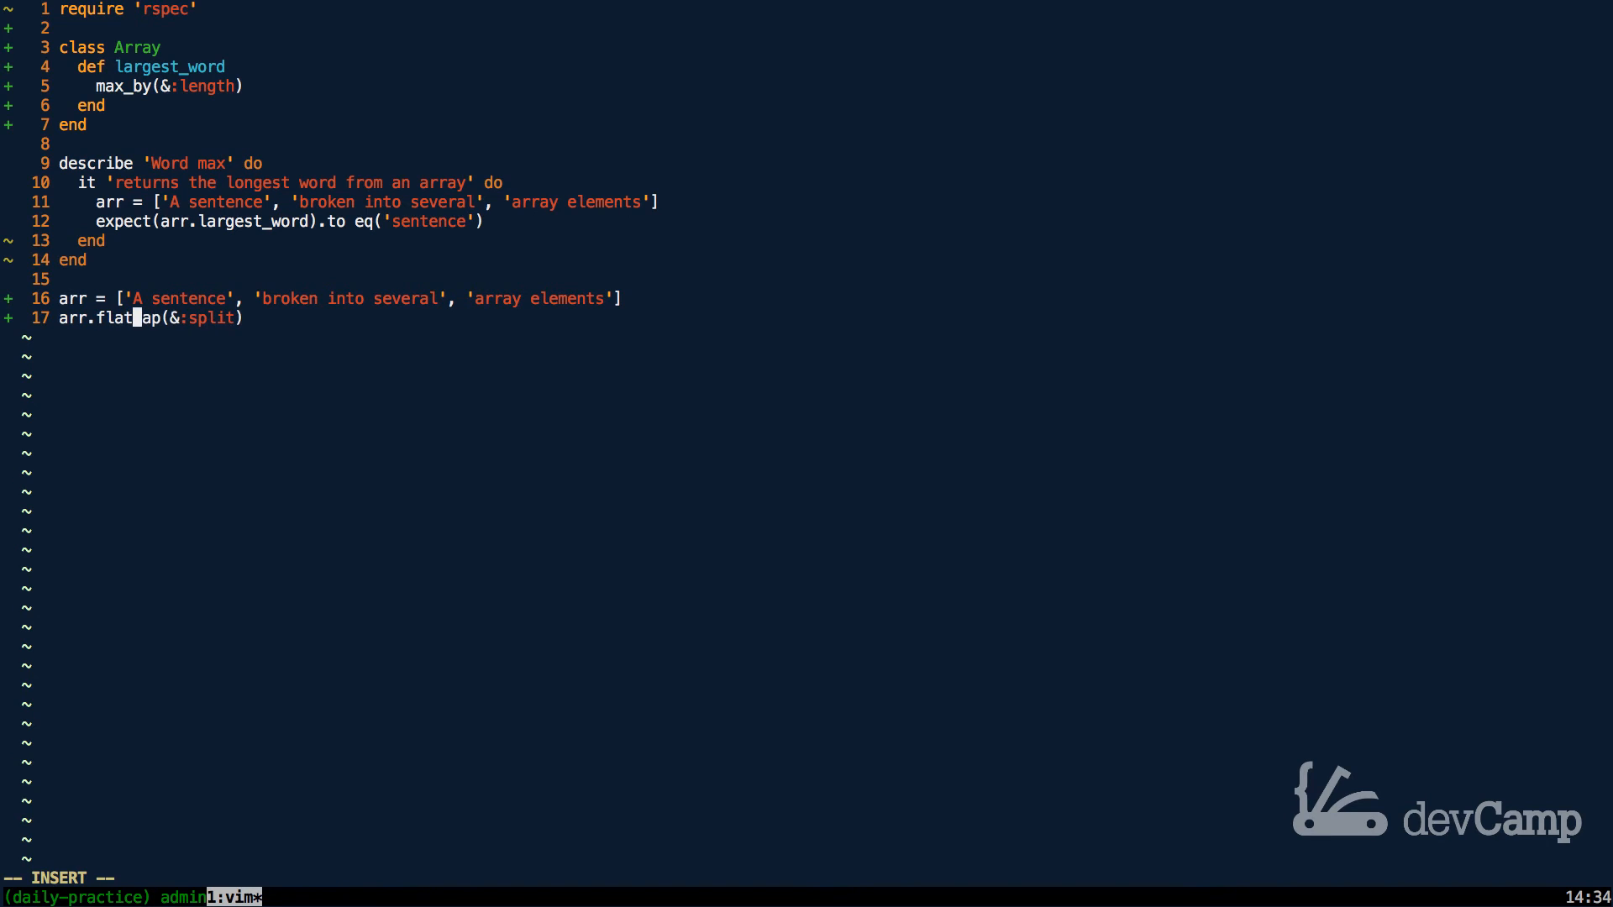
pyautogui.press('Escape')
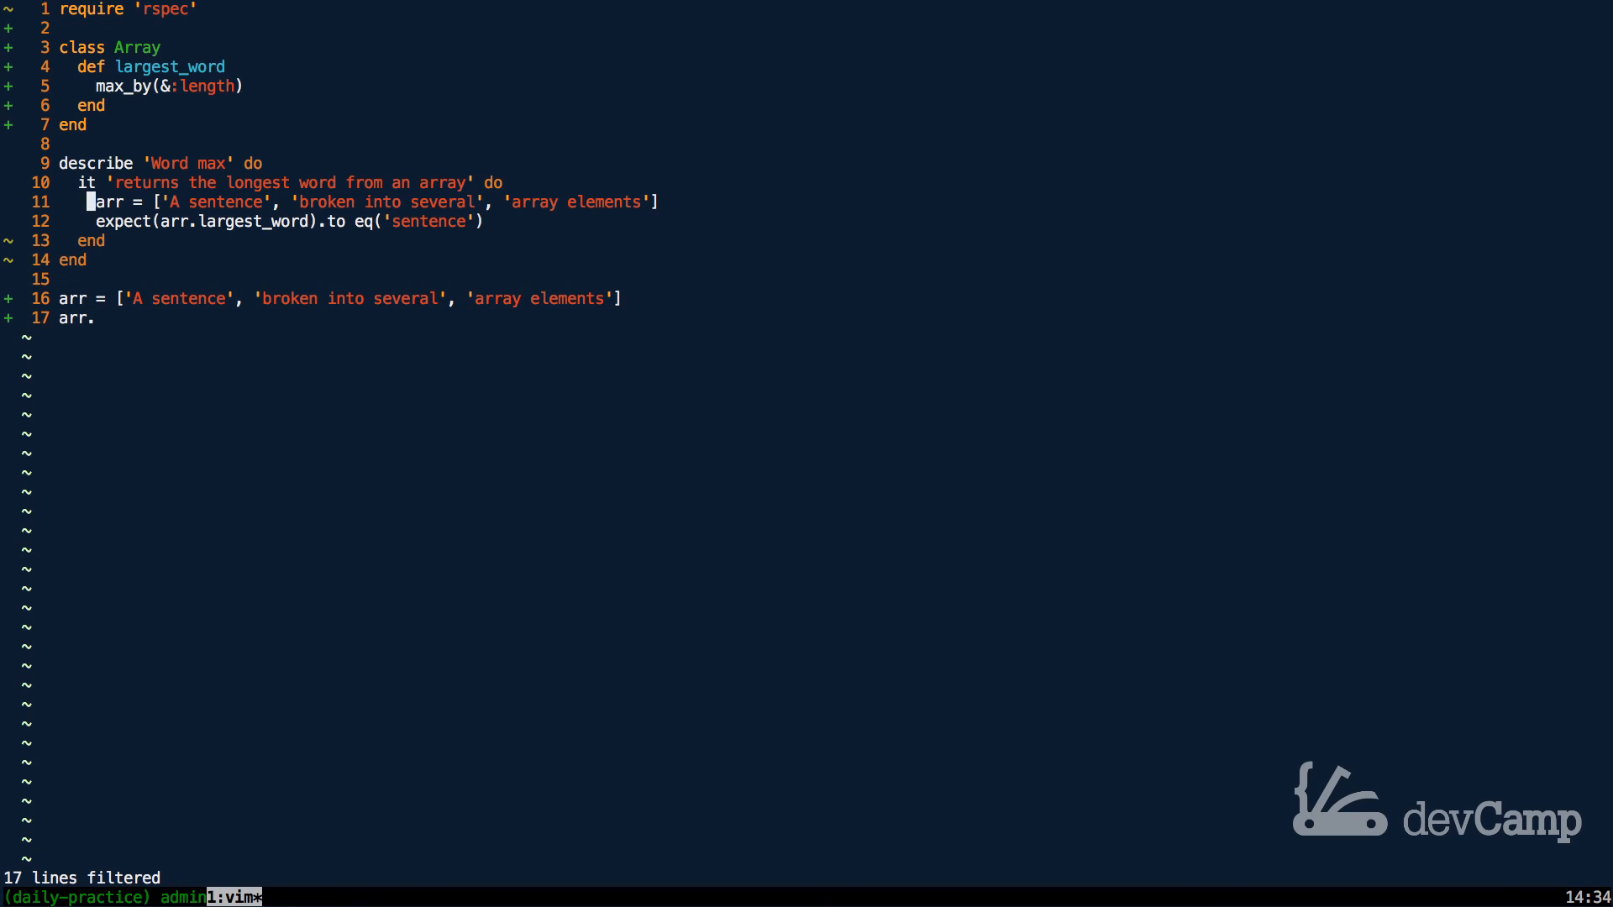
# Step: Chain the calls so largest_word returns flat_map(&:split).max_by(&:length)
pyautogui.write('flat_map(&:split).')
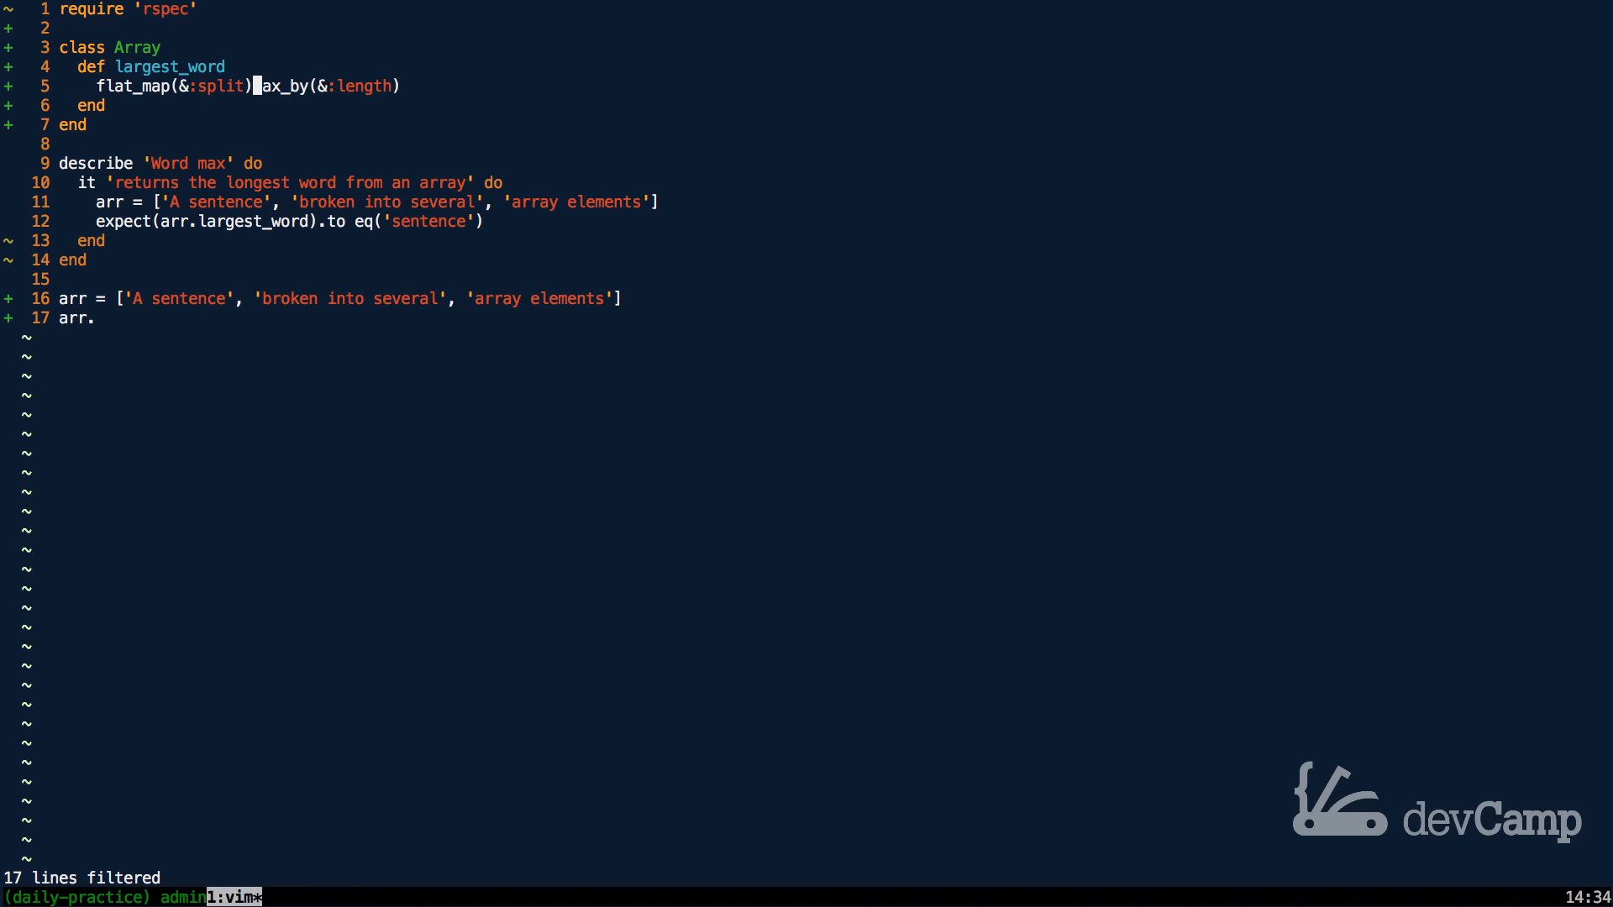
pyautogui.press('i')
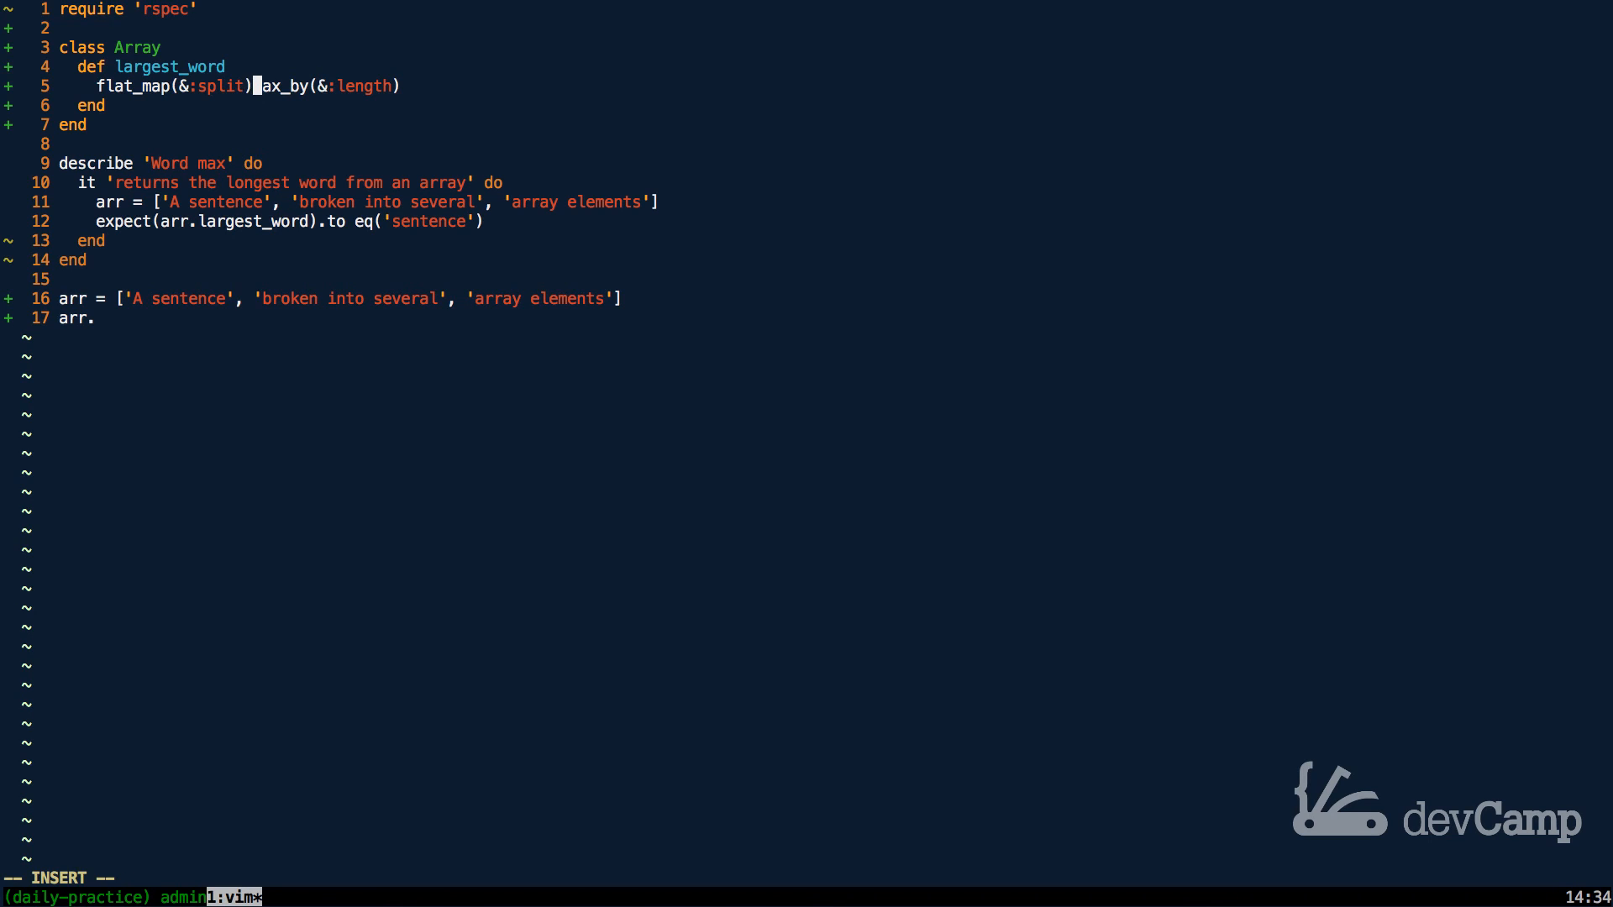
pyautogui.write('.')
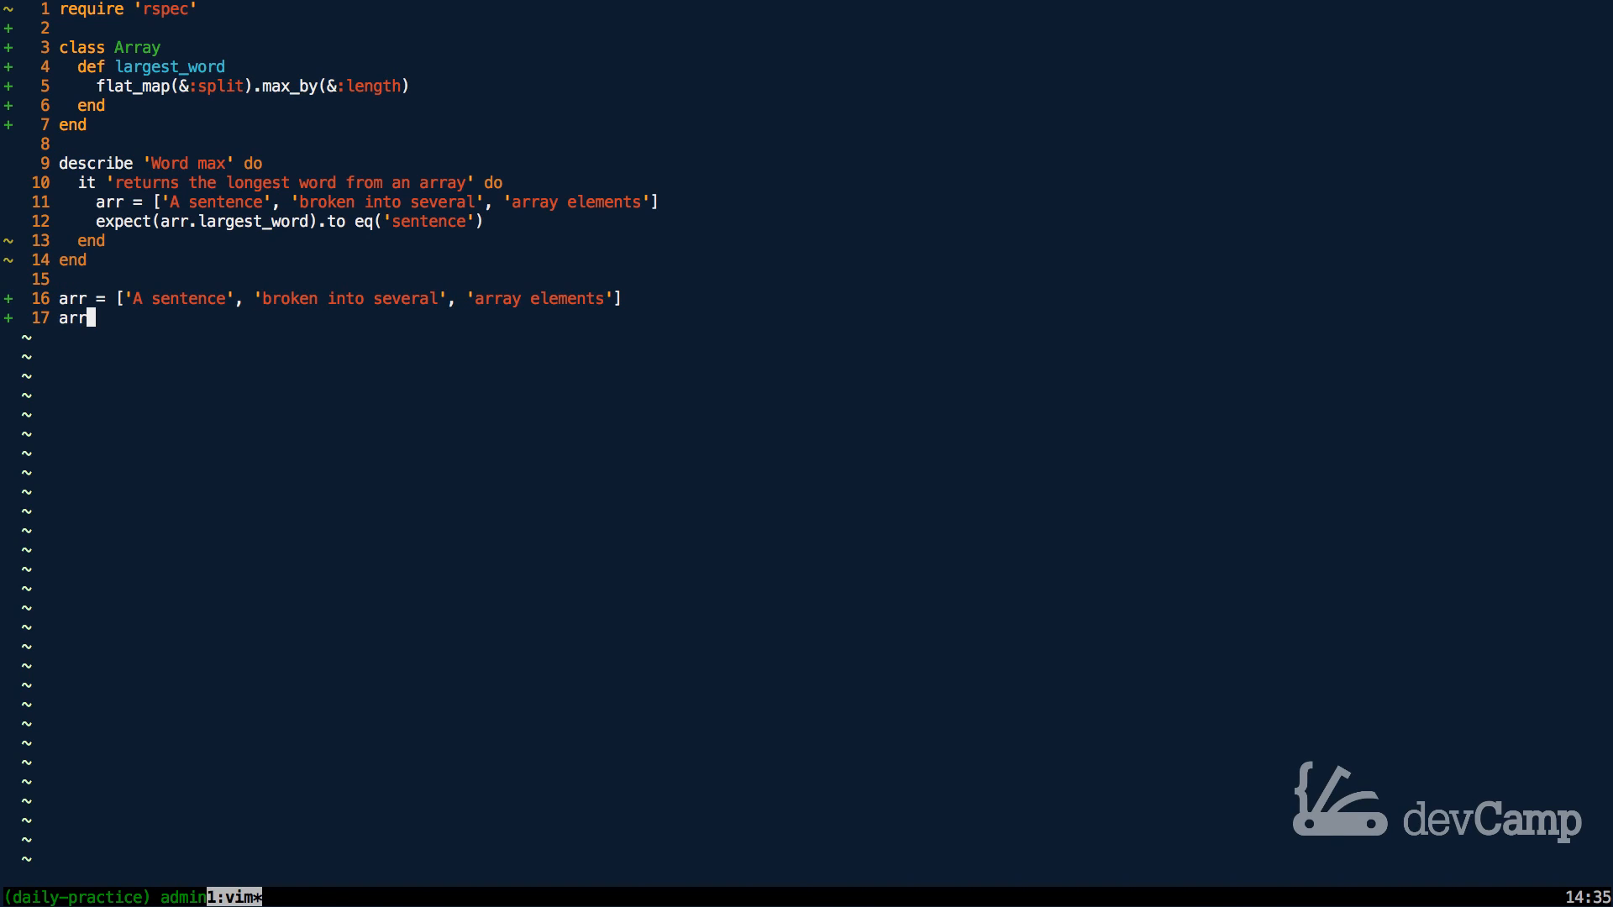
# Step: Append arr.largest_word, evaluate it inline to "sentence" via seeing_is_believing, then bring up a shell pane below
pyautogui.write('.')
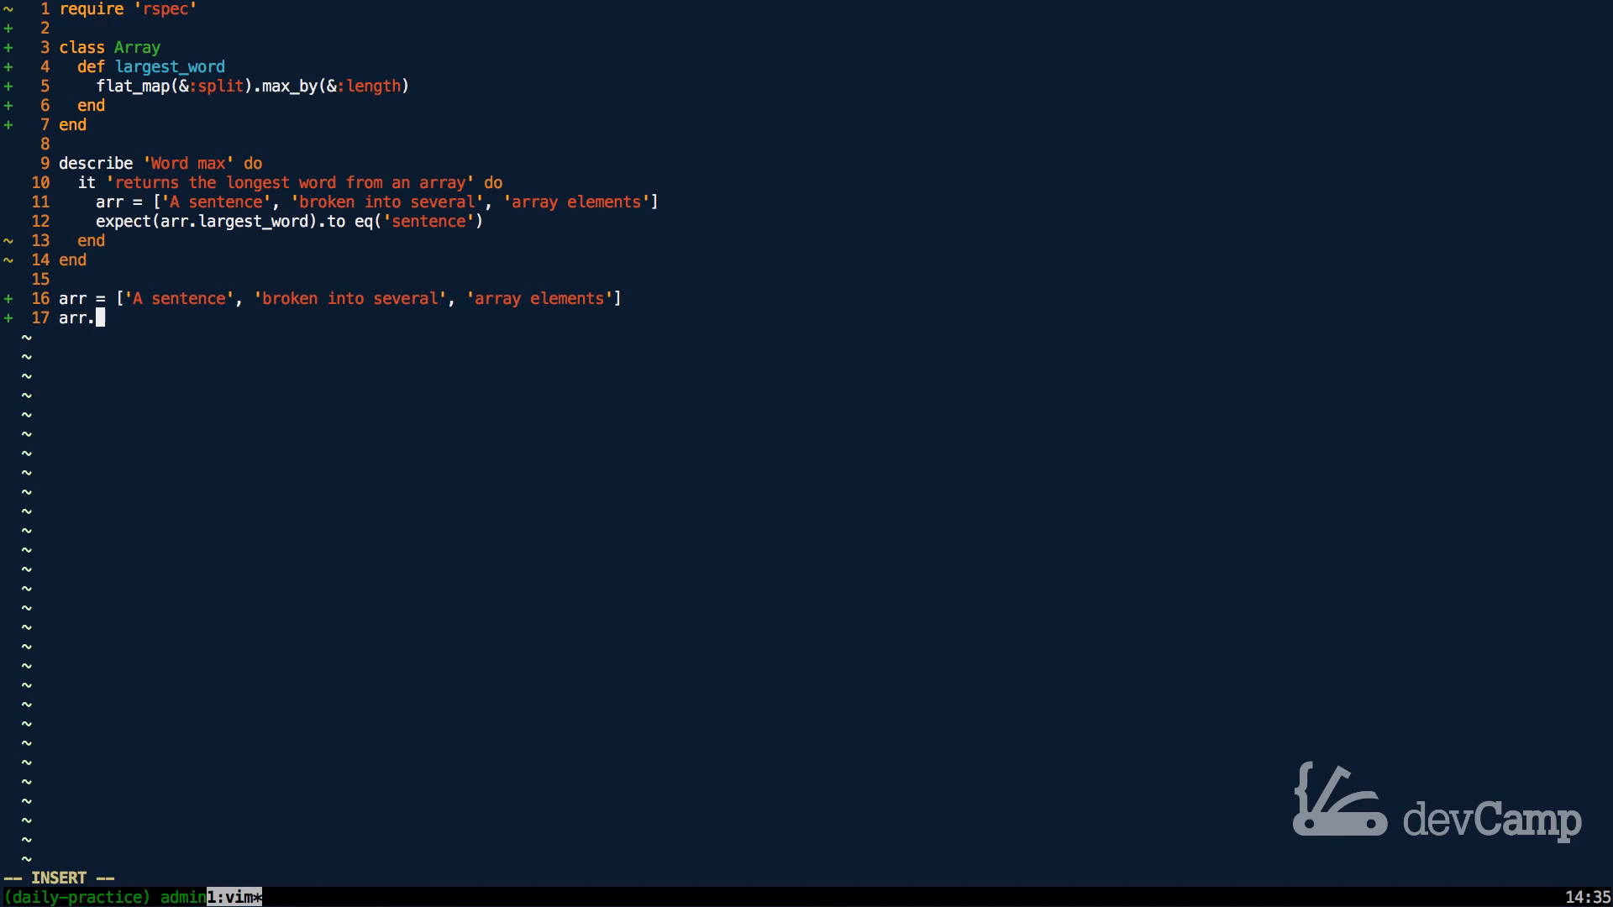
pyautogui.write('largg')
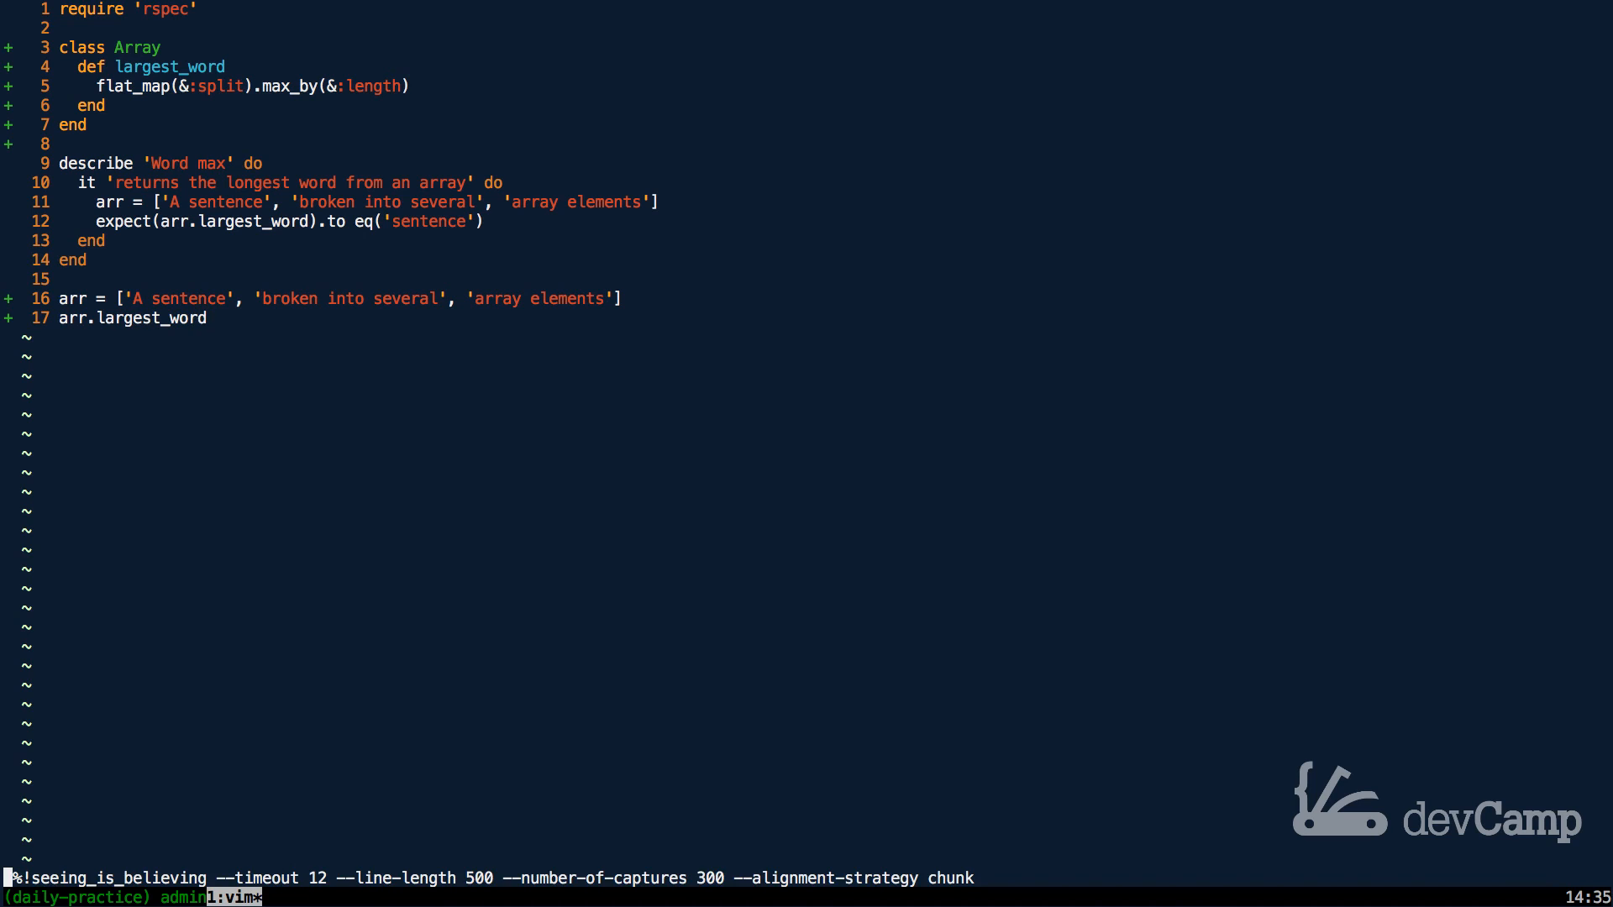
pyautogui.press('Return')
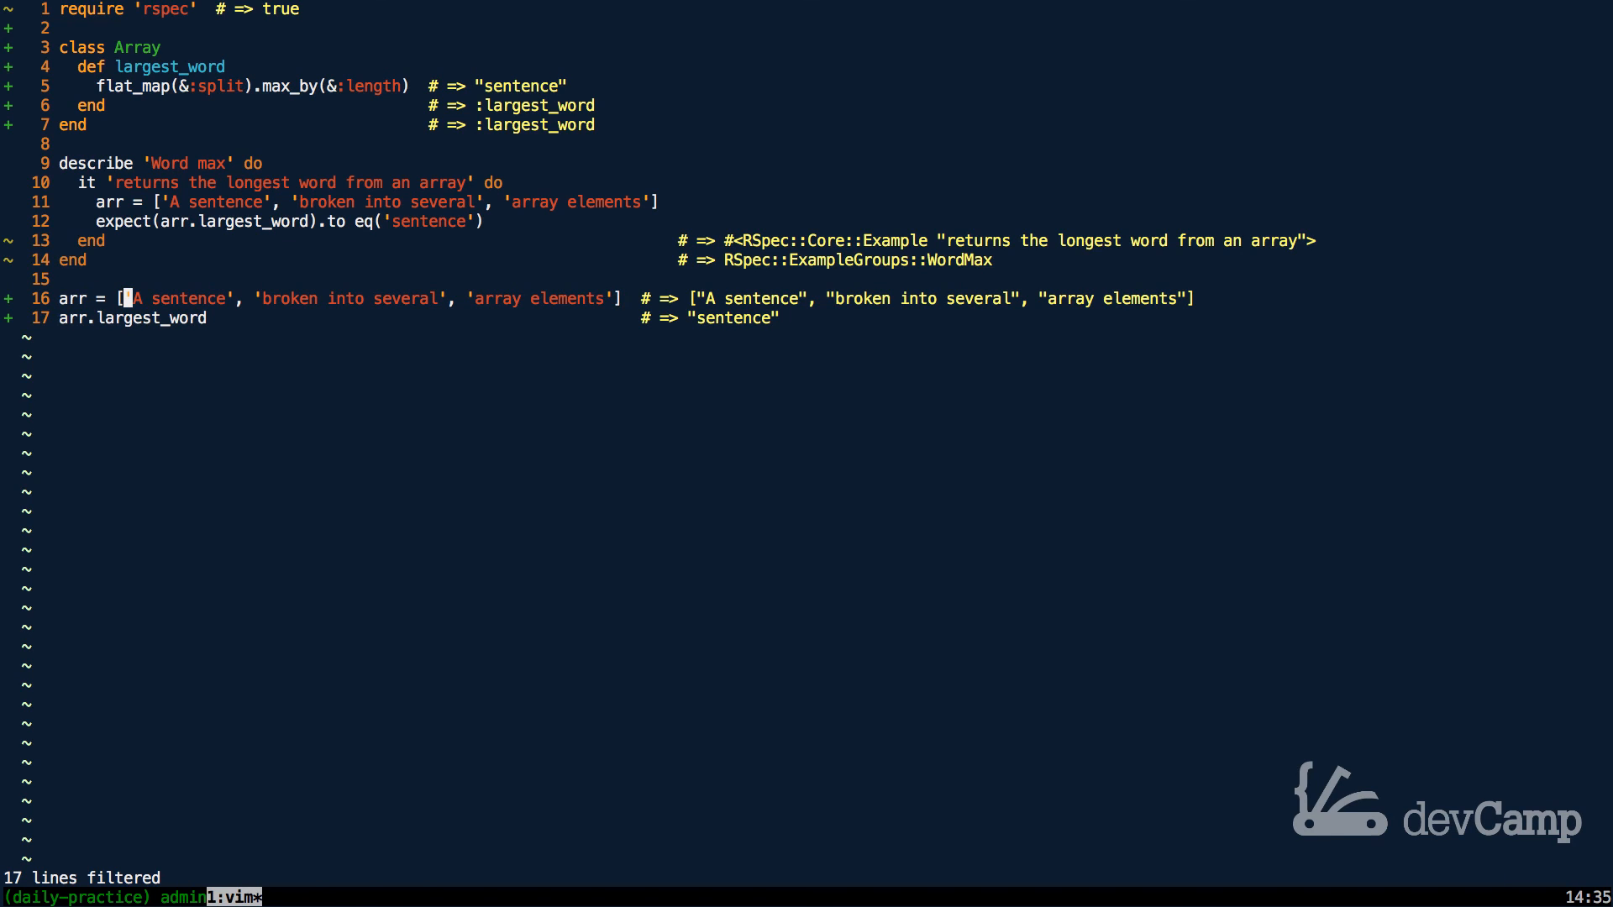
pyautogui.press('l')
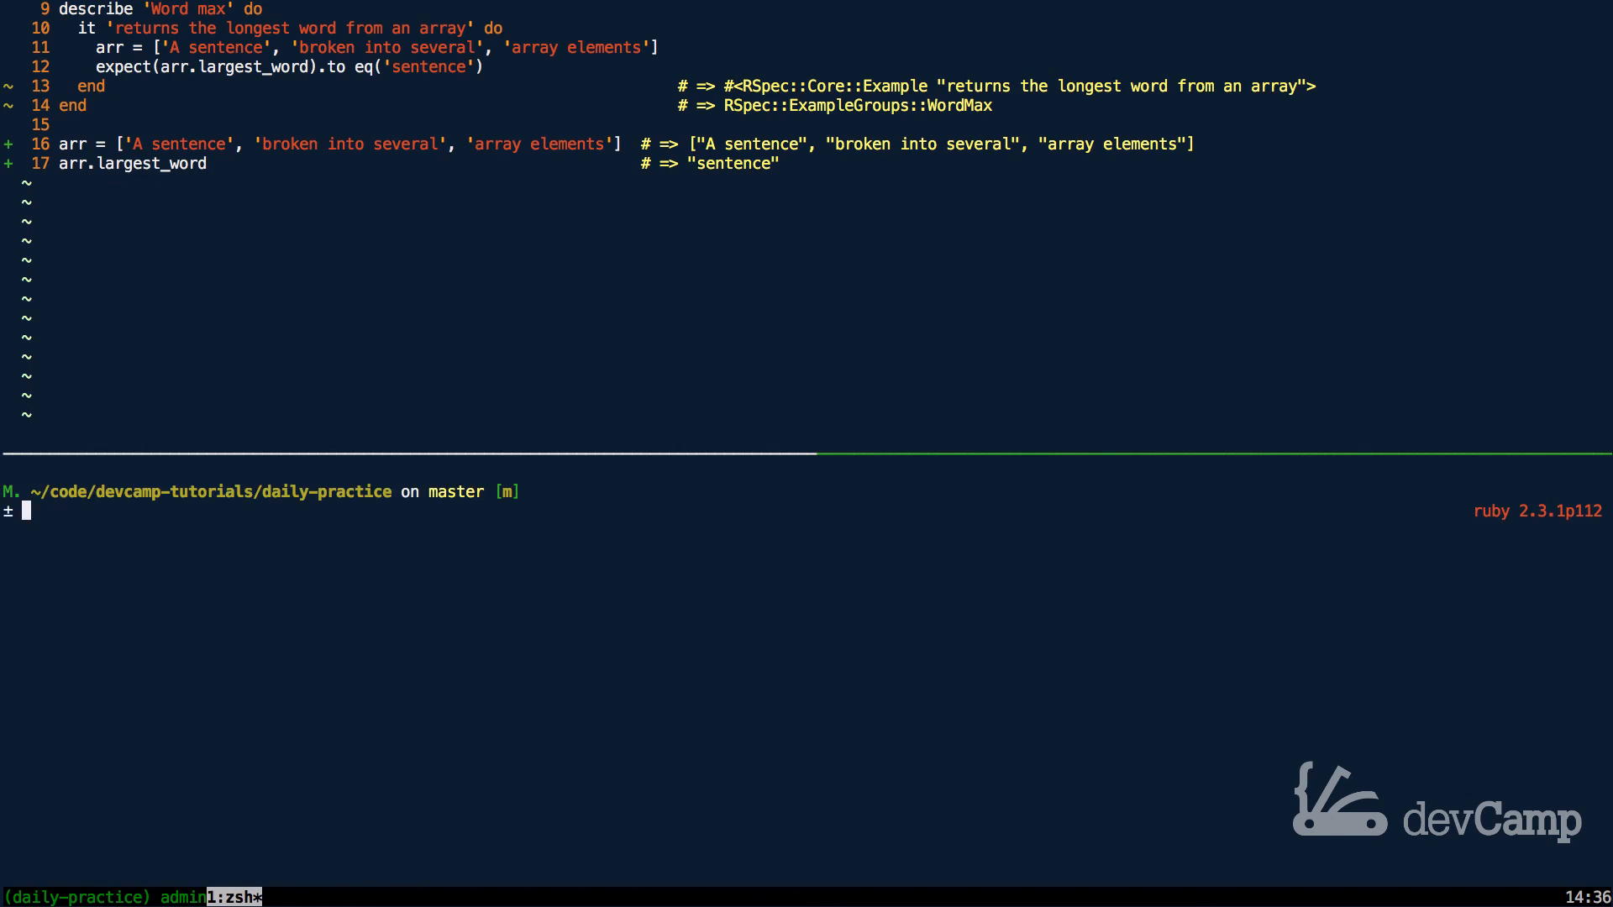
# Step: Run rspec february/24.rb and get 1 example, 0 failures
pyautogui.write('rspec')
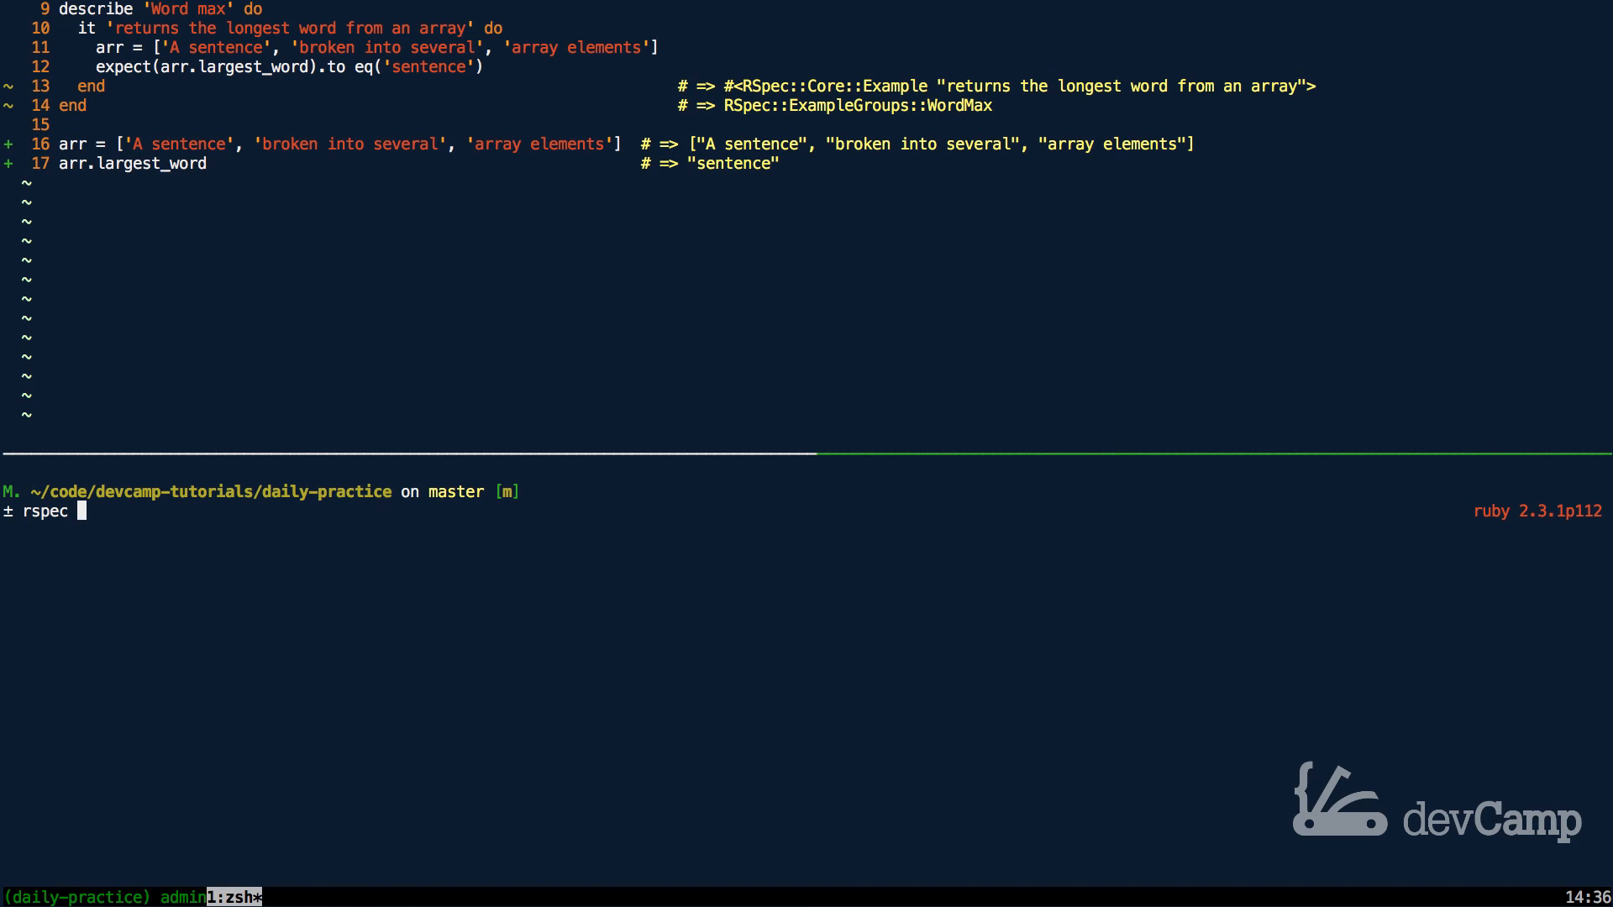
pyautogui.write('february/')
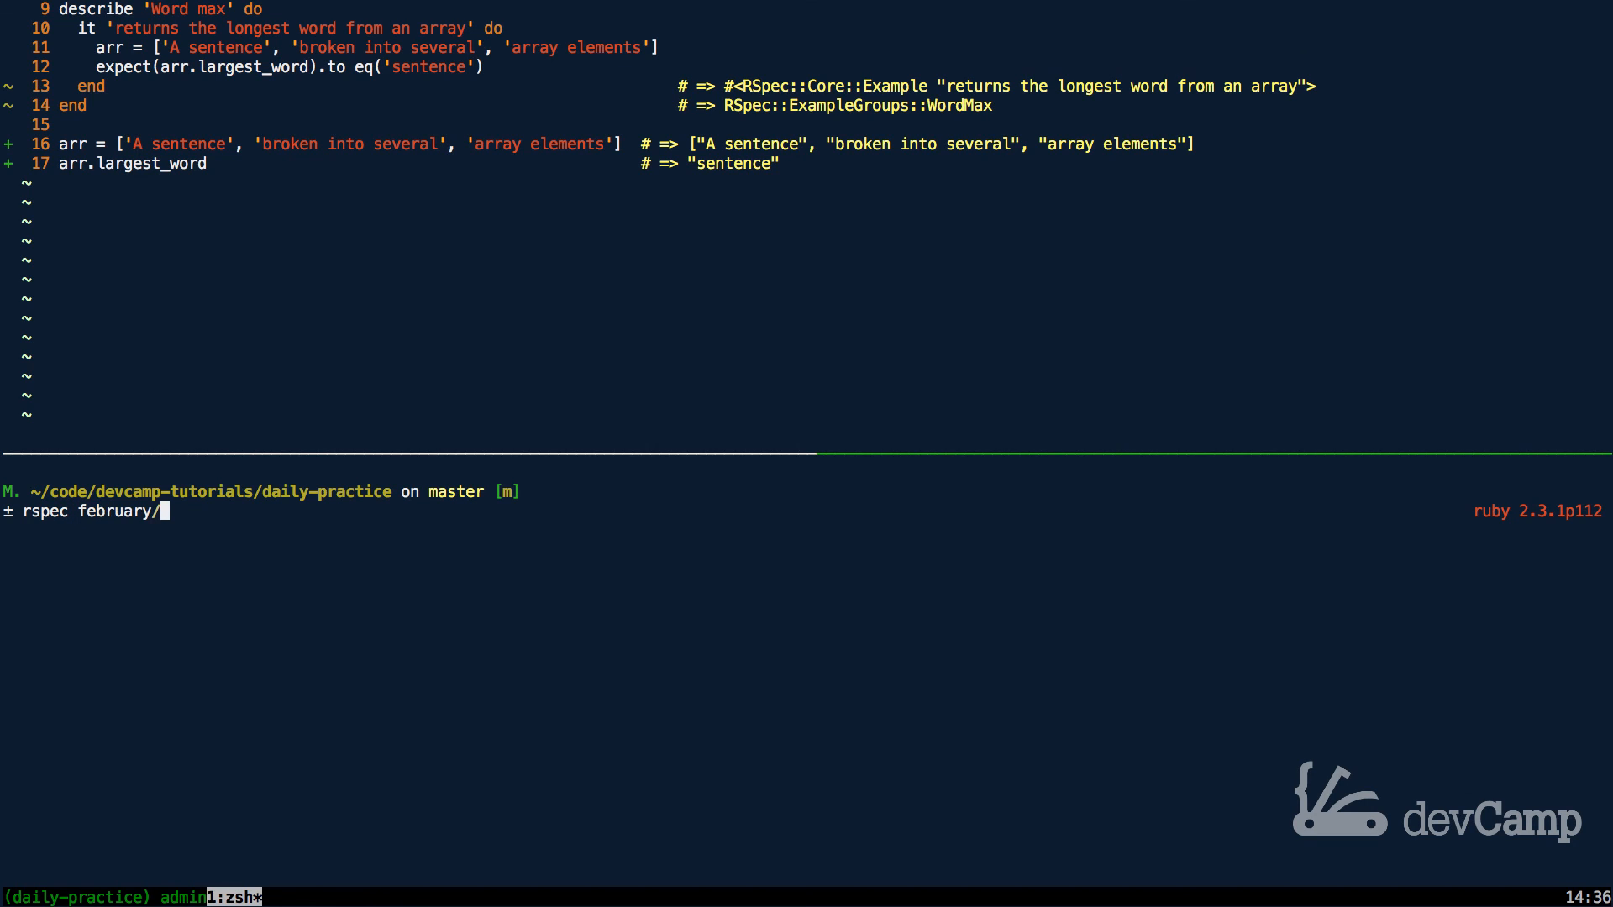
pyautogui.write('24.rb')
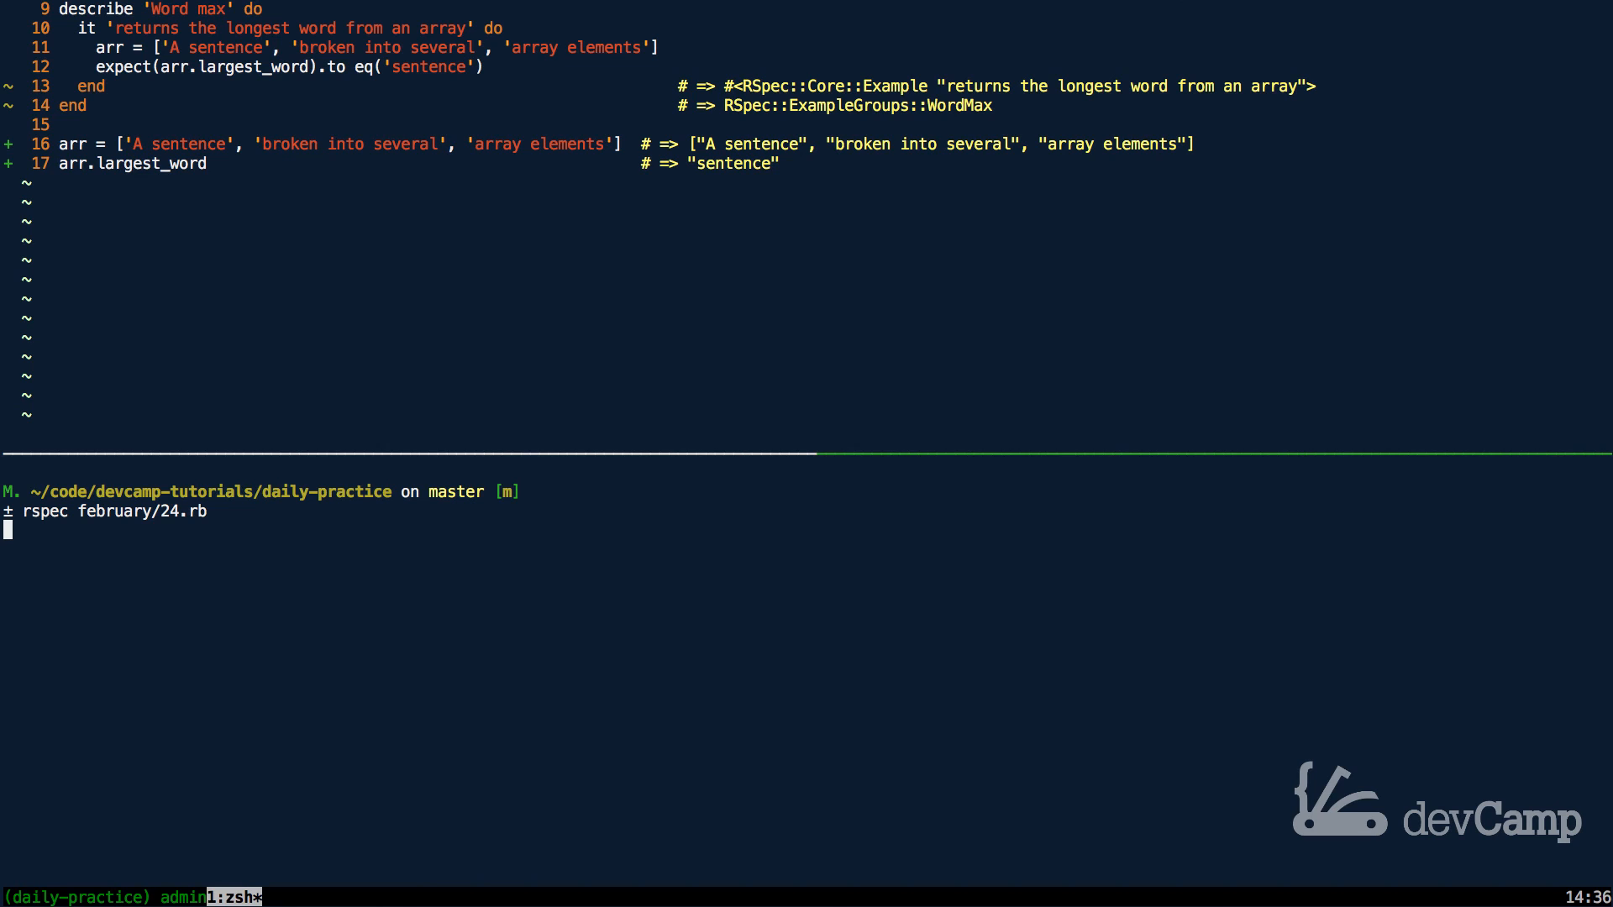
pyautogui.press('Return')
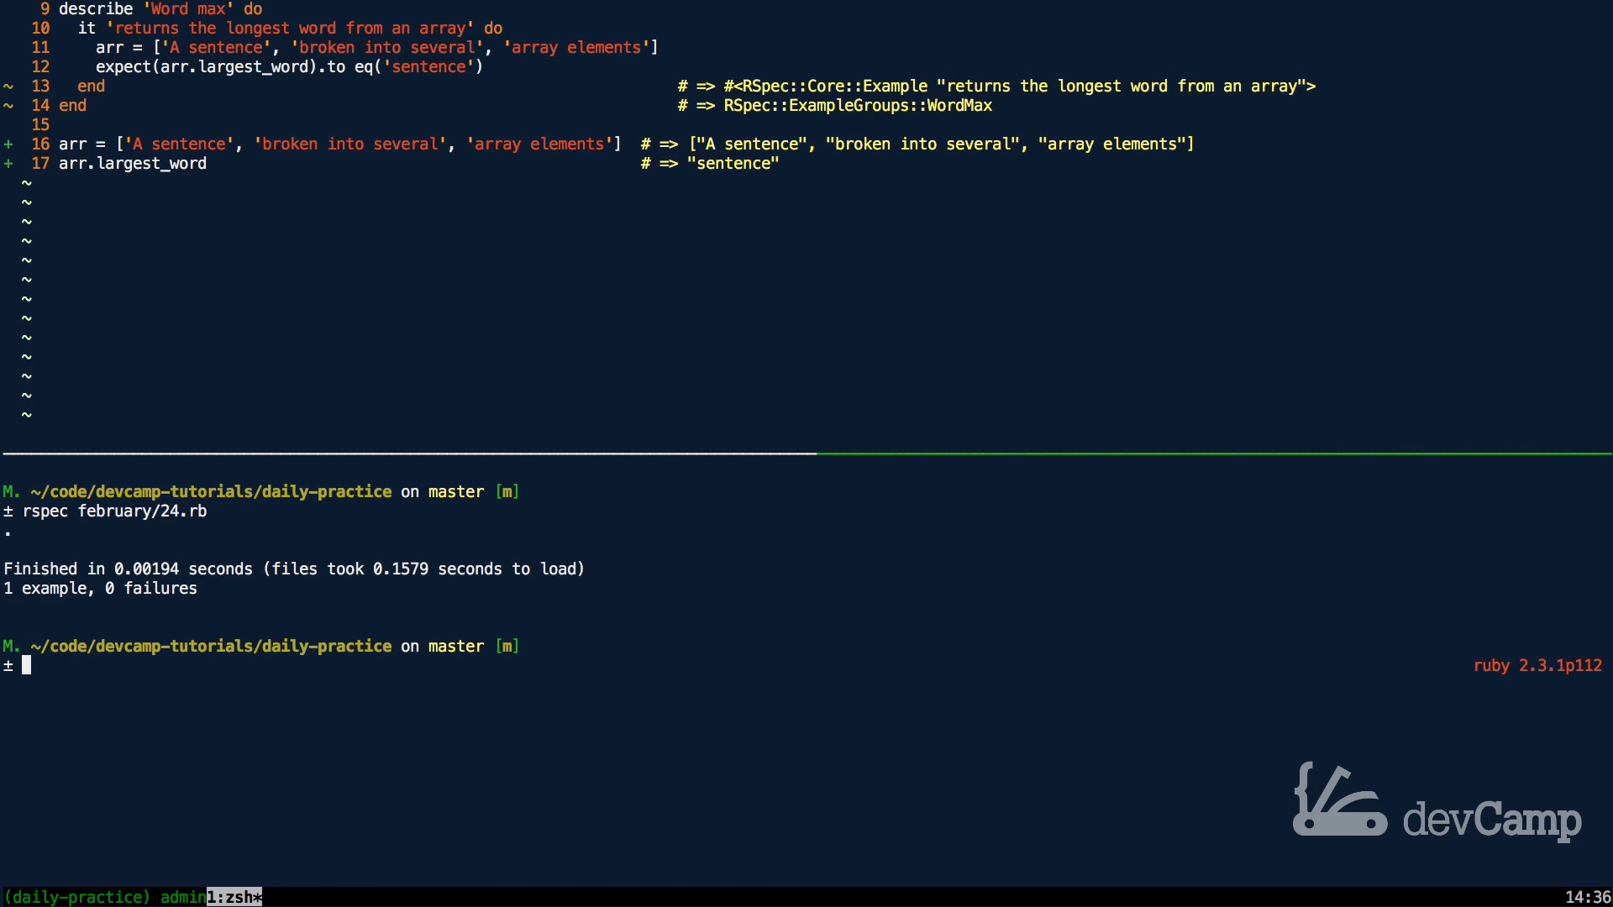